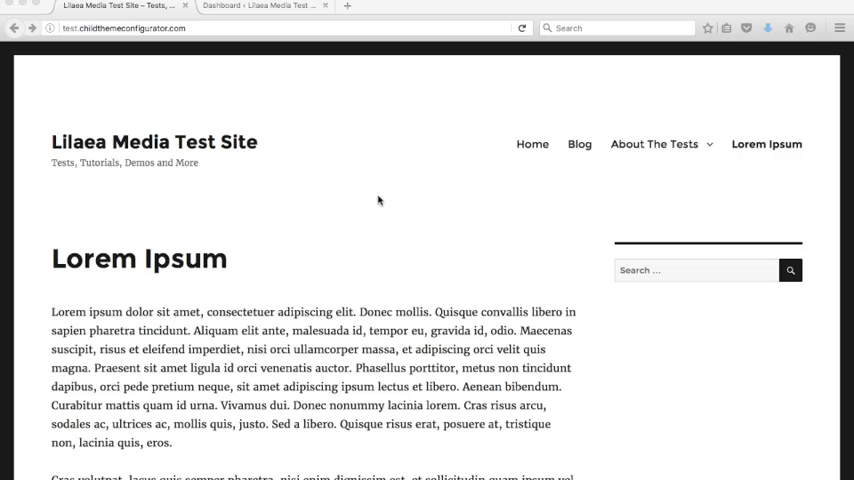
{"action": "mouse_move", "coordinate": [292, 210]}
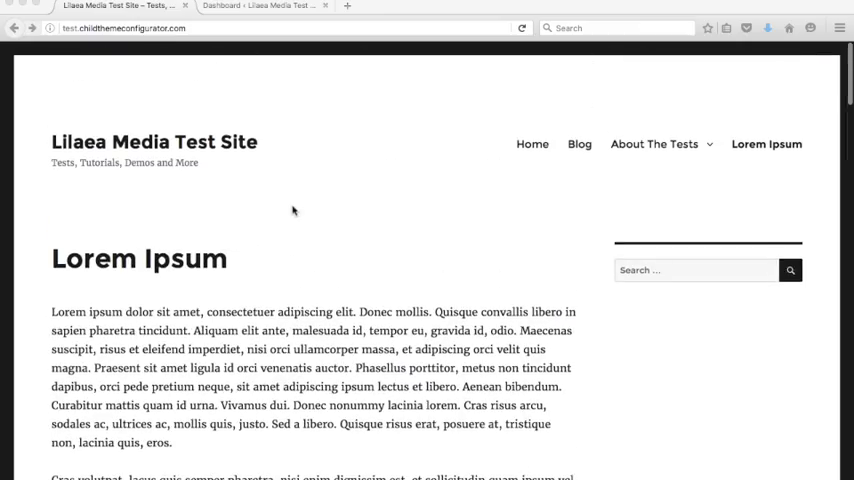
{"action": "mouse_move", "coordinate": [378, 212]}
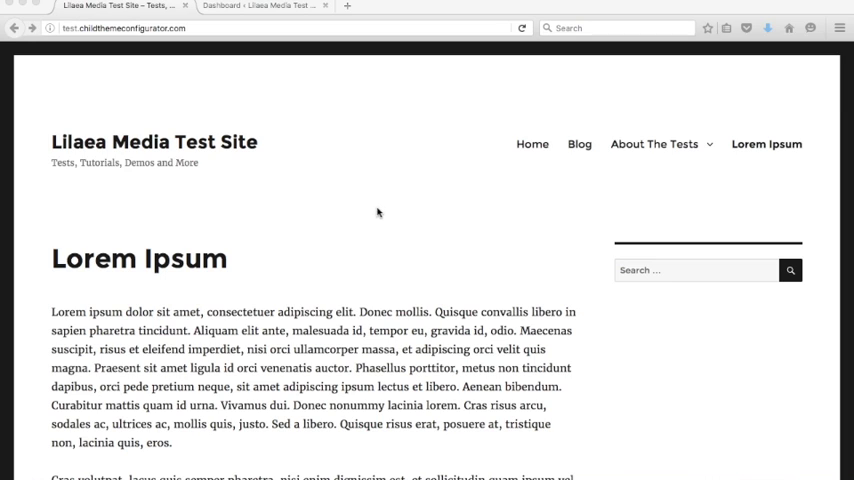
{"action": "mouse_move", "coordinate": [652, 78]}
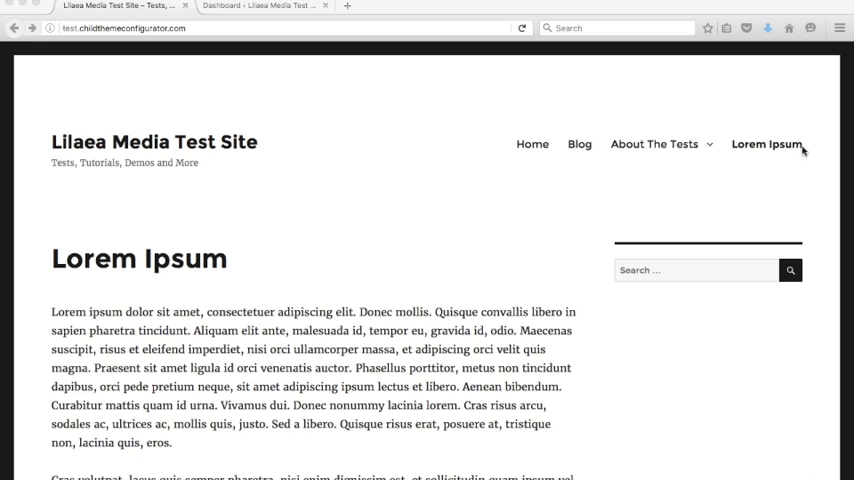
{"action": "mouse_move", "coordinate": [654, 206]}
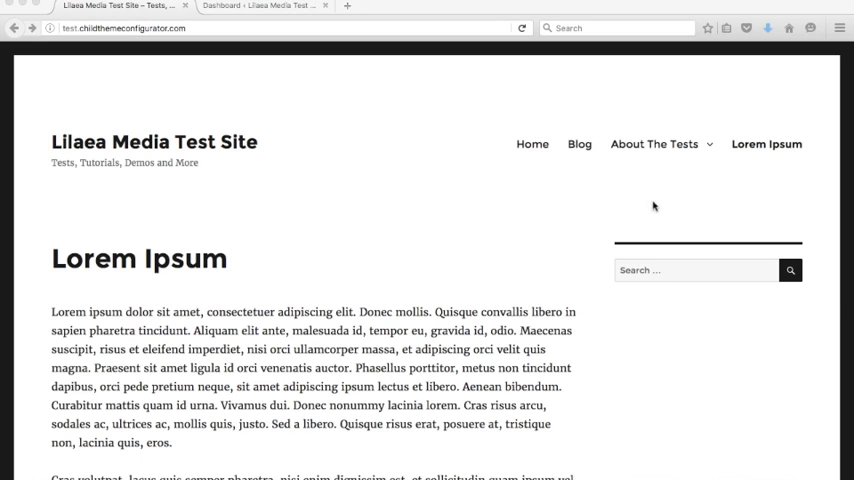
{"action": "mouse_move", "coordinate": [696, 270]}
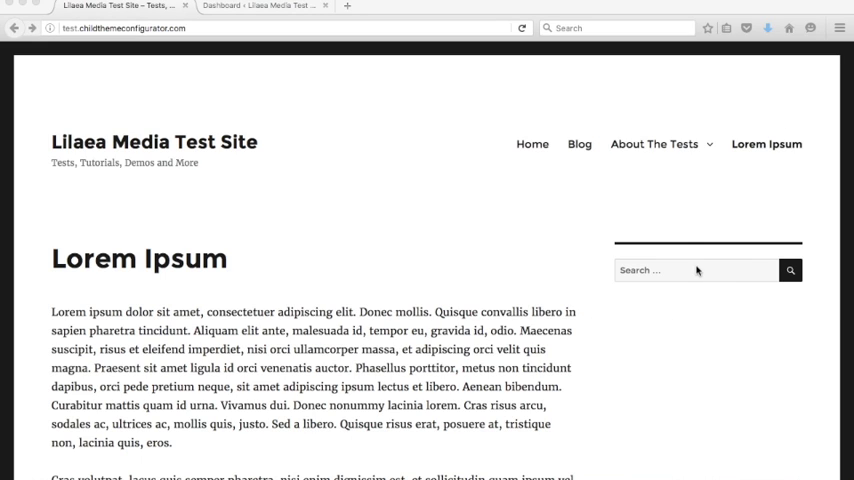
Scroll the Child Themes page to review the new-child-theme setup with Twenty Sixteen as parent
{"action": "scroll", "scroll_direction": "down", "scroll_amount": 3}
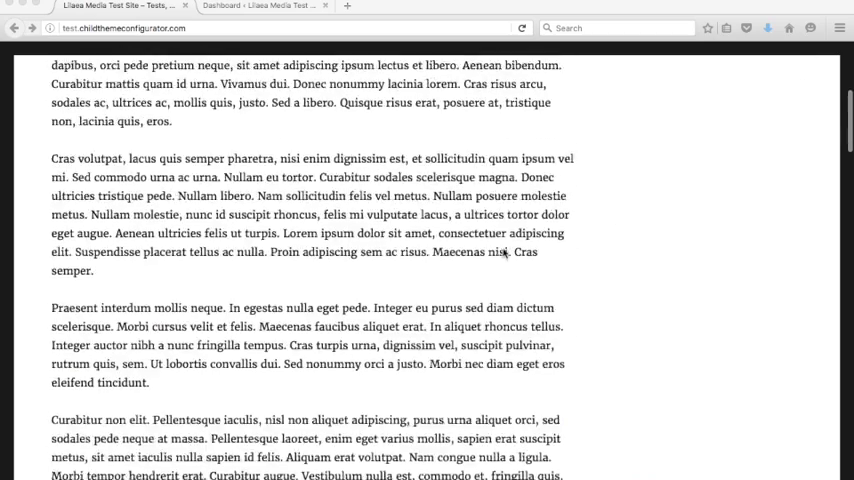
{"action": "scroll", "scroll_direction": "up", "scroll_amount": 3}
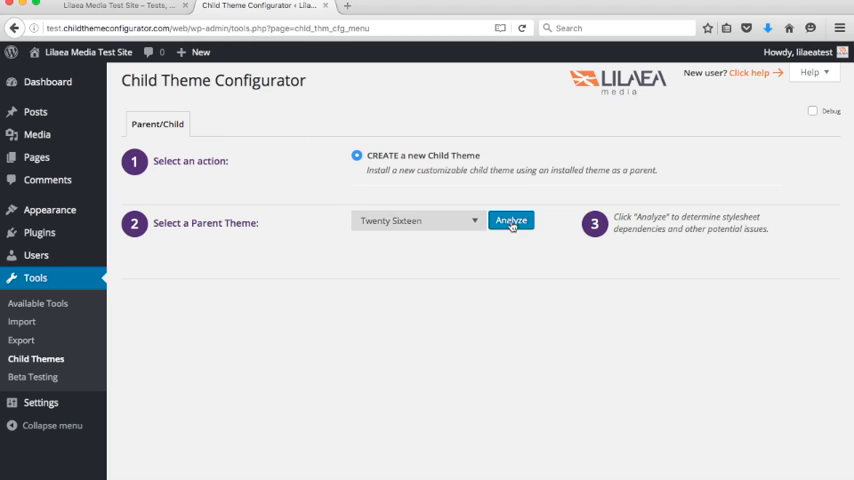
{"action": "mouse_move", "coordinate": [596, 226]}
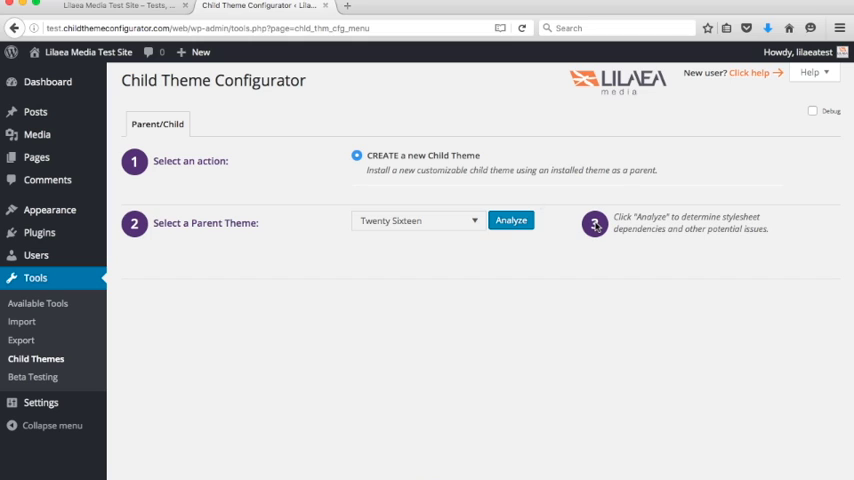
{"action": "mouse_move", "coordinate": [280, 108]}
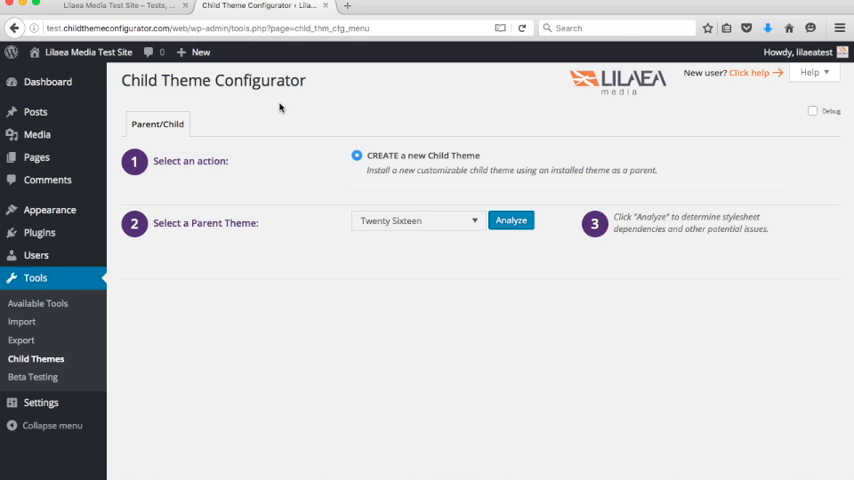
{"action": "mouse_move", "coordinate": [344, 246]}
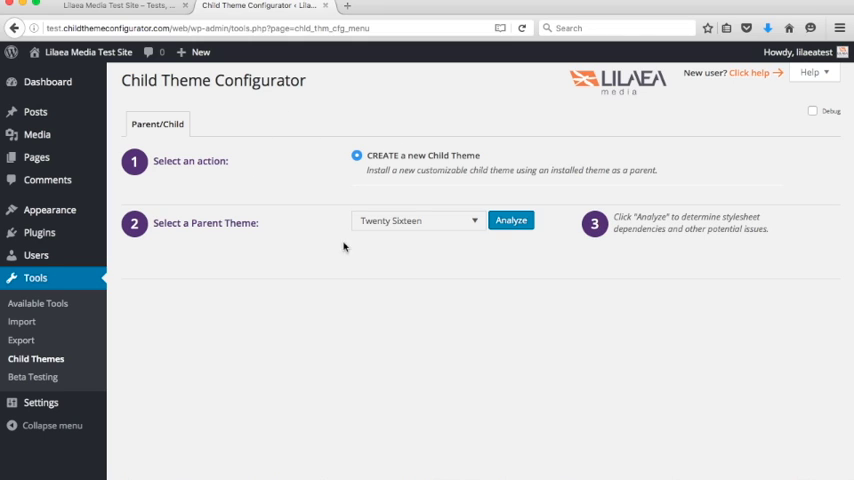
{"action": "mouse_move", "coordinate": [368, 206]}
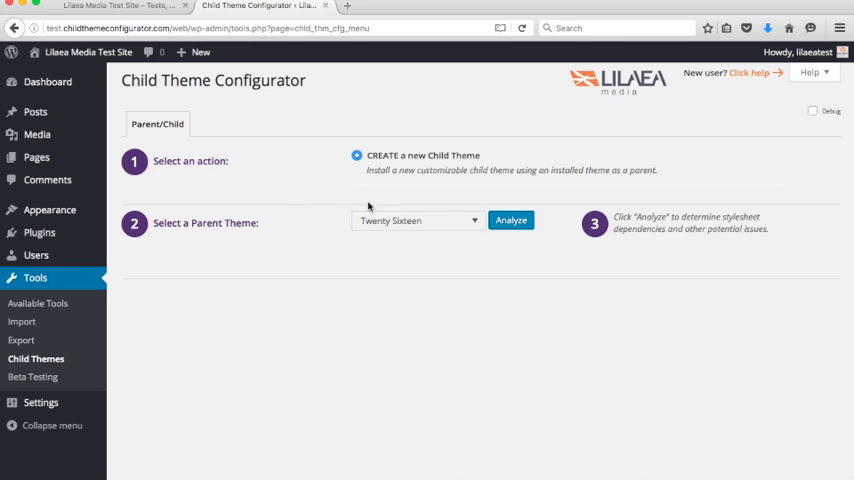
{"action": "mouse_move", "coordinate": [236, 120]}
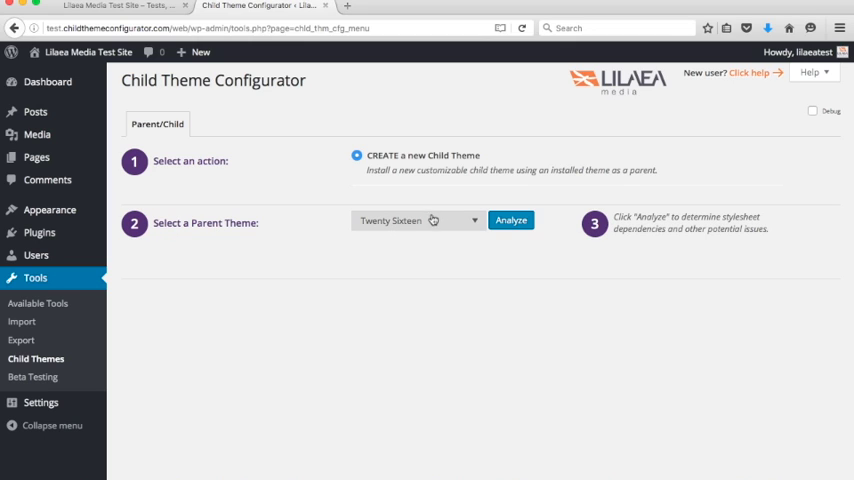
{"action": "mouse_move", "coordinate": [436, 224]}
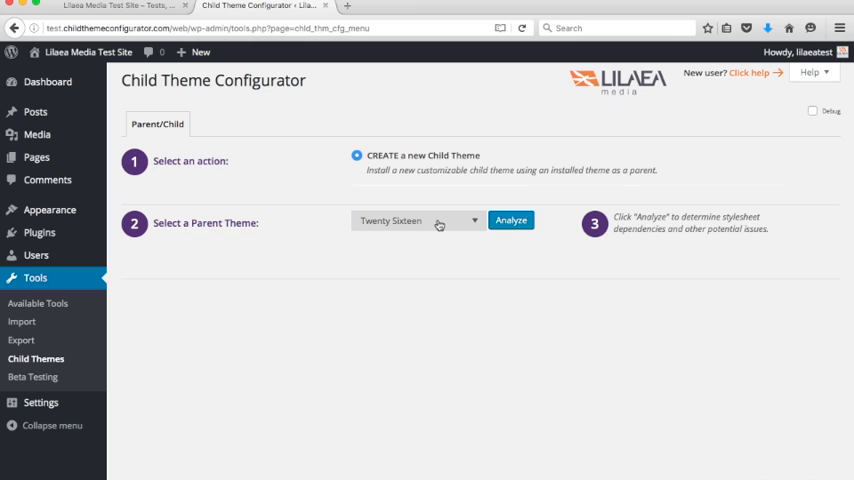
{"action": "mouse_move", "coordinate": [484, 196]}
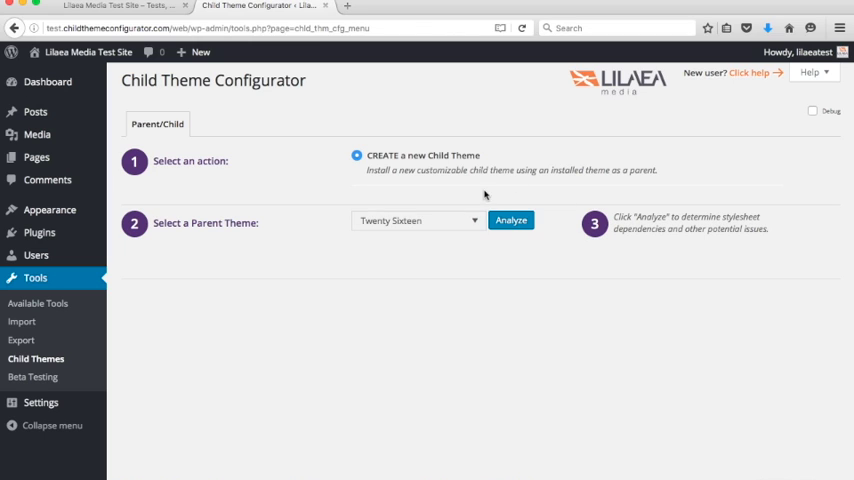
{"action": "mouse_move", "coordinate": [612, 224]}
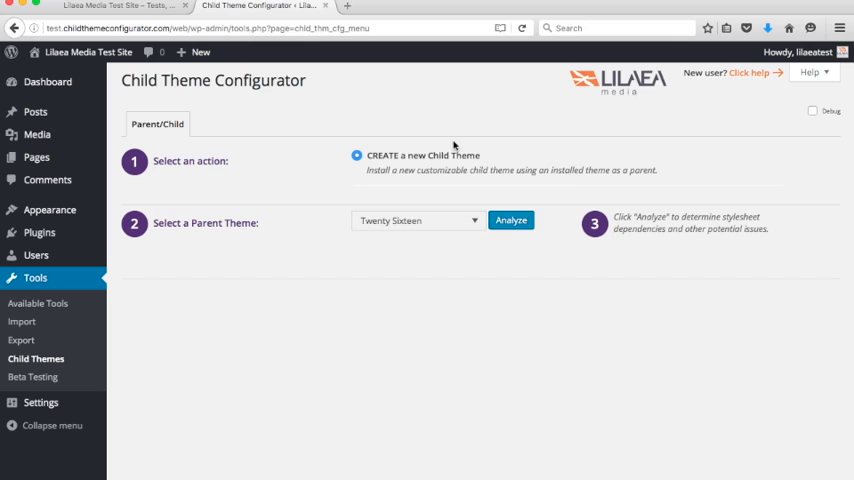
{"action": "mouse_move", "coordinate": [440, 238]}
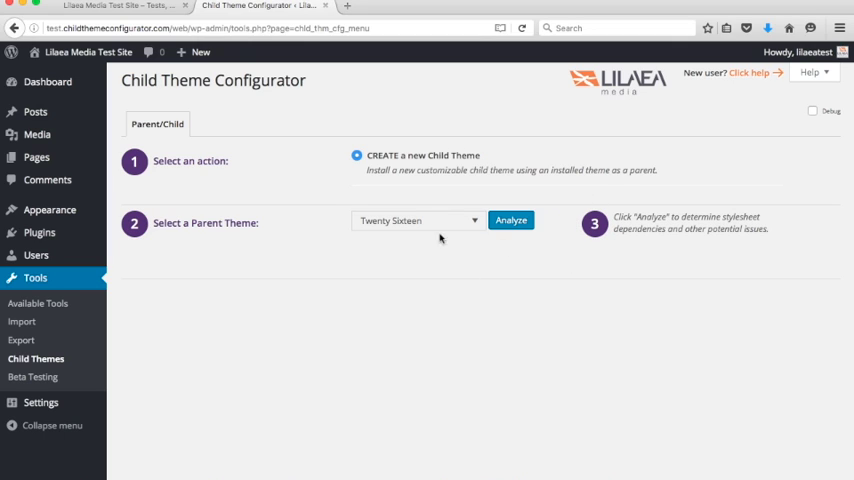
{"action": "mouse_move", "coordinate": [604, 280]}
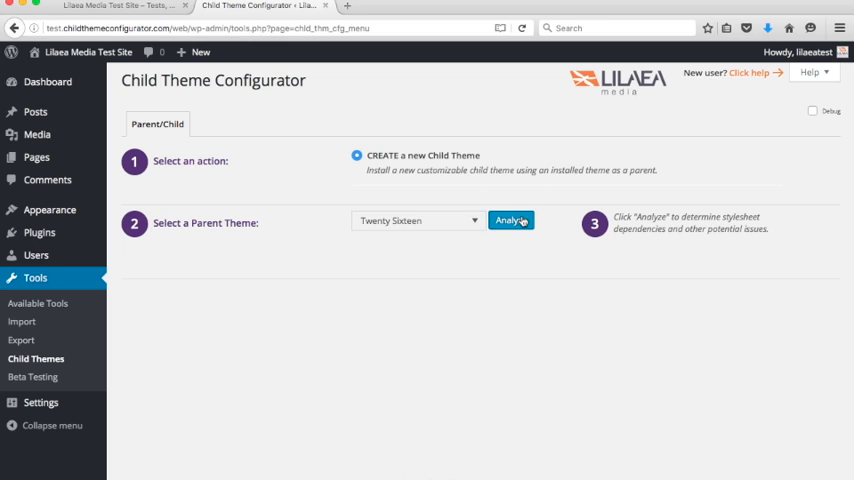
Analyze Twenty Sixteen and confirm it is OK to use as a parent theme
{"action": "left_click", "coordinate": [512, 220]}
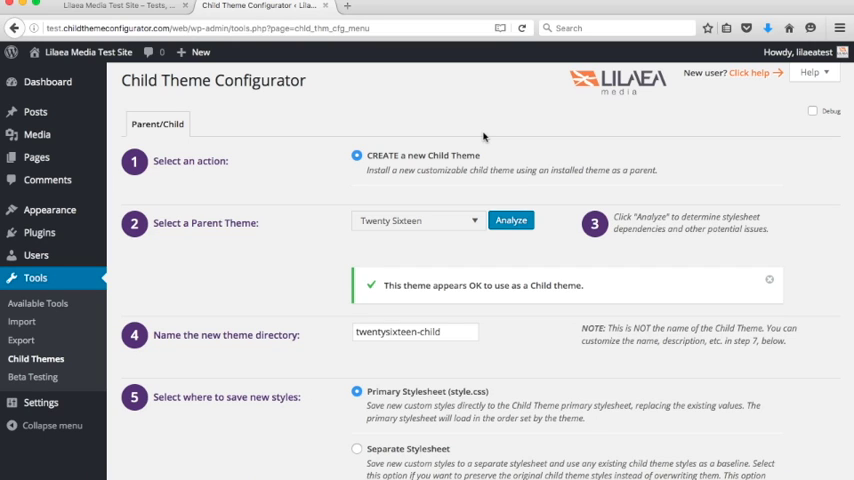
{"action": "mouse_move", "coordinate": [520, 160]}
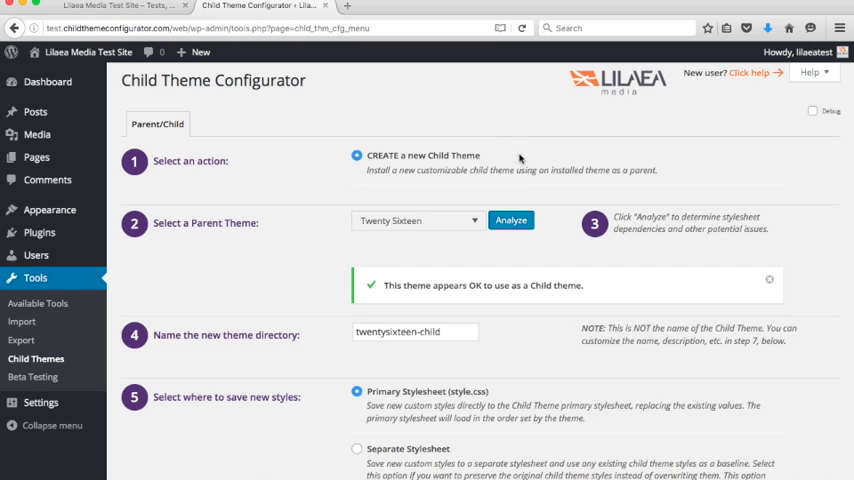
{"action": "mouse_move", "coordinate": [424, 272]}
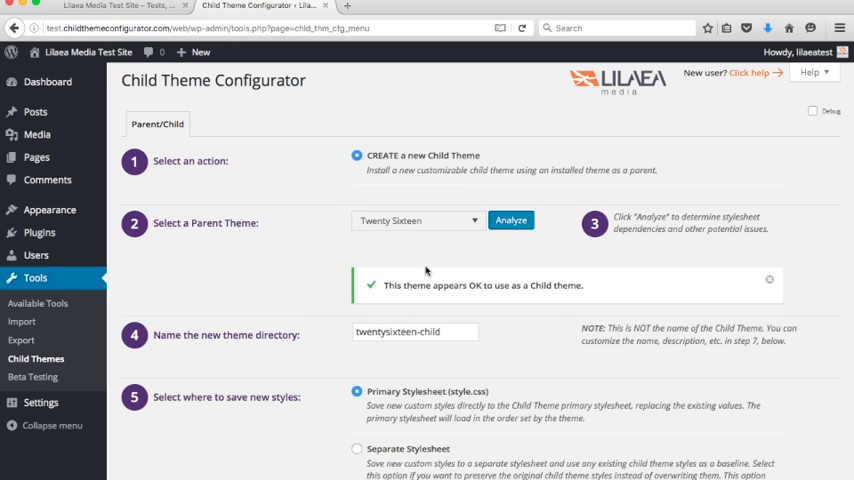
{"action": "mouse_move", "coordinate": [428, 296]}
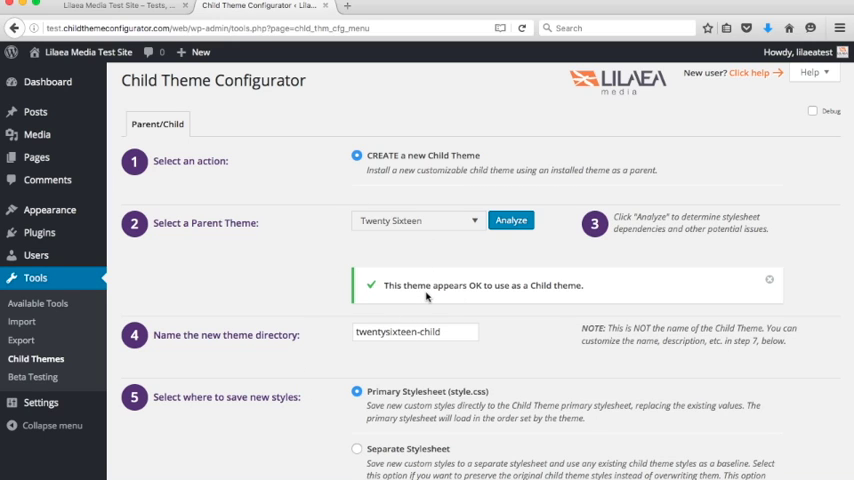
{"action": "mouse_move", "coordinate": [490, 210]}
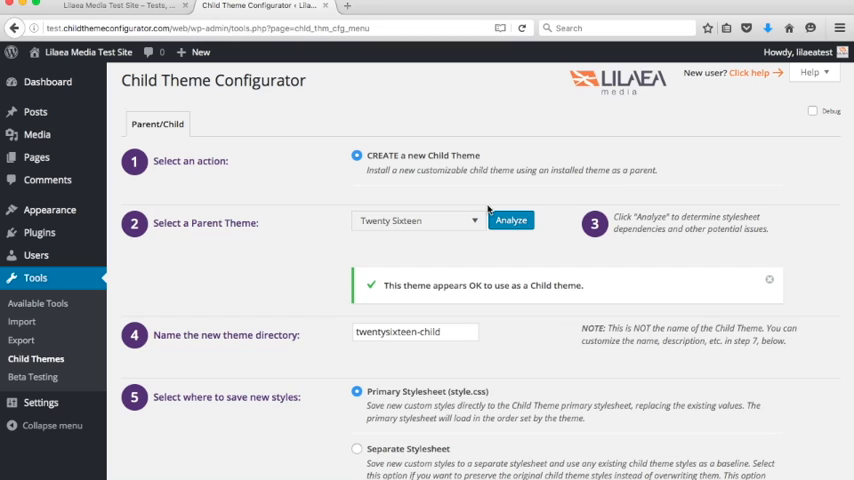
{"action": "mouse_move", "coordinate": [364, 240]}
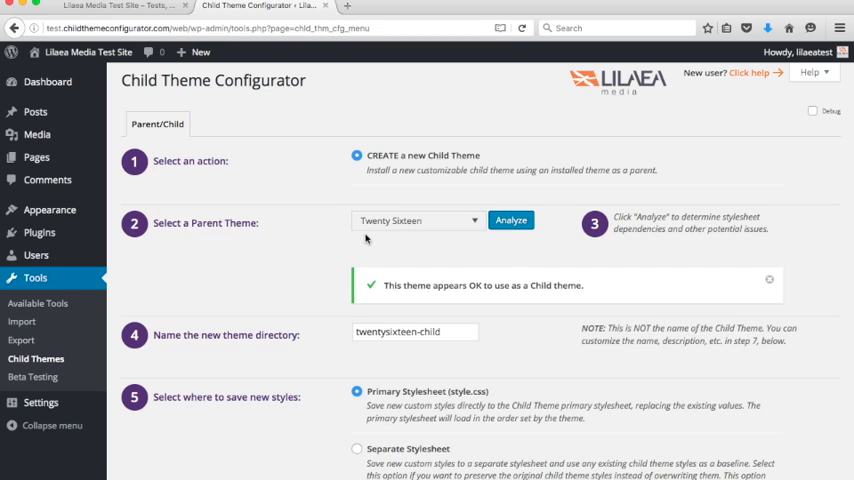
{"action": "mouse_move", "coordinate": [608, 280]}
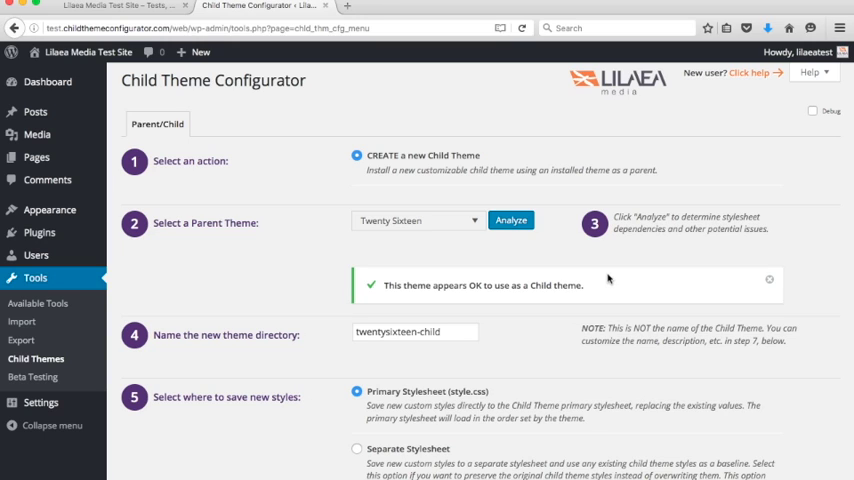
{"action": "mouse_move", "coordinate": [598, 280]}
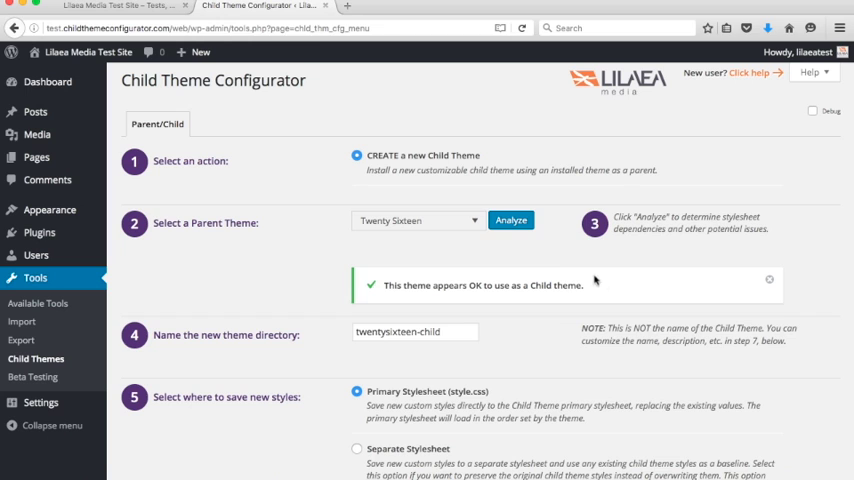
Enter twentysixteen-child in the 'Name the new theme directory' field
{"action": "scroll", "scroll_direction": "down", "scroll_amount": 3}
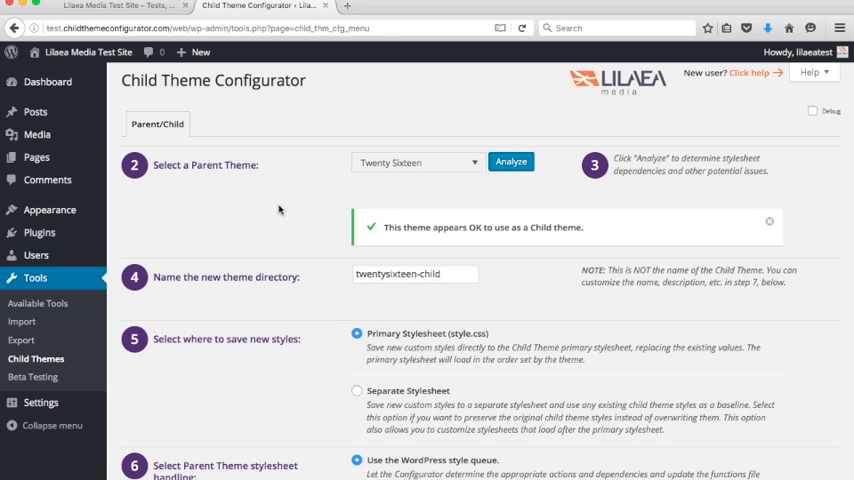
{"action": "mouse_move", "coordinate": [224, 284]}
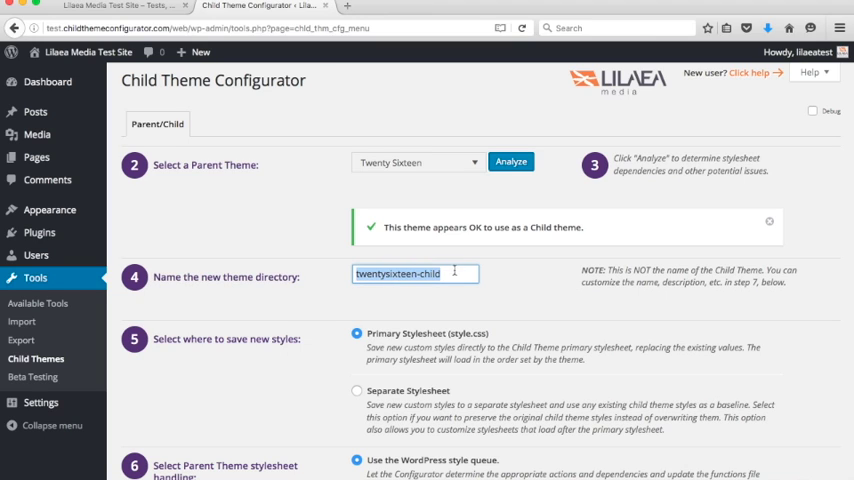
{"action": "left_click", "coordinate": [416, 272]}
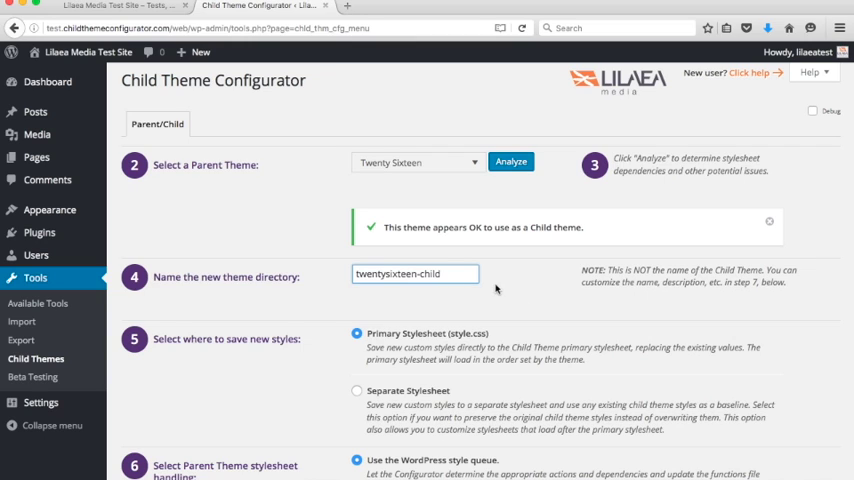
{"action": "mouse_move", "coordinate": [444, 290]}
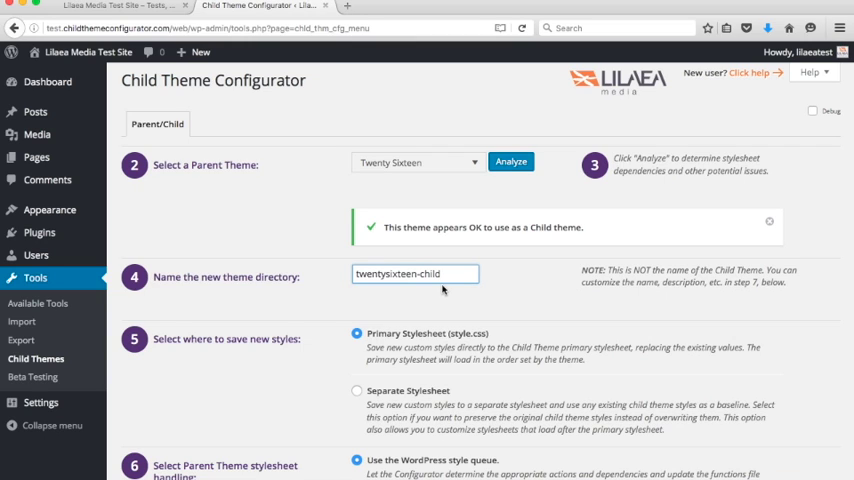
{"action": "left_click", "coordinate": [416, 272]}
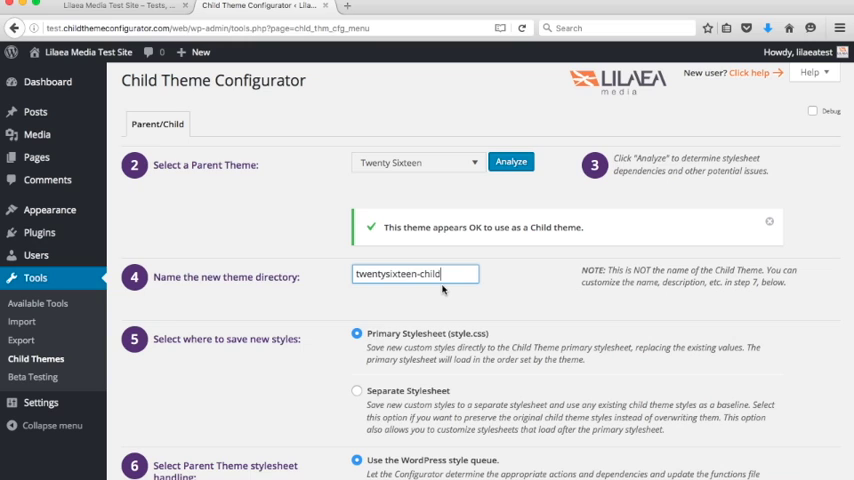
{"action": "mouse_move", "coordinate": [474, 292]}
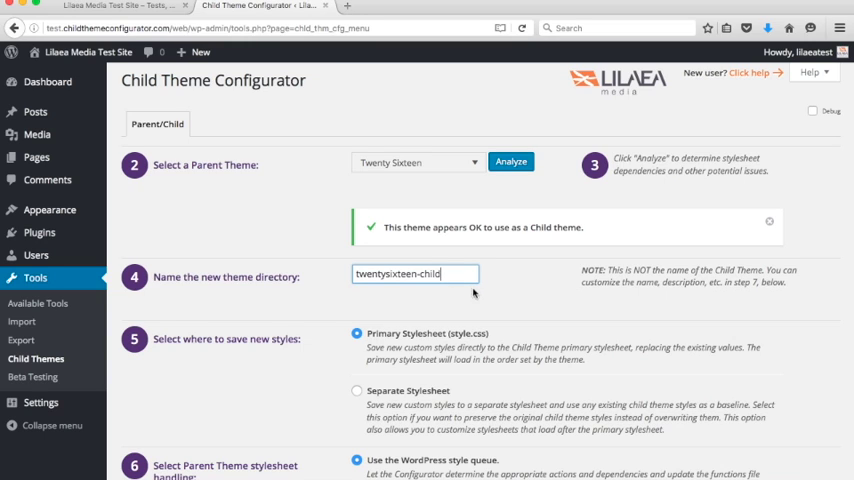
{"action": "mouse_move", "coordinate": [488, 292]}
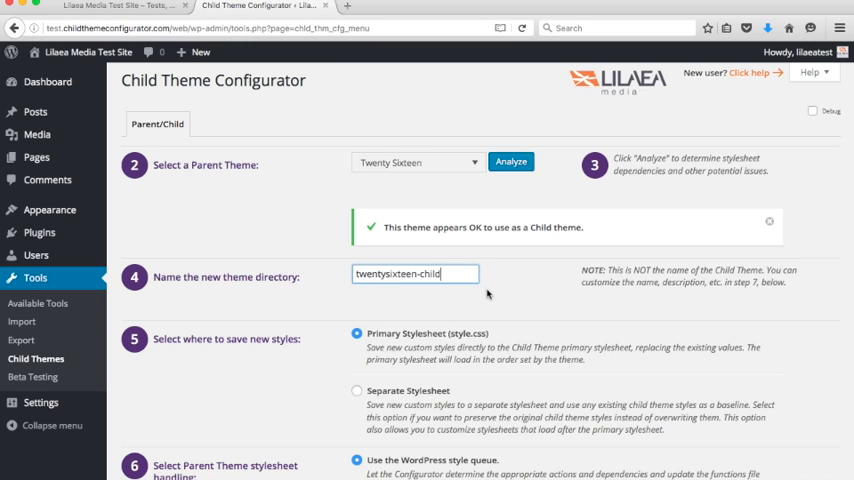
{"action": "scroll", "scroll_direction": "down", "scroll_amount": 3}
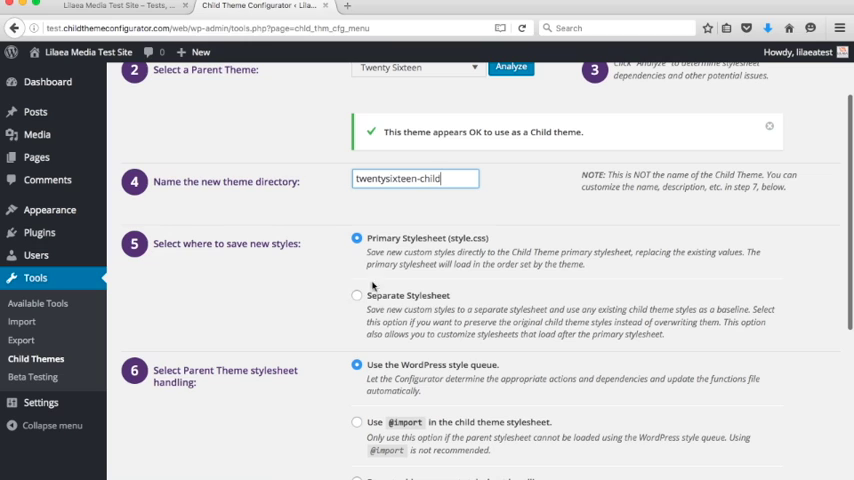
{"action": "mouse_move", "coordinate": [418, 230]}
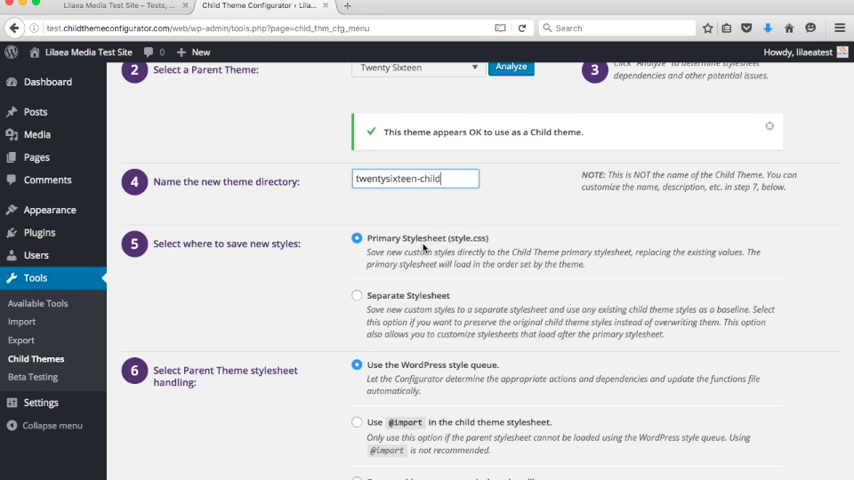
{"action": "scroll", "scroll_direction": "down", "scroll_amount": 3}
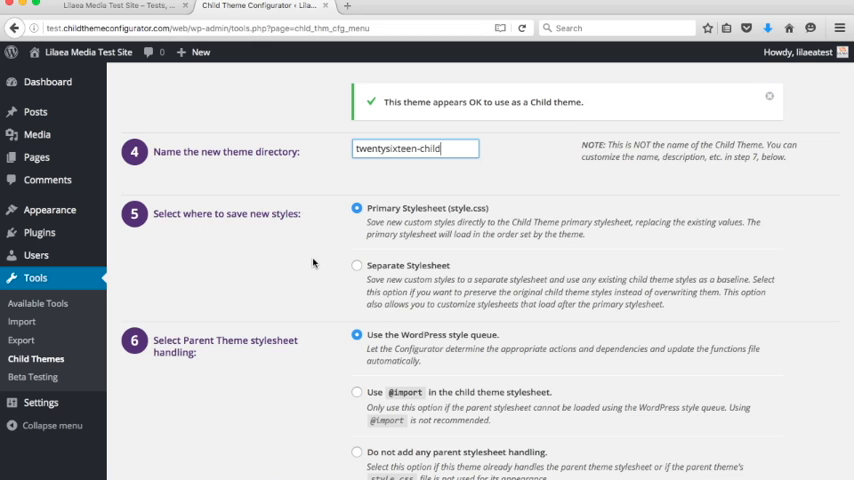
{"action": "scroll", "scroll_direction": "down", "scroll_amount": 3}
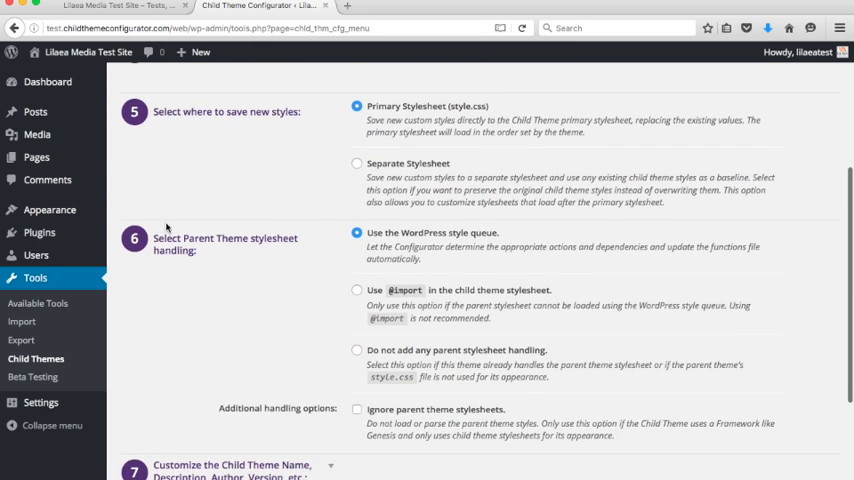
{"action": "mouse_move", "coordinate": [258, 252]}
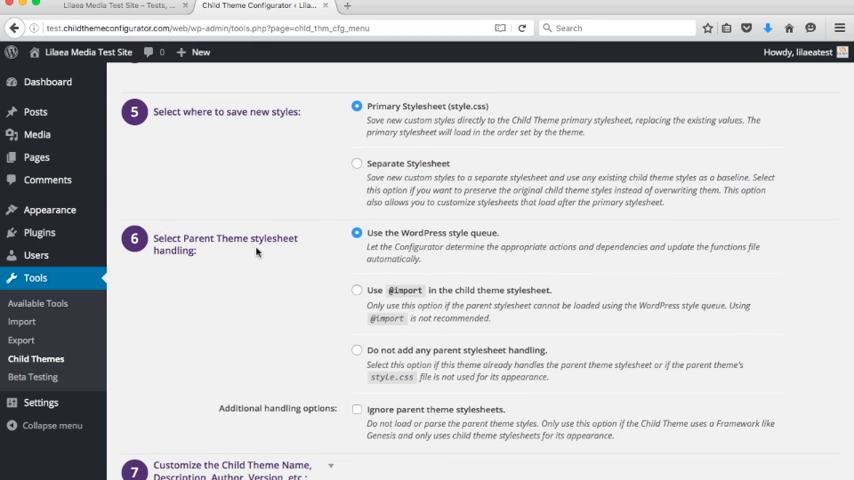
{"action": "mouse_move", "coordinate": [256, 252]}
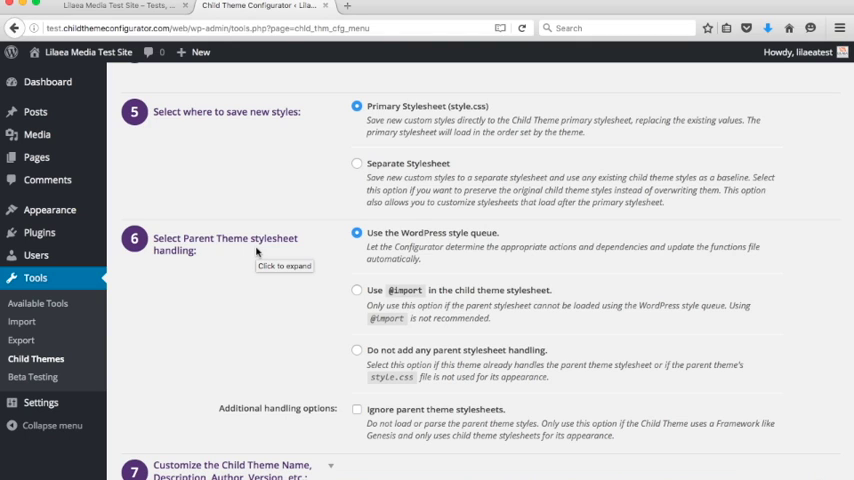
{"action": "mouse_move", "coordinate": [304, 380]}
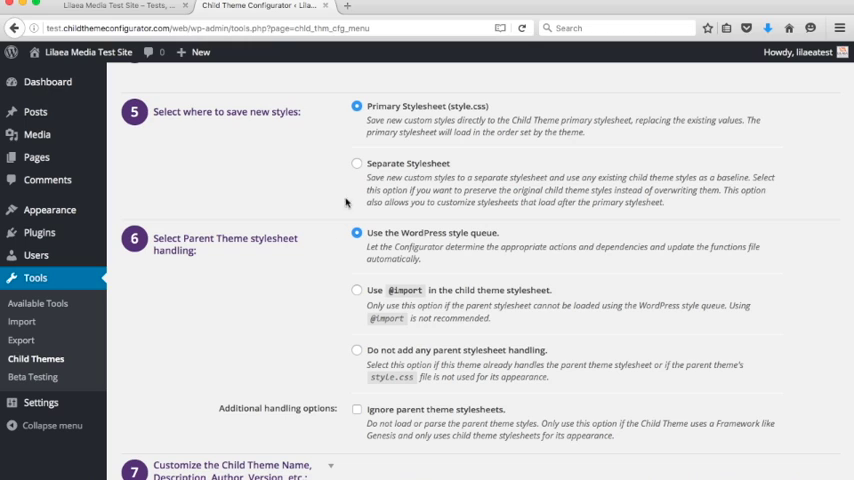
{"action": "mouse_move", "coordinate": [268, 264]}
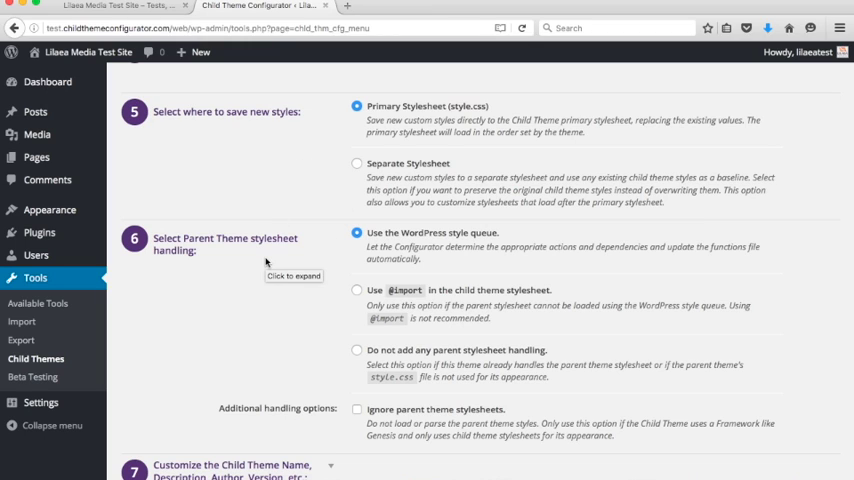
{"action": "mouse_move", "coordinate": [404, 256]}
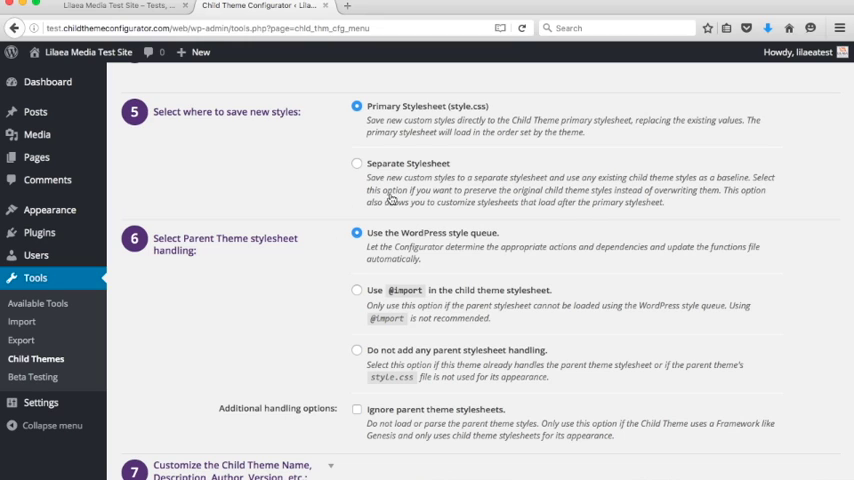
{"action": "mouse_move", "coordinate": [328, 238]}
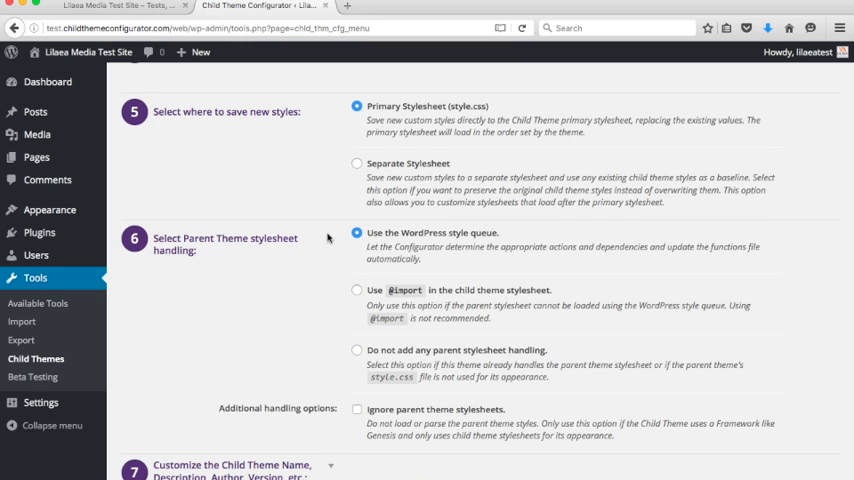
{"action": "mouse_move", "coordinate": [332, 238]}
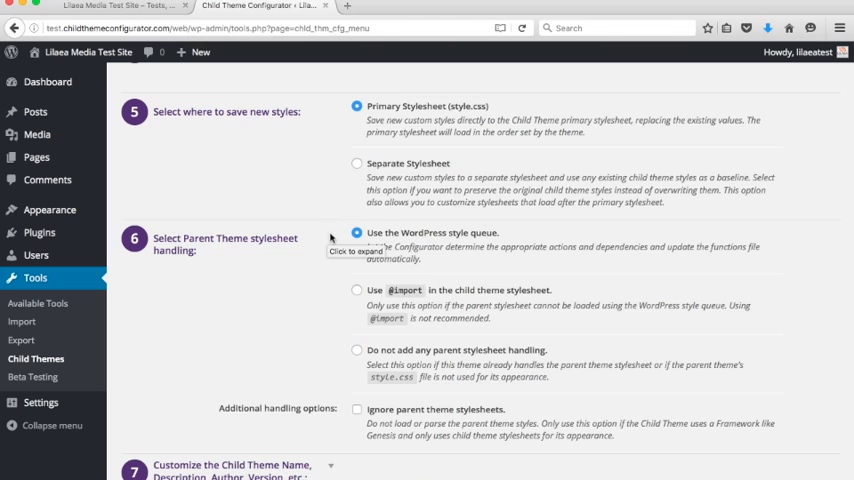
{"action": "mouse_move", "coordinate": [340, 300]}
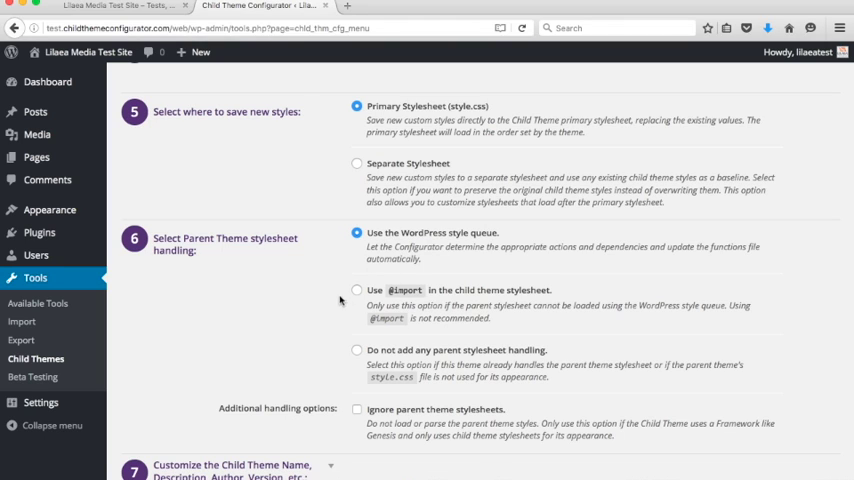
{"action": "mouse_move", "coordinate": [412, 298]}
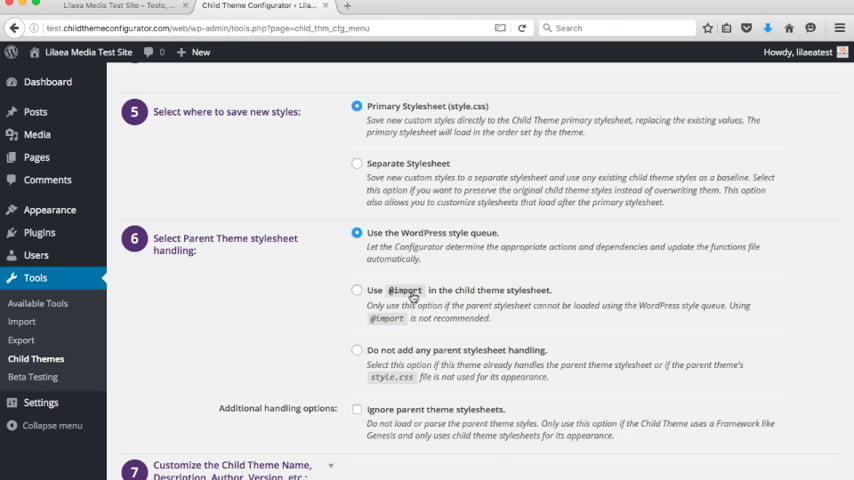
{"action": "mouse_move", "coordinate": [392, 264]}
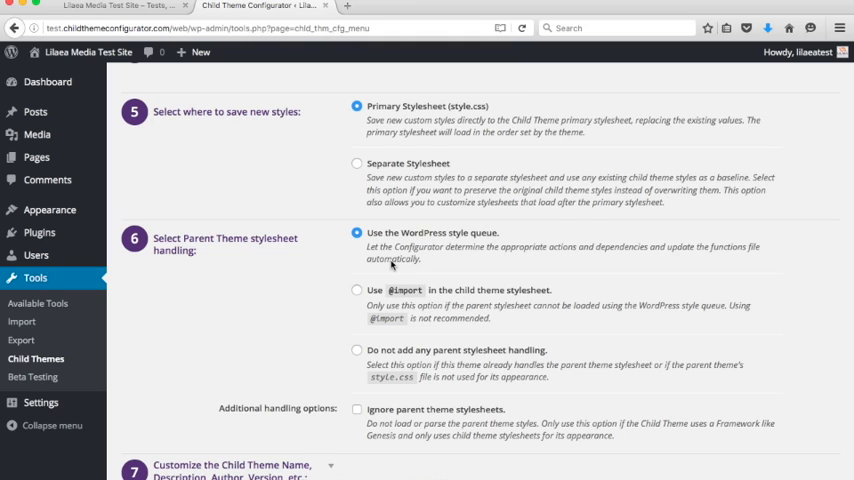
{"action": "mouse_move", "coordinate": [412, 300]}
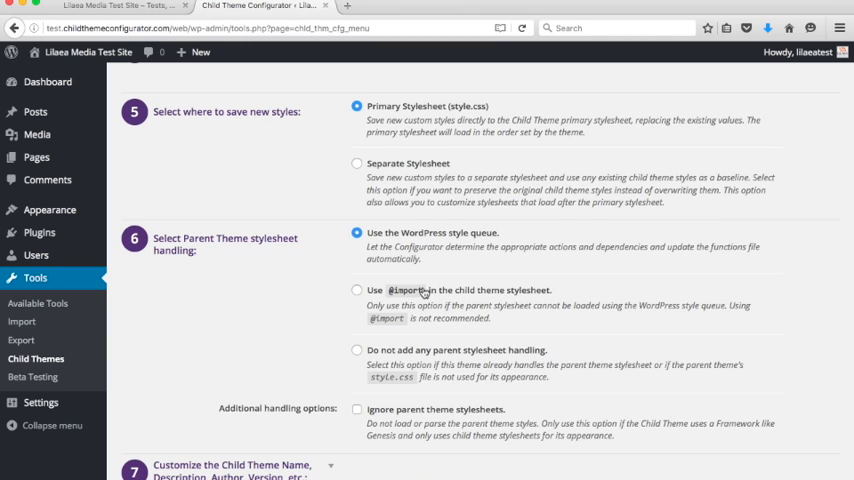
{"action": "mouse_move", "coordinate": [440, 368]}
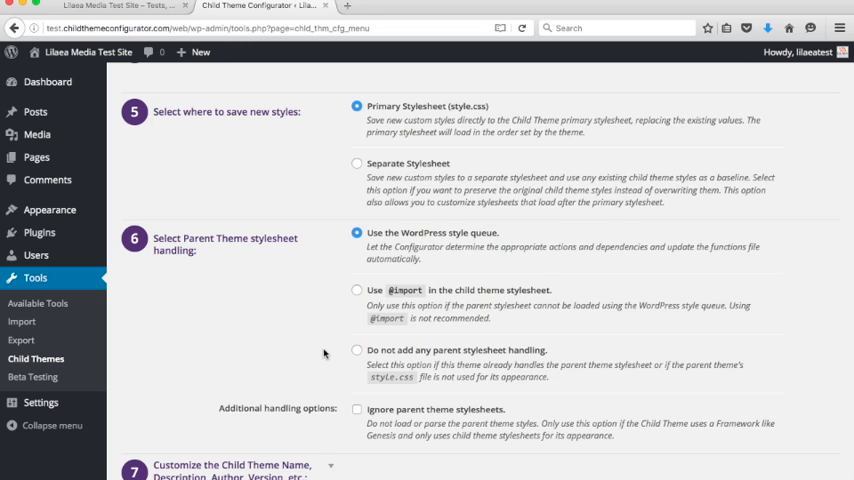
{"action": "mouse_move", "coordinate": [344, 336]}
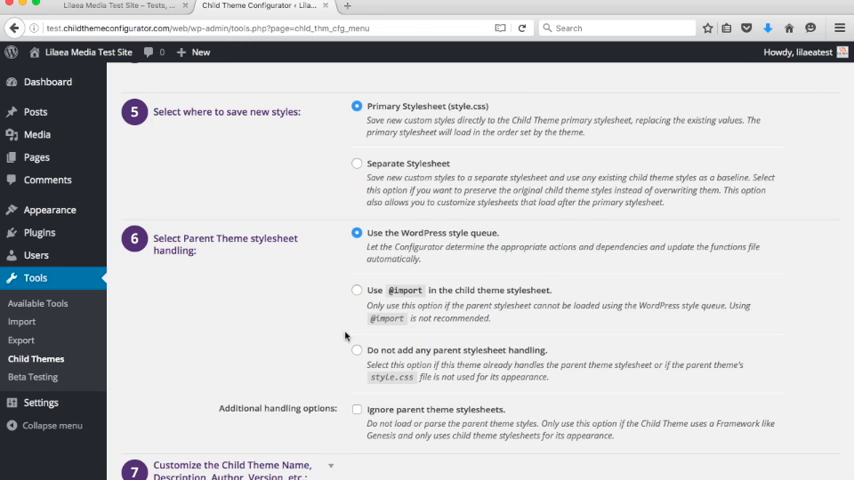
{"action": "mouse_move", "coordinate": [362, 332]}
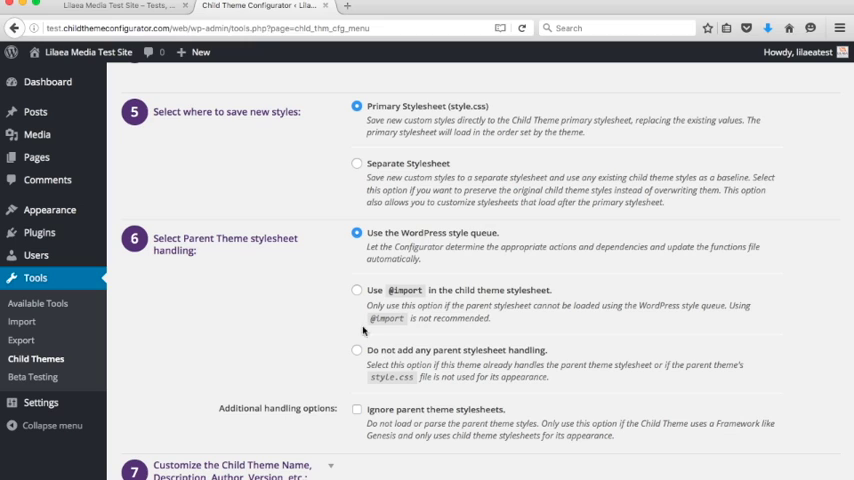
{"action": "mouse_move", "coordinate": [384, 352]}
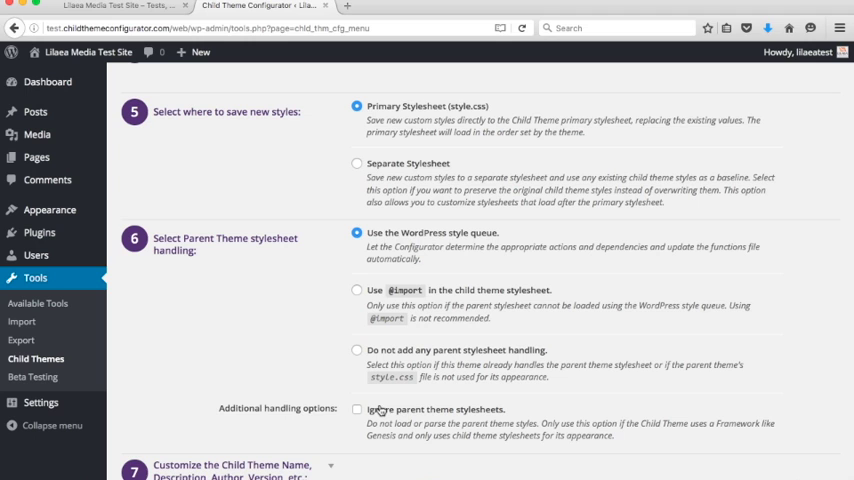
Enter 'My Crazy Child Theme' as the Child Theme Name and review author, website and description
{"action": "scroll", "scroll_direction": "down", "scroll_amount": 3}
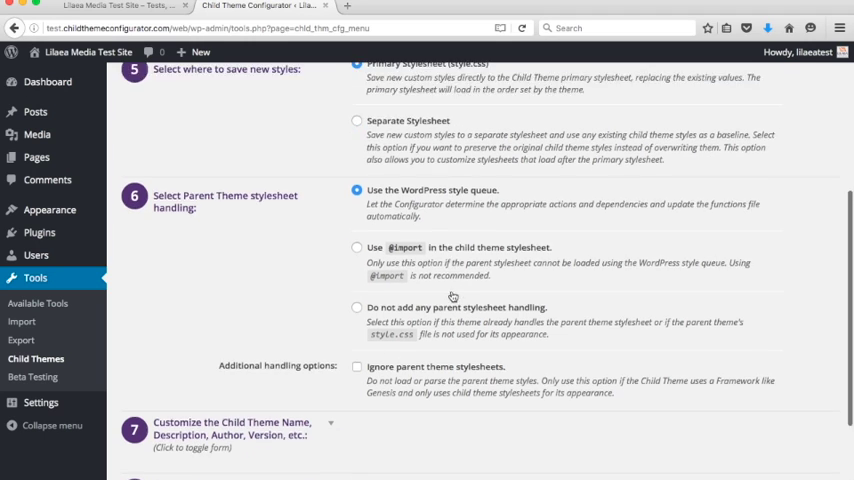
{"action": "scroll", "scroll_direction": "down", "scroll_amount": 3}
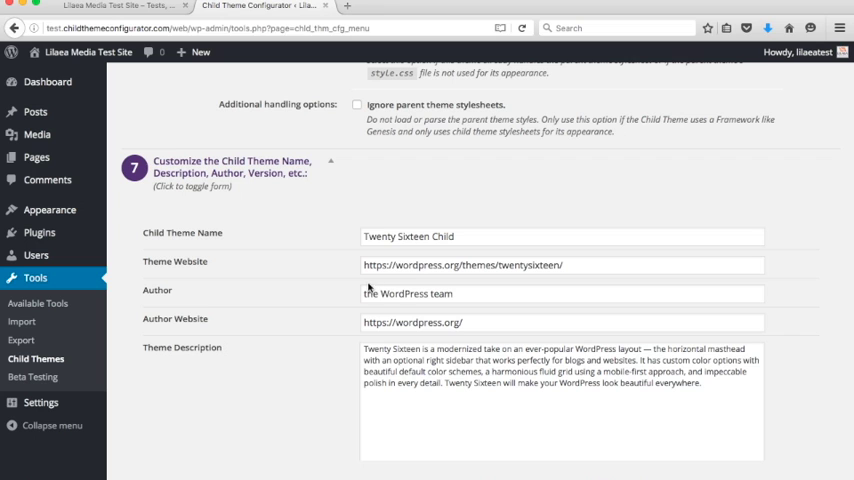
{"action": "scroll", "scroll_direction": "down", "scroll_amount": 3}
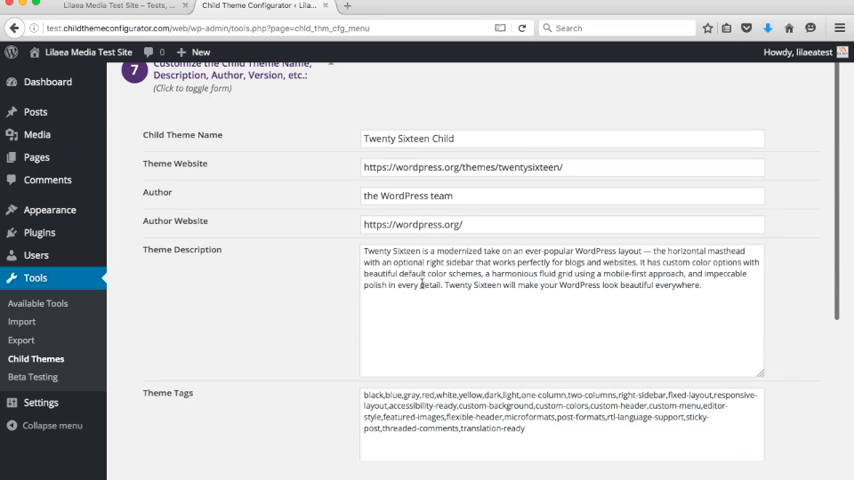
{"action": "scroll", "scroll_direction": "down", "scroll_amount": 3}
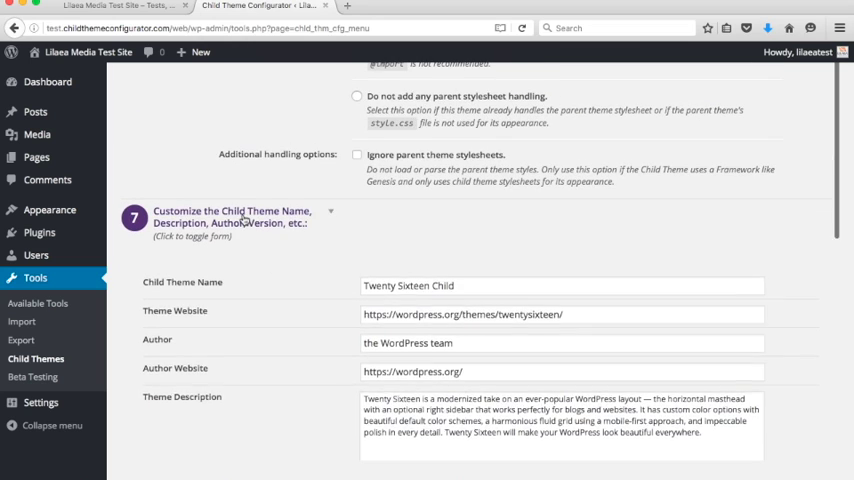
{"action": "scroll", "scroll_direction": "down", "scroll_amount": 3}
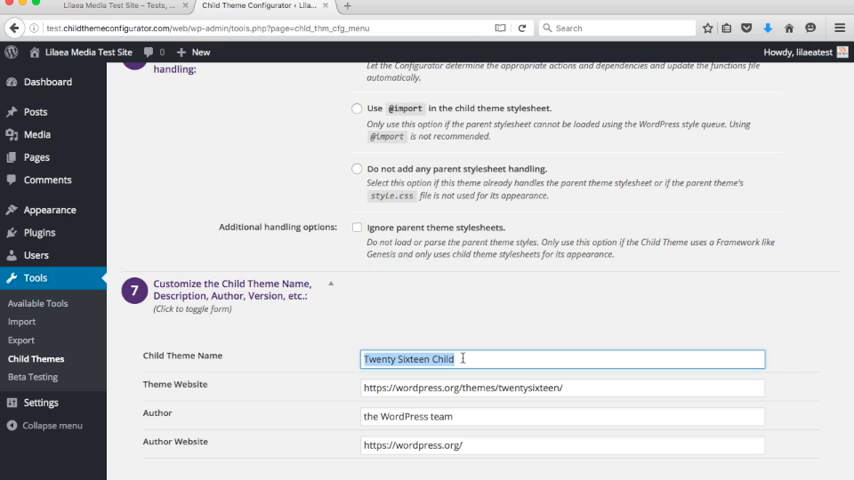
{"action": "type", "text": "My"}
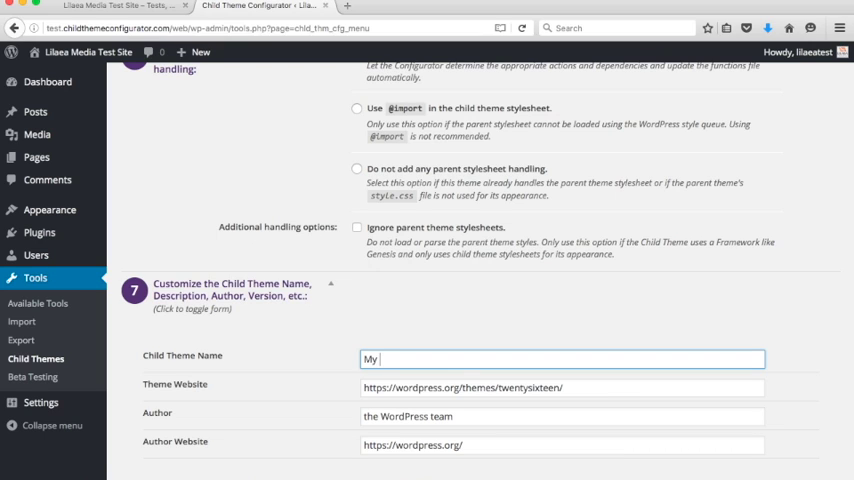
{"action": "type", "text": "Crazy Child Theme"}
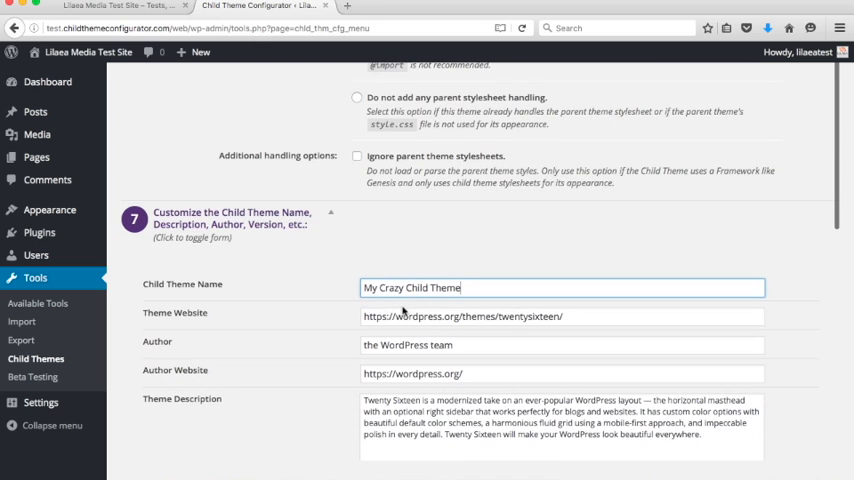
{"action": "scroll", "scroll_direction": "down", "scroll_amount": 3}
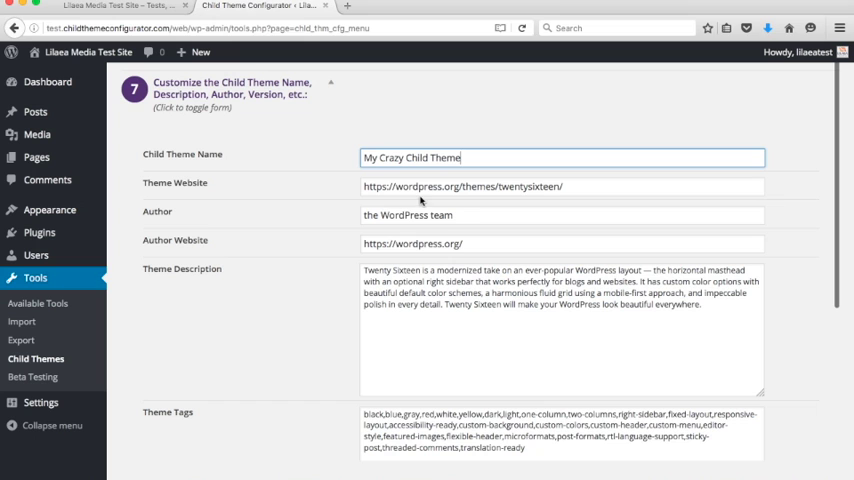
{"action": "scroll", "scroll_direction": "down", "scroll_amount": 3}
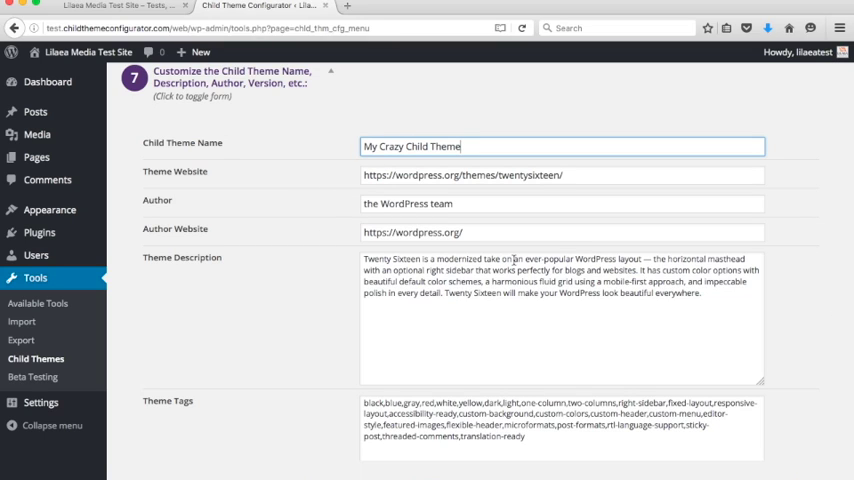
{"action": "mouse_move", "coordinate": [278, 232]}
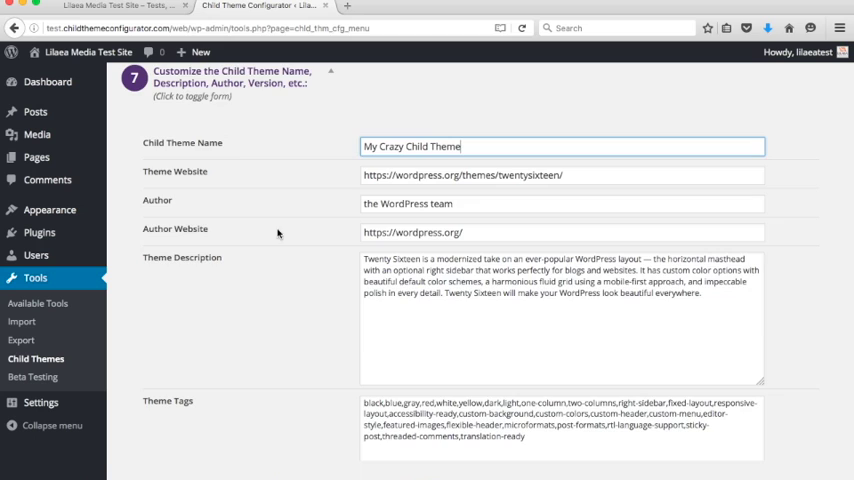
{"action": "scroll", "scroll_direction": "down", "scroll_amount": 3}
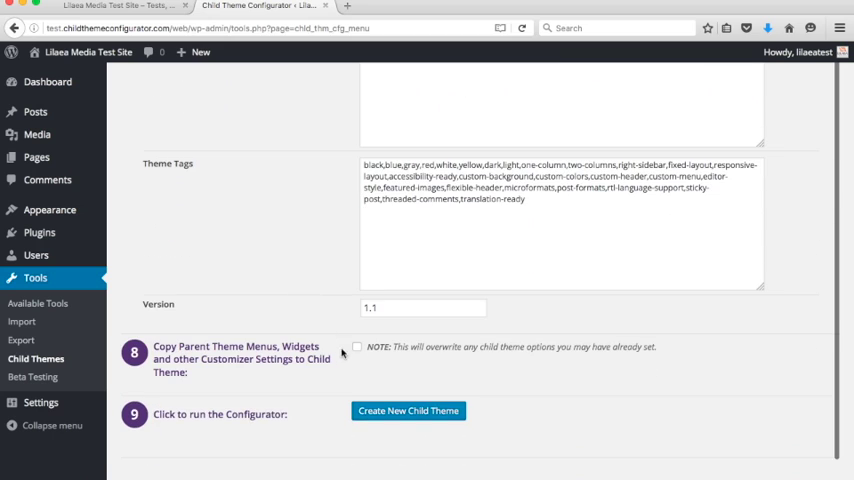
{"action": "mouse_move", "coordinate": [284, 358]}
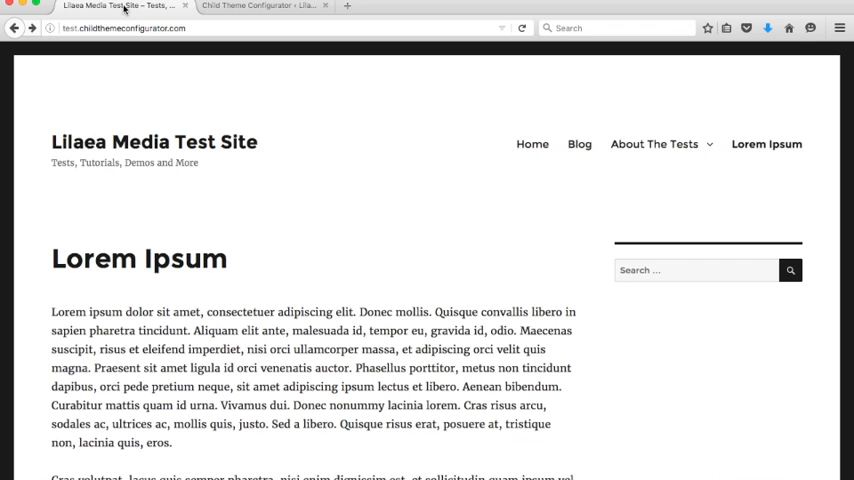
{"action": "mouse_move", "coordinate": [216, 304]}
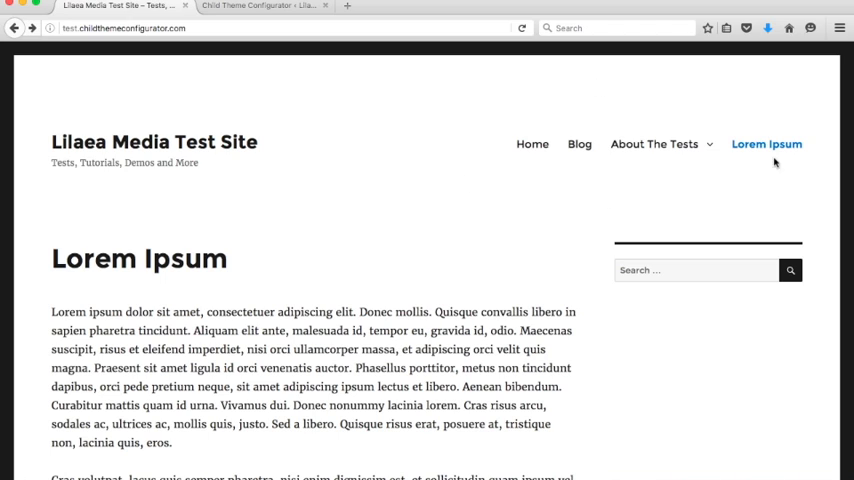
{"action": "mouse_move", "coordinate": [792, 316]}
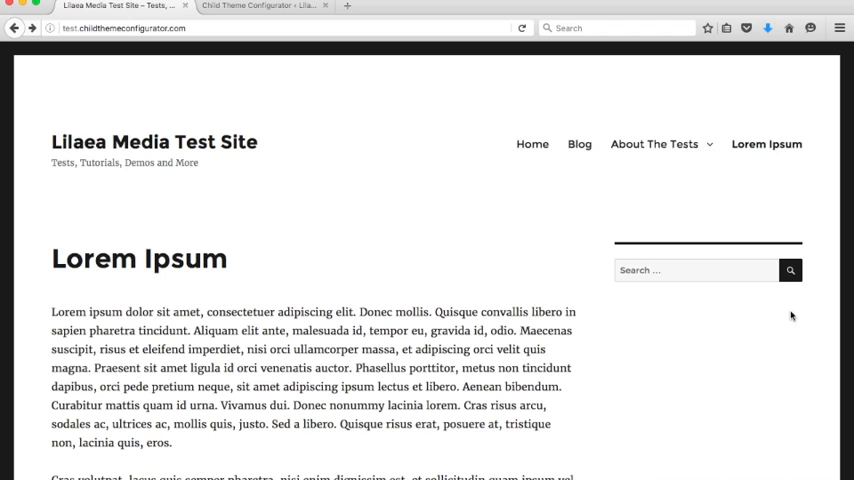
{"action": "left_click", "coordinate": [260, 6]}
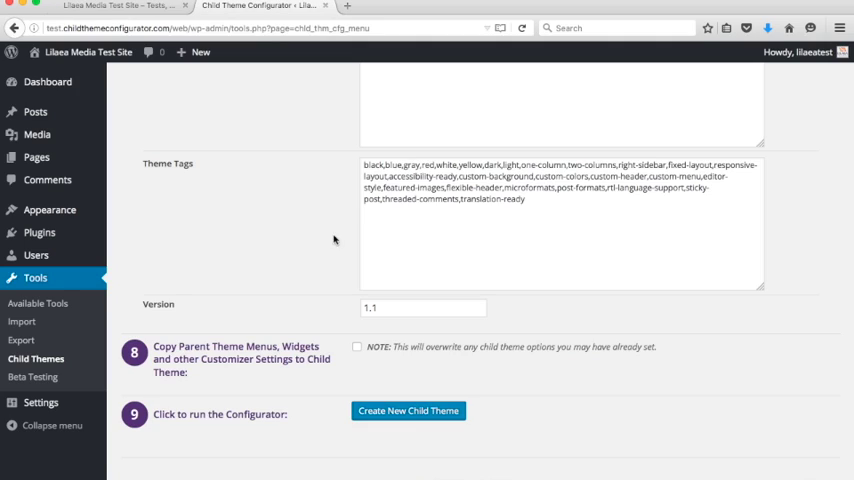
{"action": "mouse_move", "coordinate": [308, 232]}
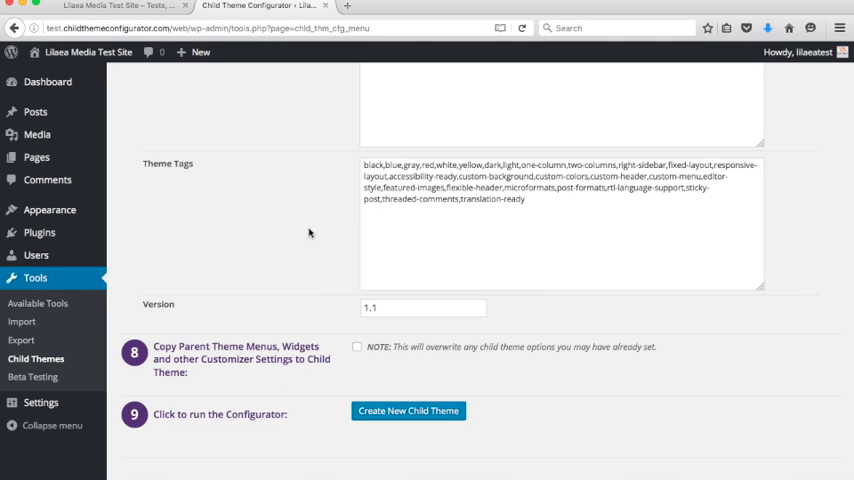
{"action": "mouse_move", "coordinate": [292, 362]}
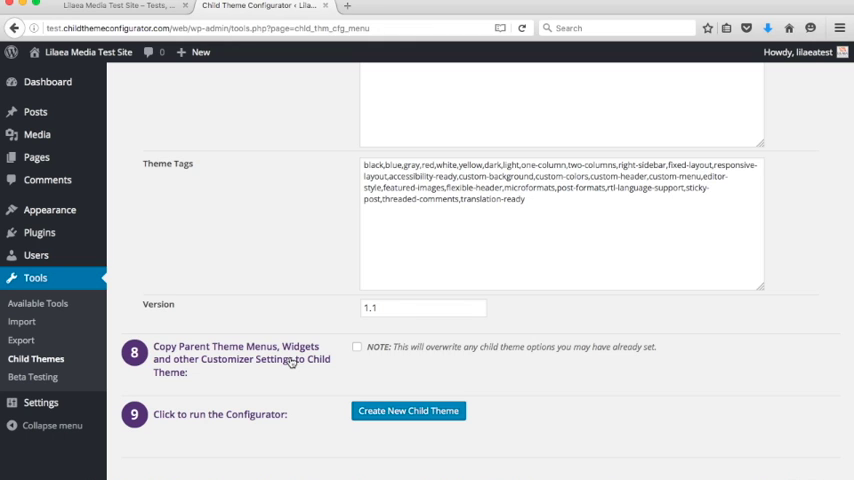
{"action": "scroll", "scroll_direction": "up", "scroll_amount": 3}
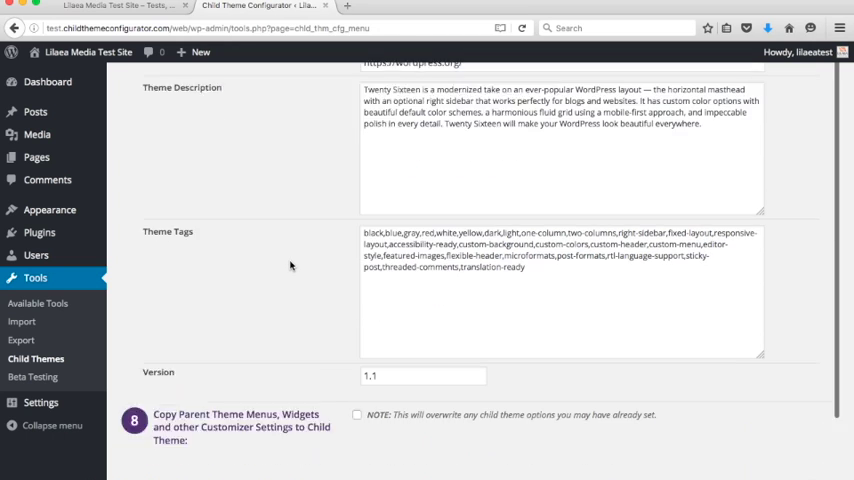
{"action": "scroll", "scroll_direction": "down", "scroll_amount": 3}
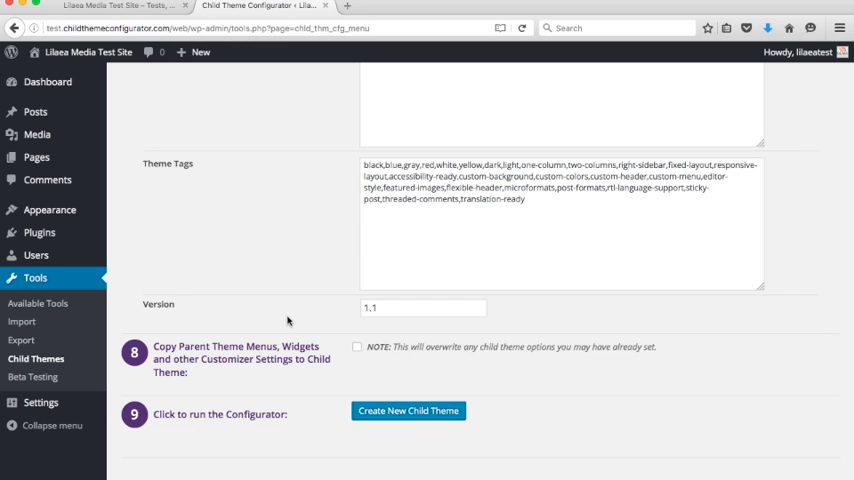
{"action": "mouse_move", "coordinate": [288, 322]}
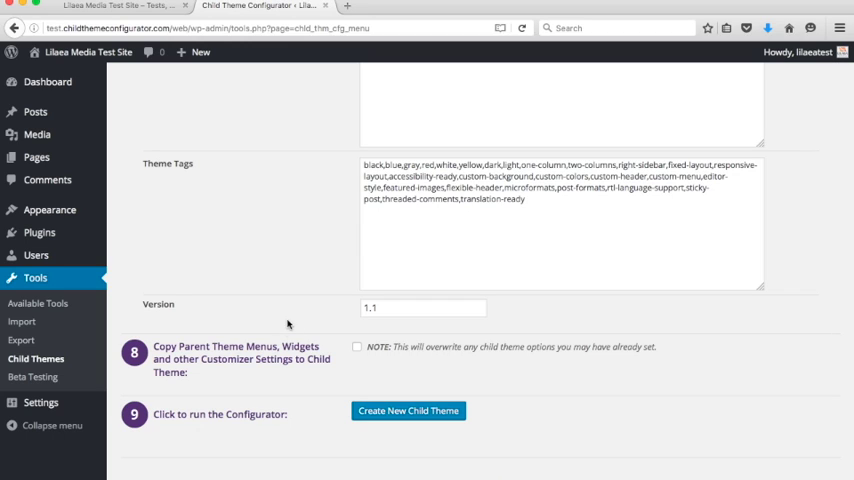
{"action": "mouse_move", "coordinate": [220, 364]}
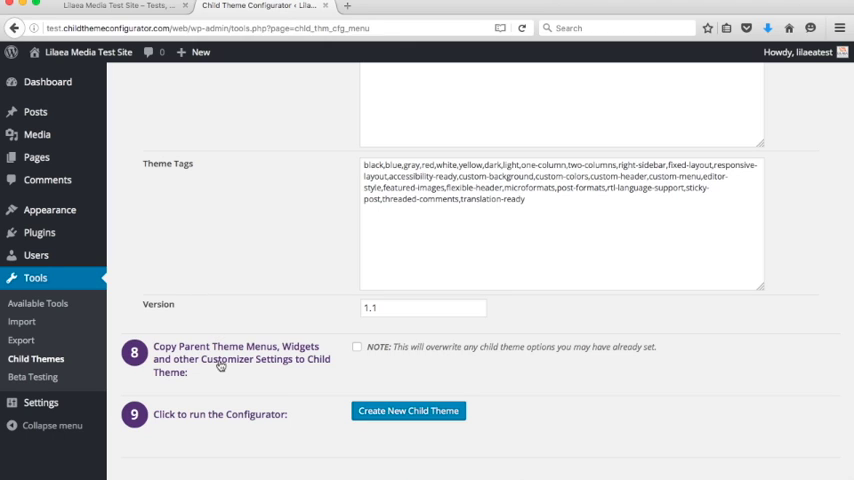
{"action": "mouse_move", "coordinate": [268, 304]}
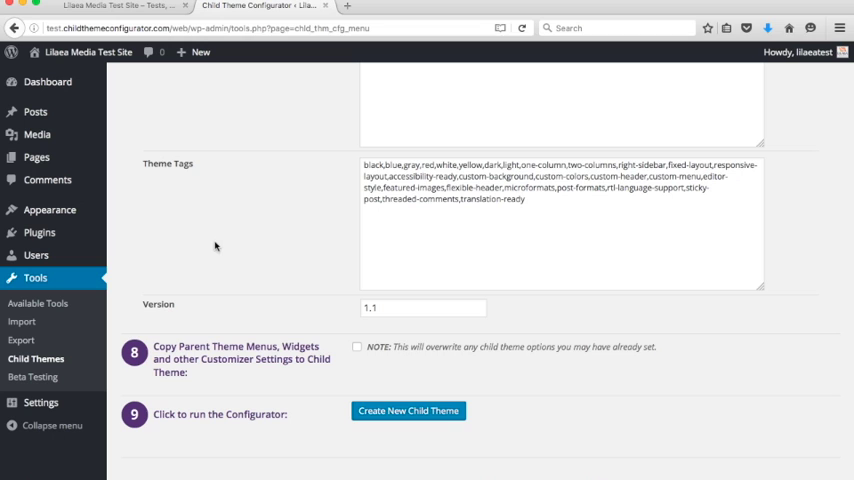
{"action": "mouse_move", "coordinate": [220, 276]}
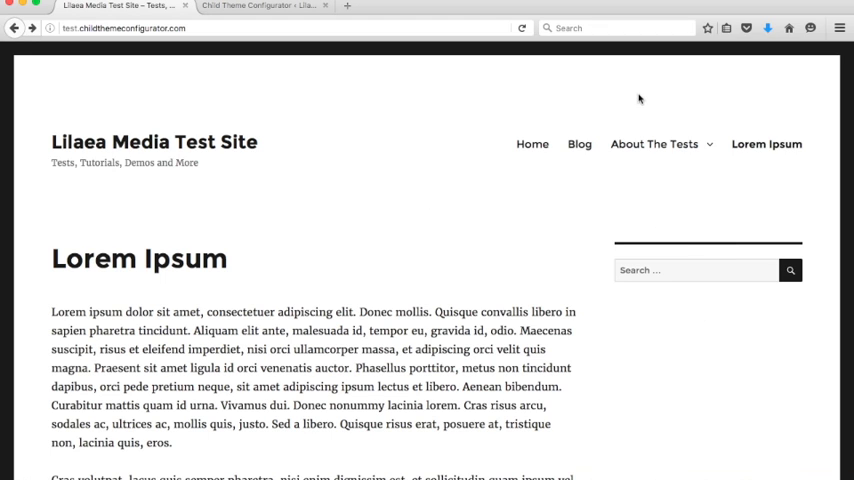
{"action": "mouse_move", "coordinate": [286, 150]}
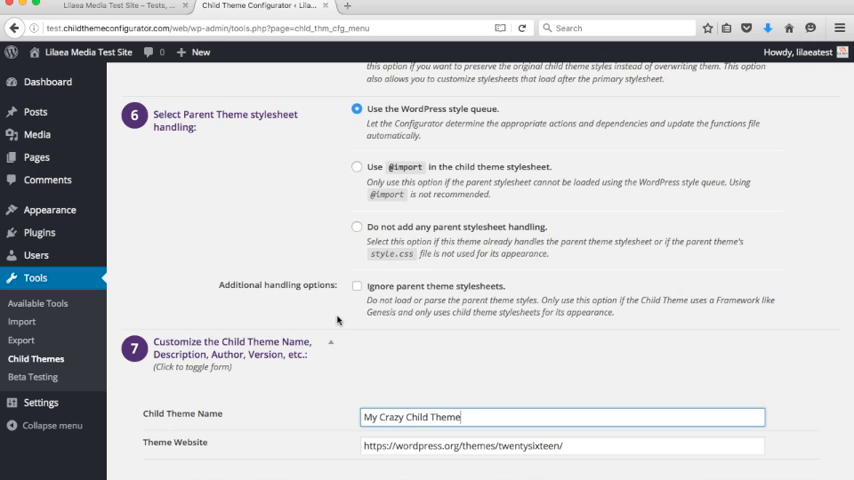
{"action": "scroll", "scroll_direction": "down", "scroll_amount": 3}
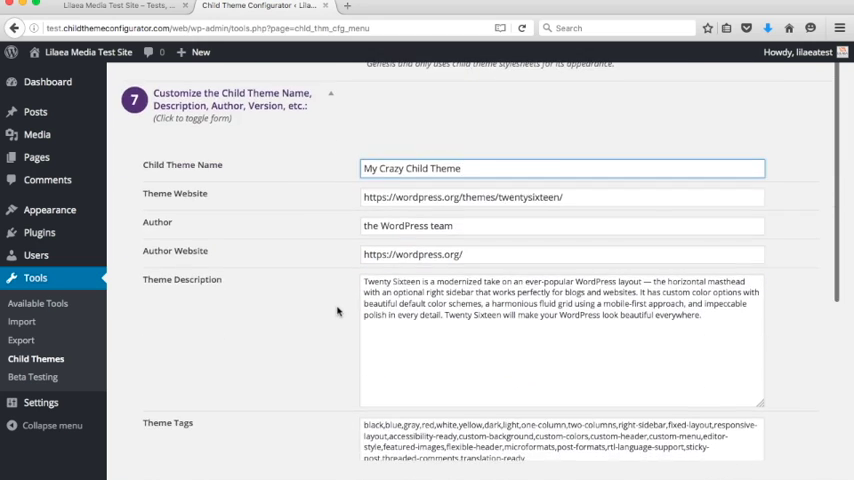
{"action": "scroll", "scroll_direction": "down", "scroll_amount": 3}
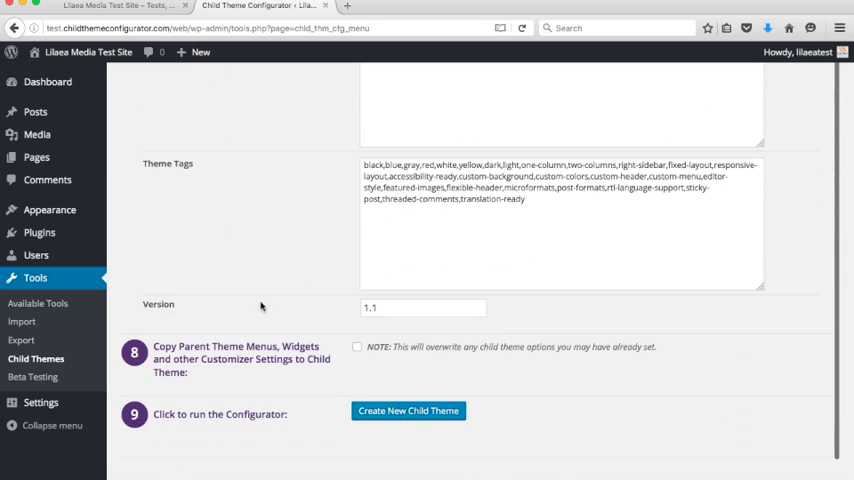
{"action": "mouse_move", "coordinate": [260, 358]}
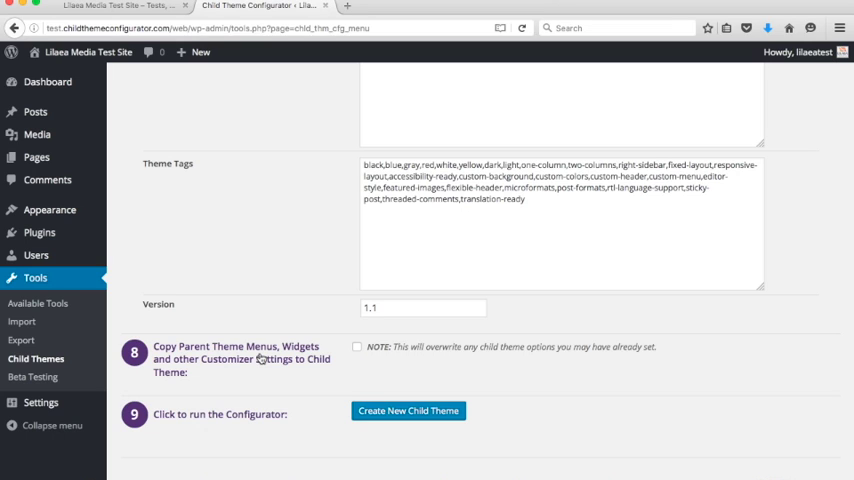
Enable copying parent menus, widgets and Customizer settings, then create My Crazy Child Theme
{"action": "left_click", "coordinate": [356, 348]}
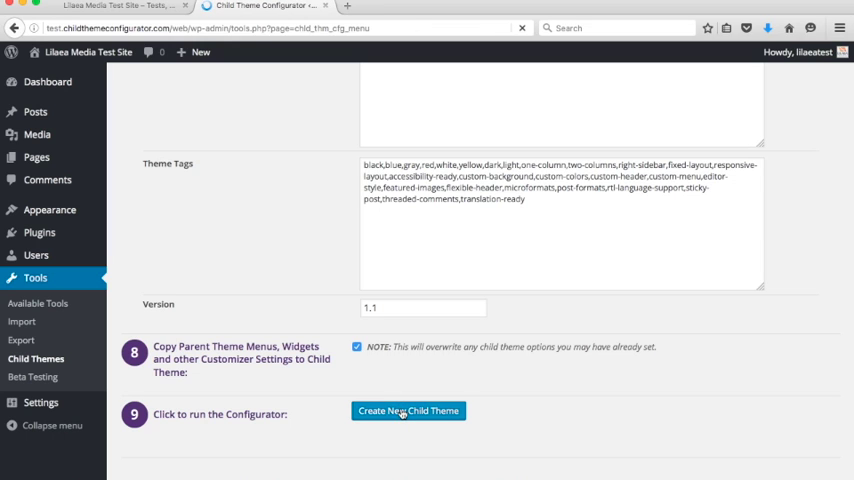
{"action": "left_click", "coordinate": [408, 412]}
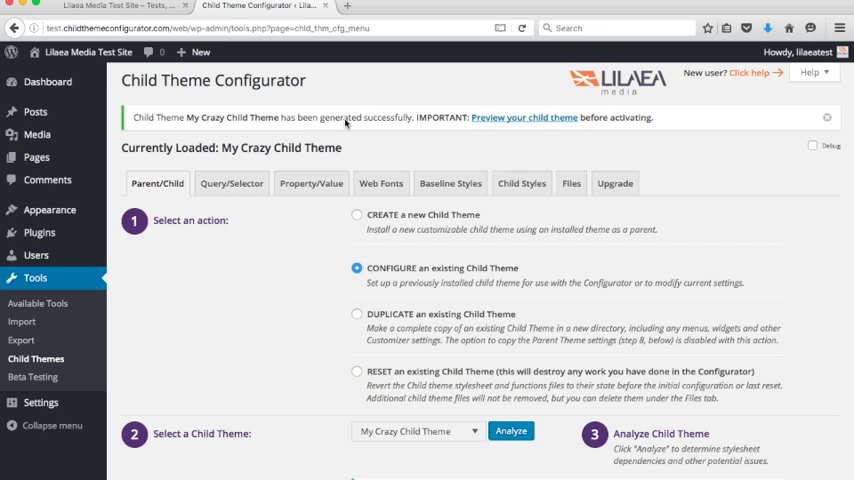
{"action": "mouse_move", "coordinate": [416, 120]}
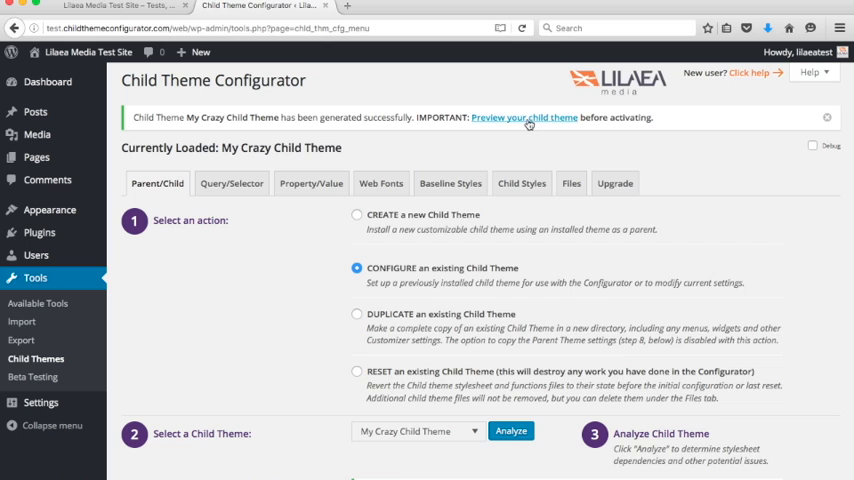
Preview My Crazy Child Theme on the test site in the Customizer live preview
{"action": "left_click", "coordinate": [524, 116]}
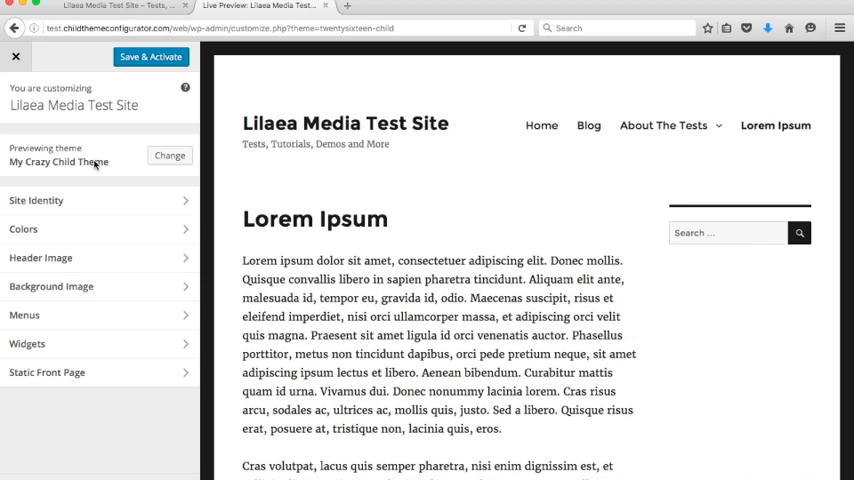
{"action": "scroll", "scroll_direction": "down", "scroll_amount": 3}
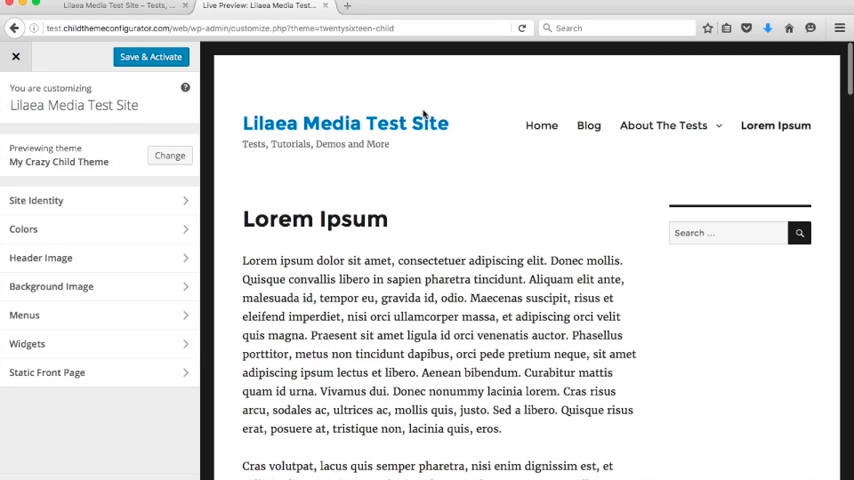
{"action": "mouse_move", "coordinate": [588, 126]}
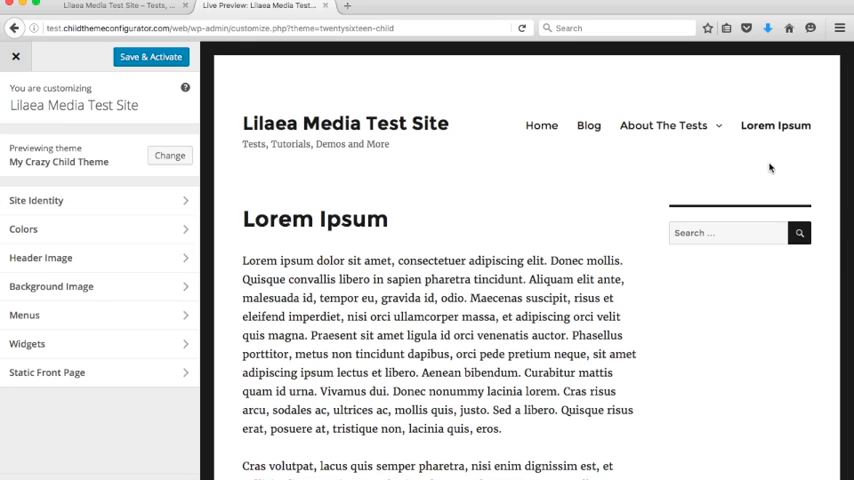
{"action": "mouse_move", "coordinate": [184, 184]}
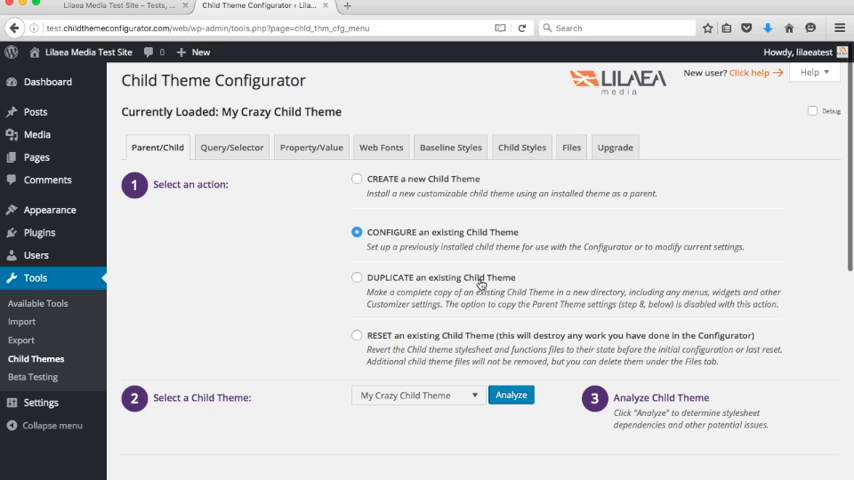
{"action": "mouse_move", "coordinate": [450, 148]}
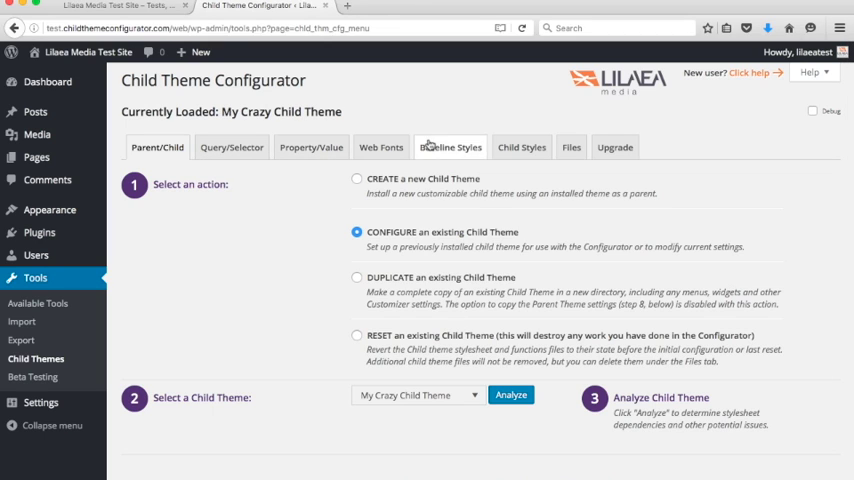
{"action": "mouse_move", "coordinate": [672, 196]}
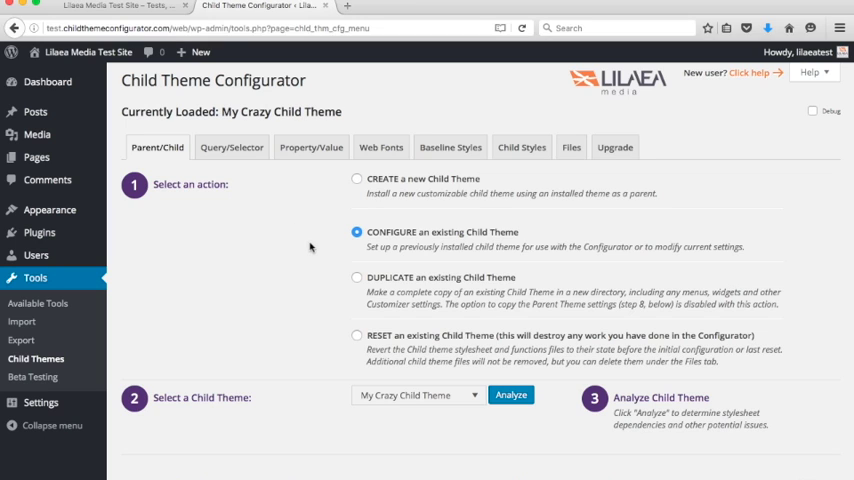
Start a new child theme and select Responsive from the parent theme list
{"action": "left_click", "coordinate": [356, 180]}
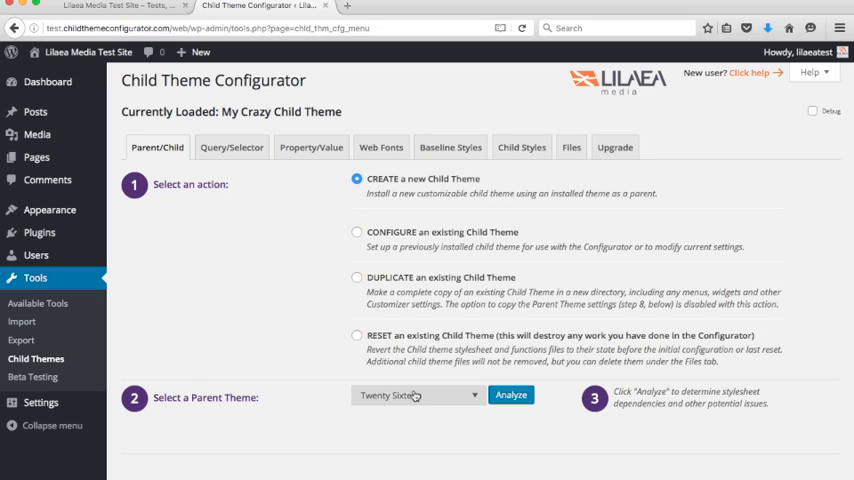
{"action": "left_click", "coordinate": [416, 394]}
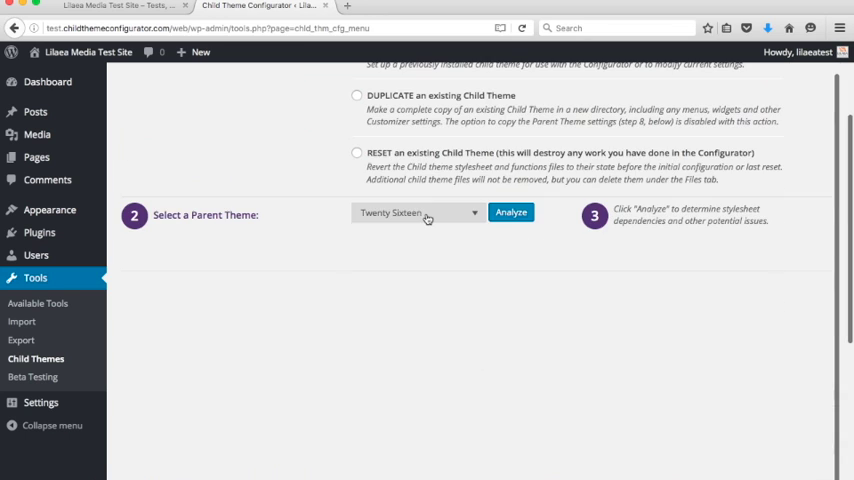
{"action": "left_click", "coordinate": [416, 212]}
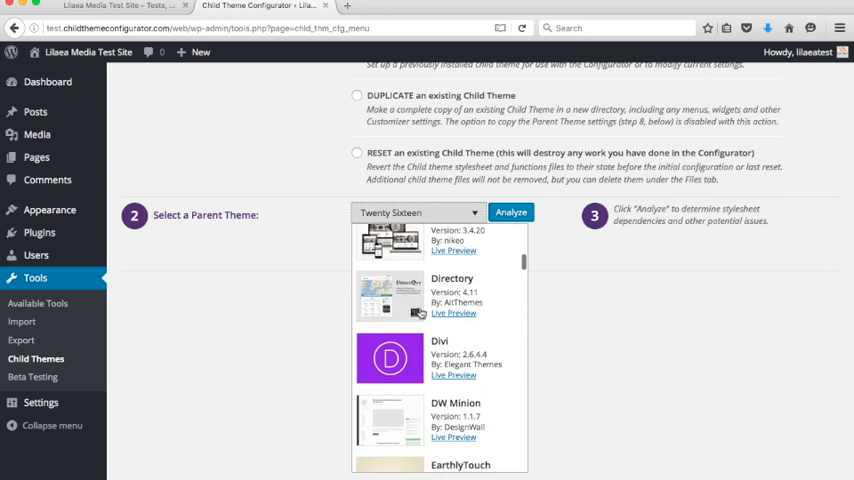
{"action": "scroll", "scroll_direction": "down", "scroll_amount": 3}
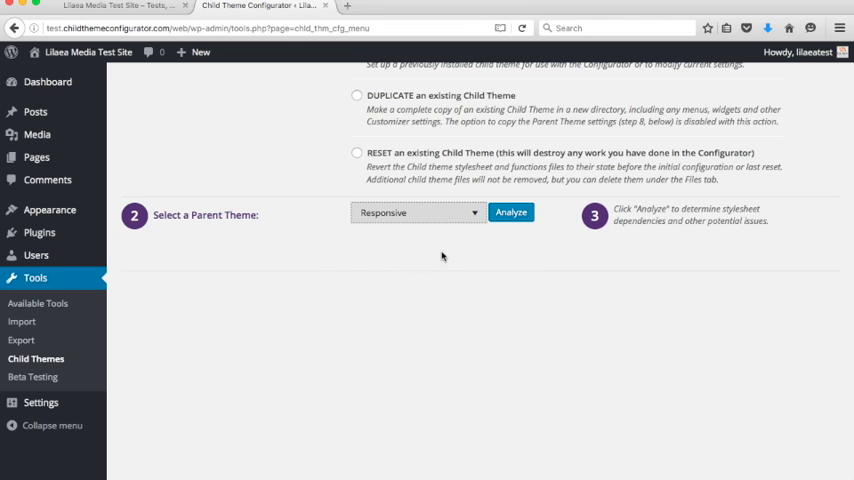
Analyze Responsive for parent compatibility and review the results
{"action": "left_click", "coordinate": [512, 212]}
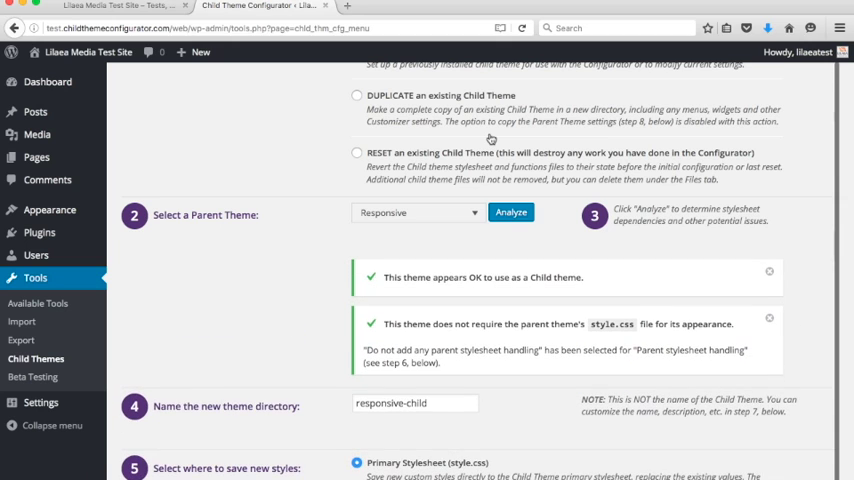
{"action": "mouse_move", "coordinate": [428, 336]}
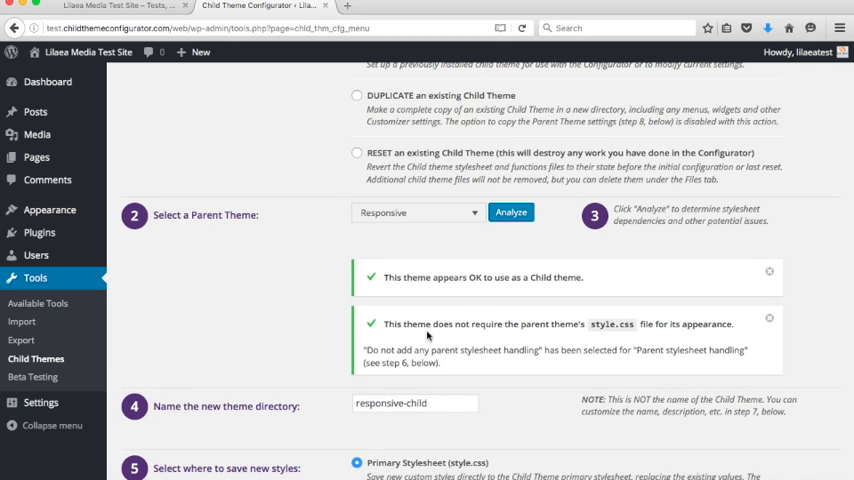
{"action": "mouse_move", "coordinate": [620, 332]}
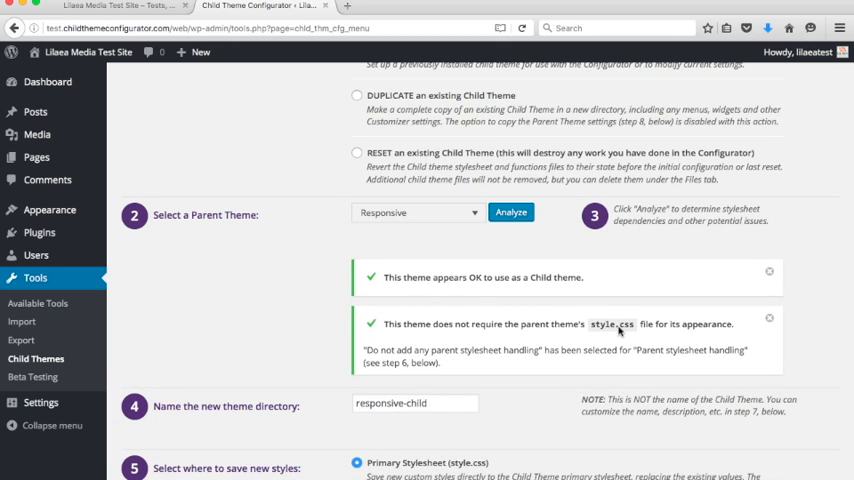
{"action": "mouse_move", "coordinate": [510, 276]}
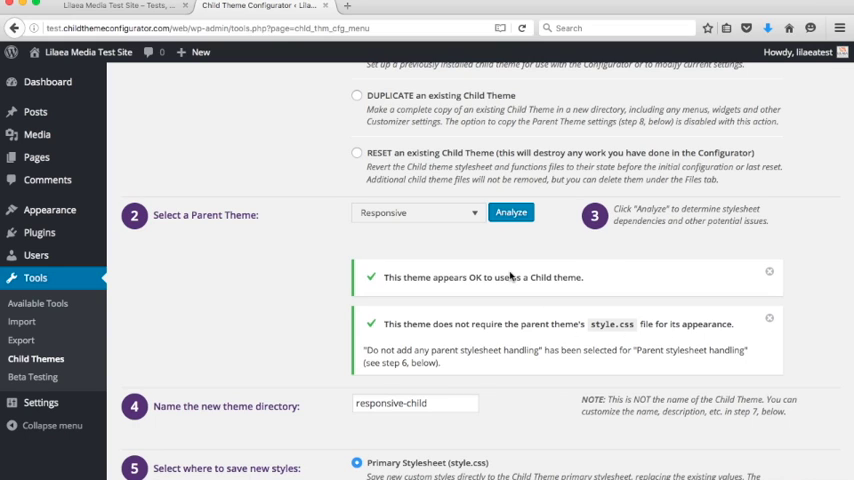
{"action": "mouse_move", "coordinate": [530, 316]}
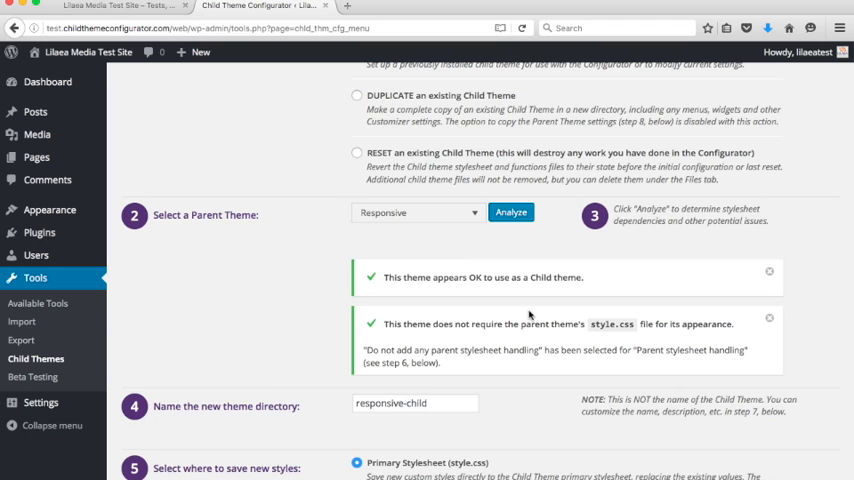
{"action": "mouse_move", "coordinate": [530, 316]}
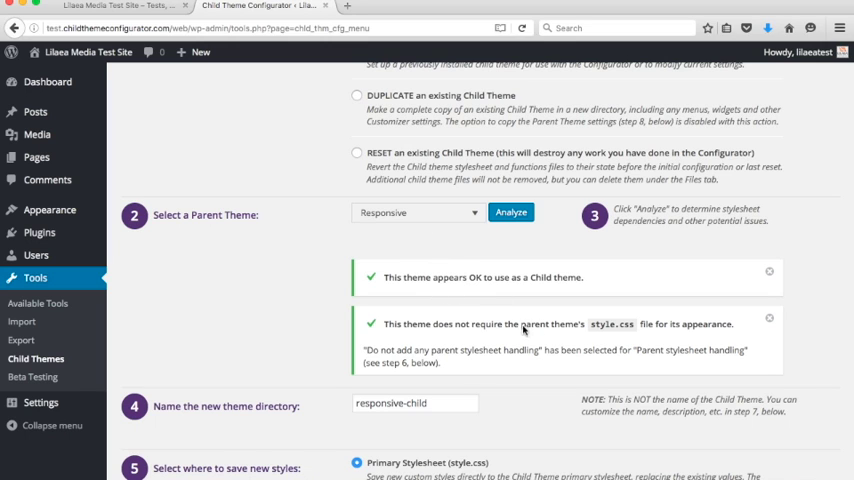
{"action": "scroll", "scroll_direction": "down", "scroll_amount": 3}
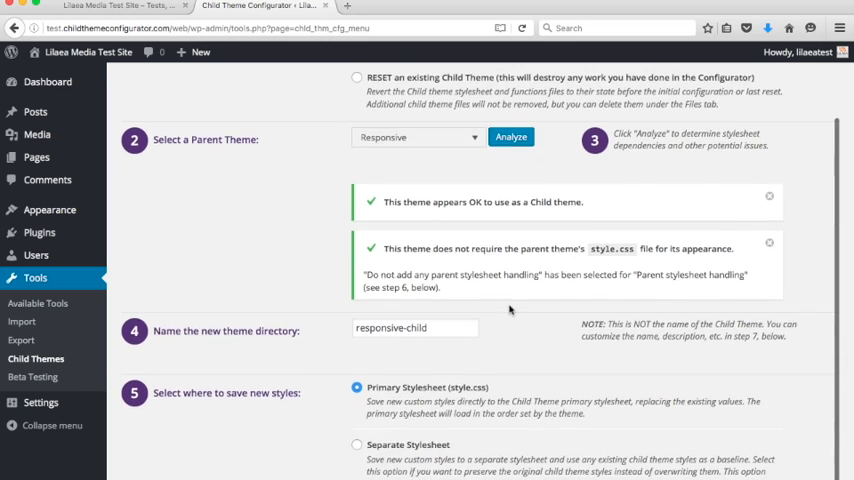
{"action": "scroll", "scroll_direction": "down", "scroll_amount": 3}
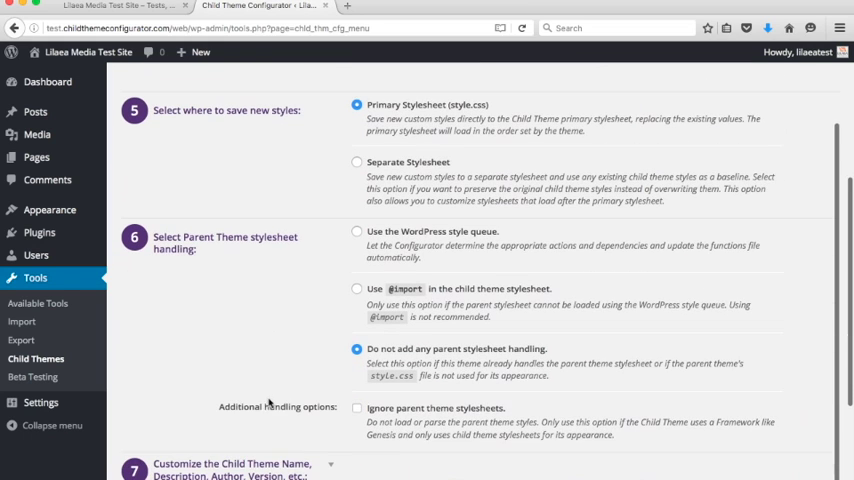
{"action": "mouse_move", "coordinate": [504, 350]}
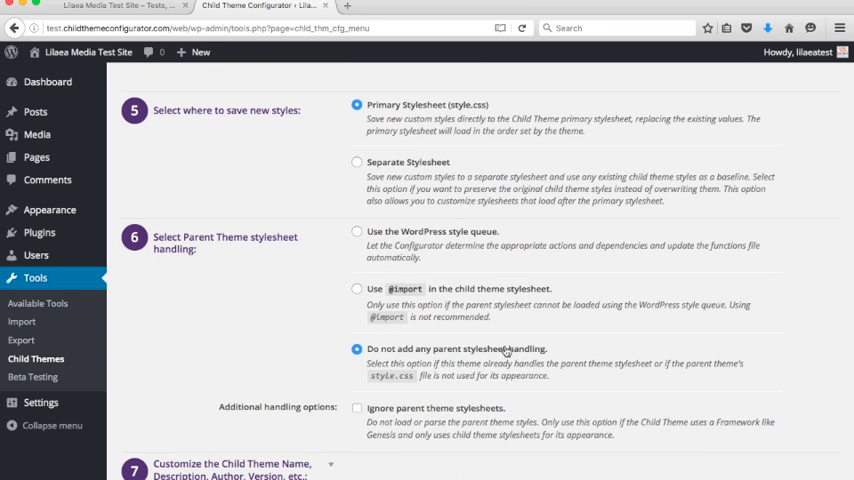
{"action": "mouse_move", "coordinate": [560, 280]}
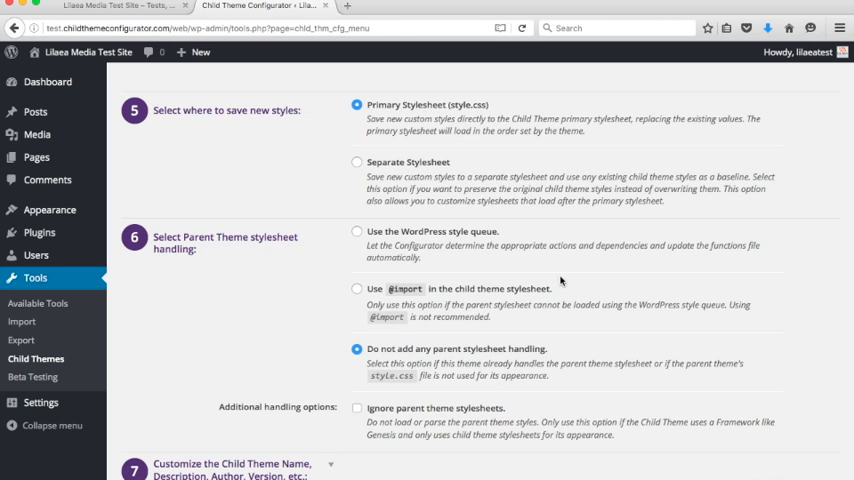
{"action": "scroll", "scroll_direction": "down", "scroll_amount": 3}
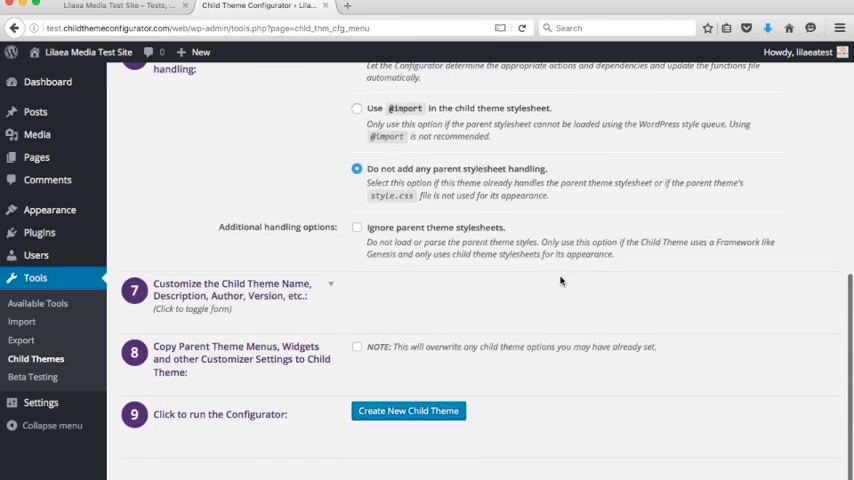
Create the Responsive Child theme and start its live preview
{"action": "left_click", "coordinate": [408, 412]}
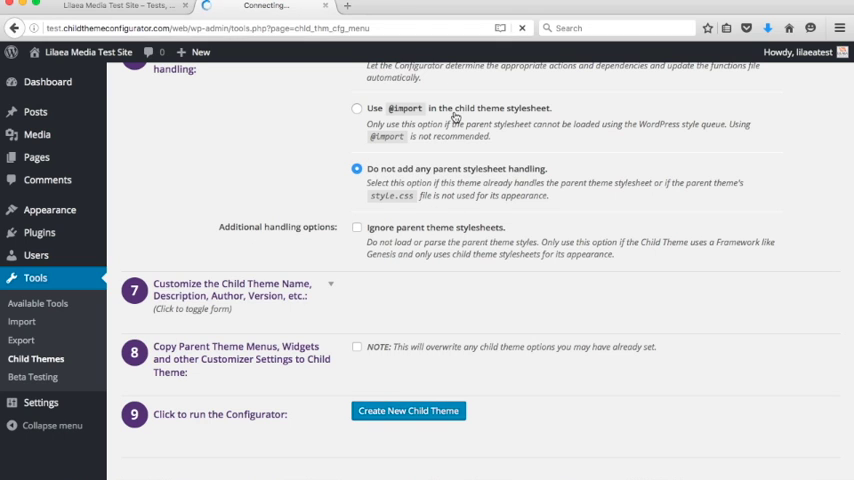
{"action": "left_click", "coordinate": [408, 412]}
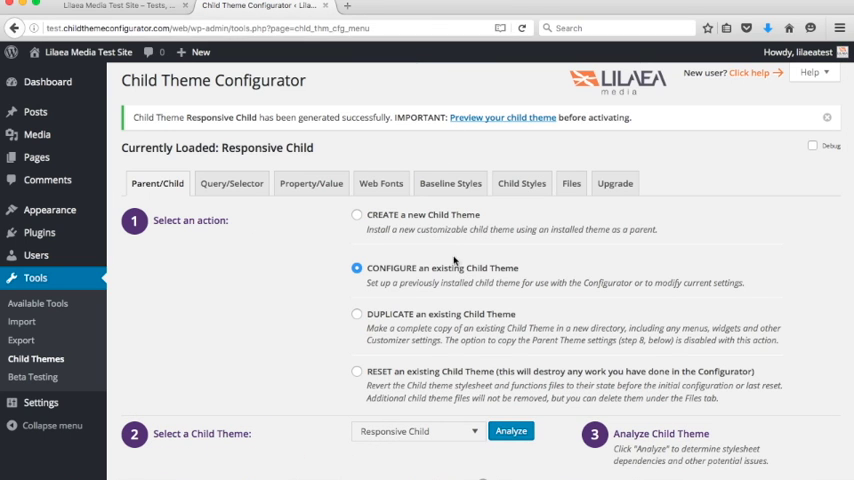
{"action": "left_click", "coordinate": [502, 116]}
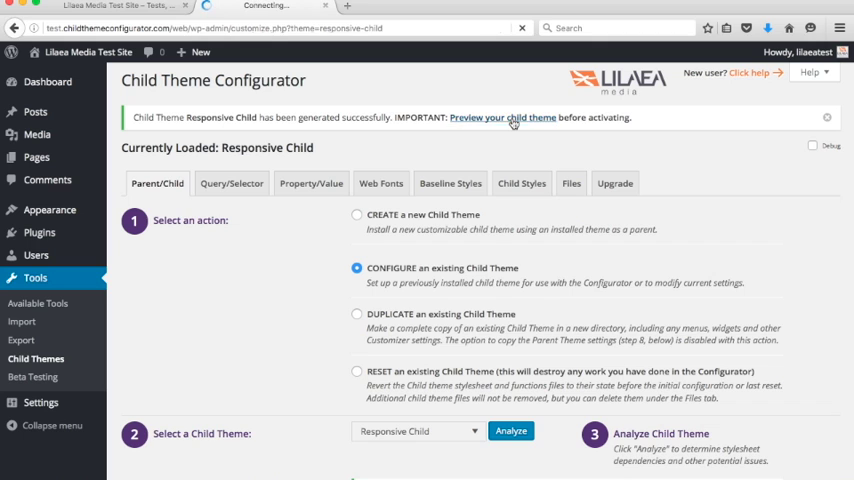
Browse the Responsive Child Customizer preview, then return to the Child Themes tool
{"action": "left_click", "coordinate": [502, 116]}
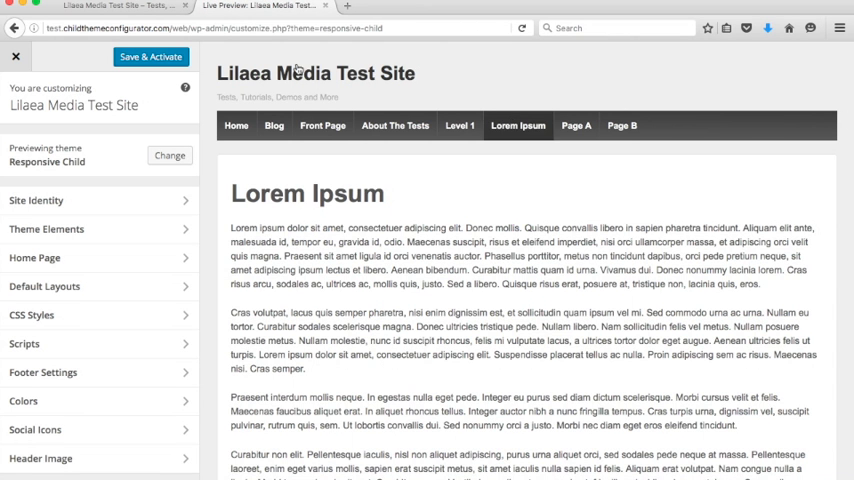
{"action": "mouse_move", "coordinate": [318, 110]}
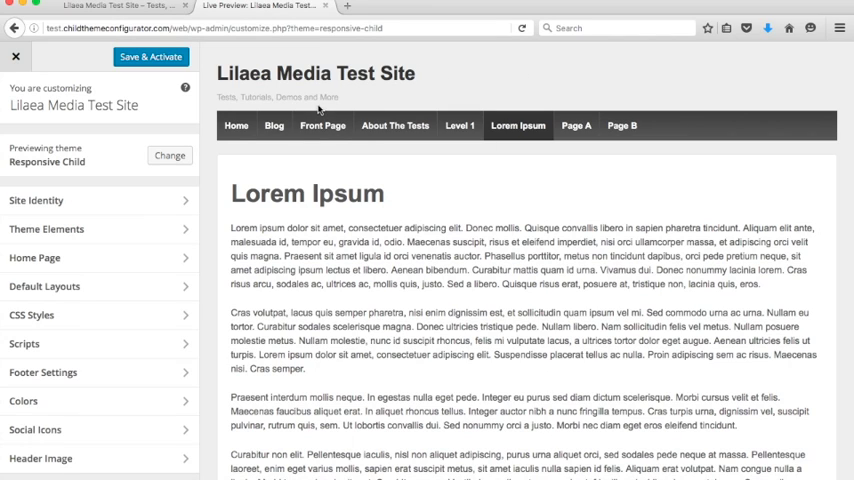
{"action": "mouse_move", "coordinate": [638, 100]}
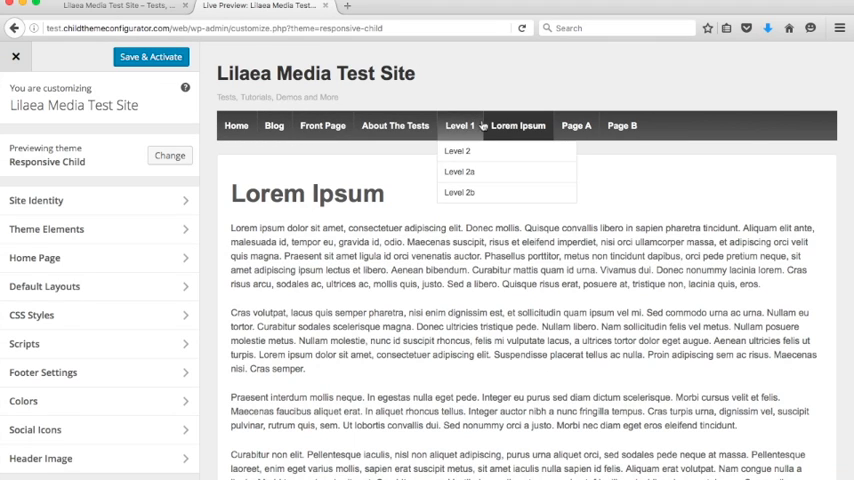
{"action": "mouse_move", "coordinate": [236, 126]}
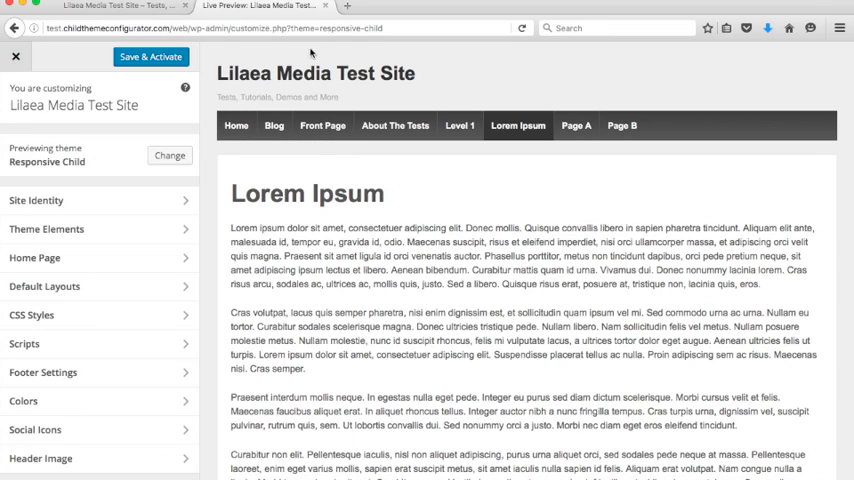
{"action": "mouse_move", "coordinate": [460, 126]}
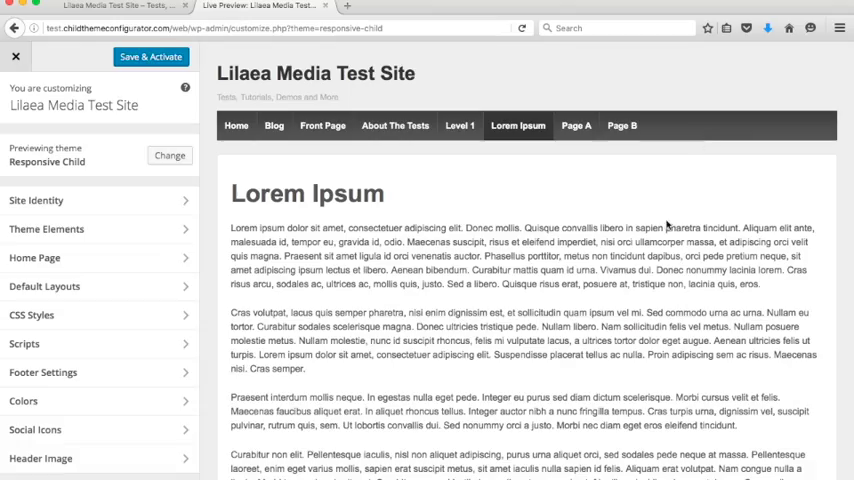
{"action": "scroll", "scroll_direction": "down", "scroll_amount": 3}
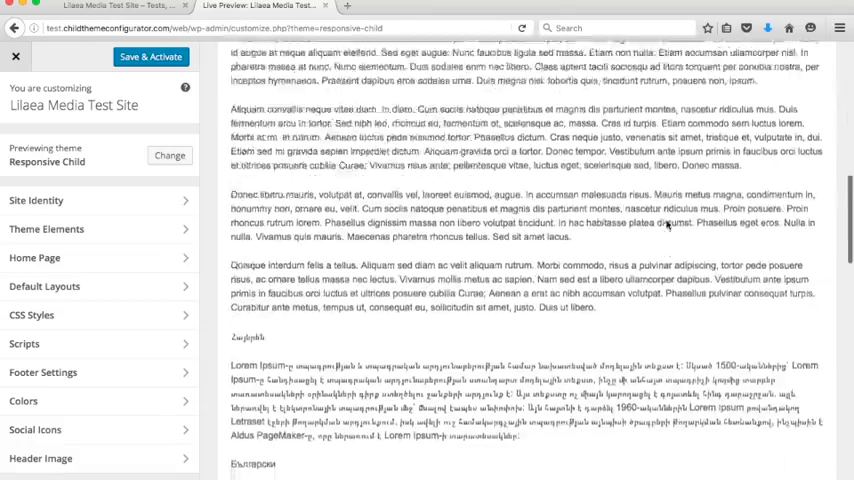
{"action": "scroll", "scroll_direction": "down", "scroll_amount": 3}
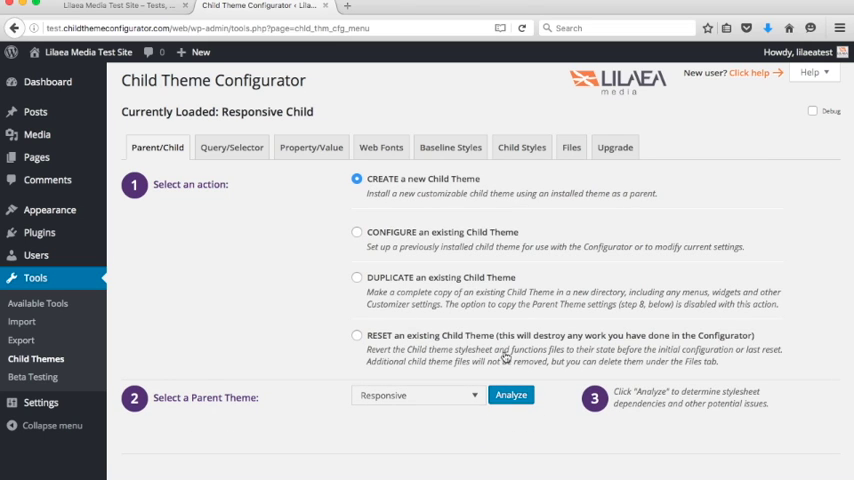
Select Divi from the parent theme list for a new child theme
{"action": "left_click", "coordinate": [416, 396]}
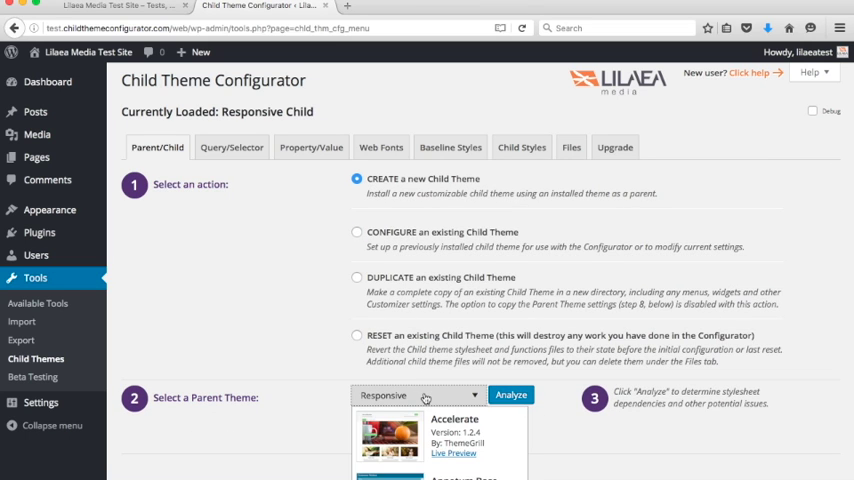
{"action": "scroll", "scroll_direction": "down", "scroll_amount": 3}
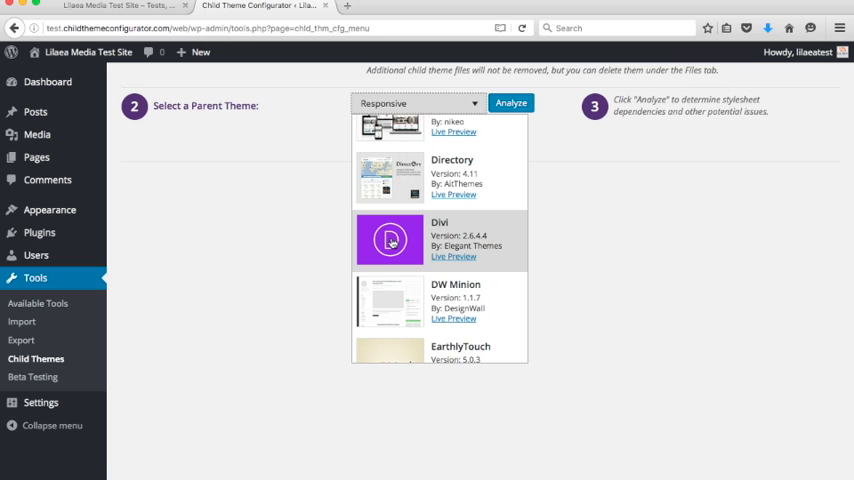
{"action": "left_click", "coordinate": [390, 240]}
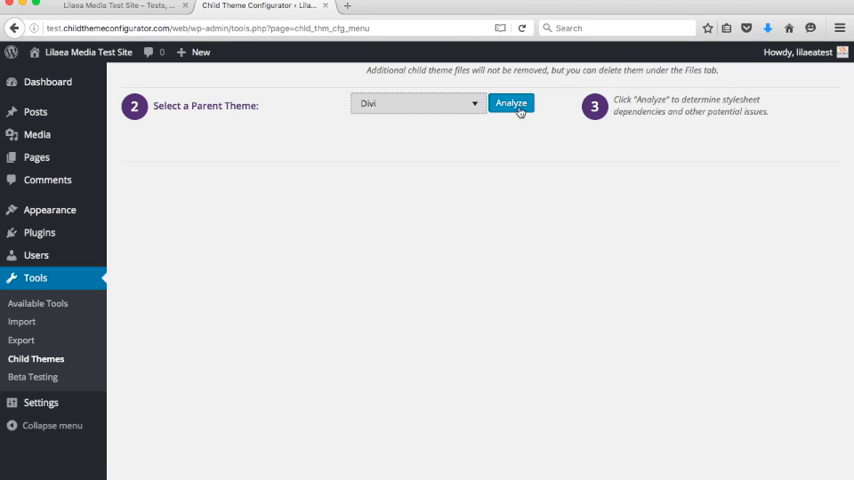
Analyze Divi for child-theme compatibility and review the setup options down to the final step
{"action": "left_click", "coordinate": [510, 104]}
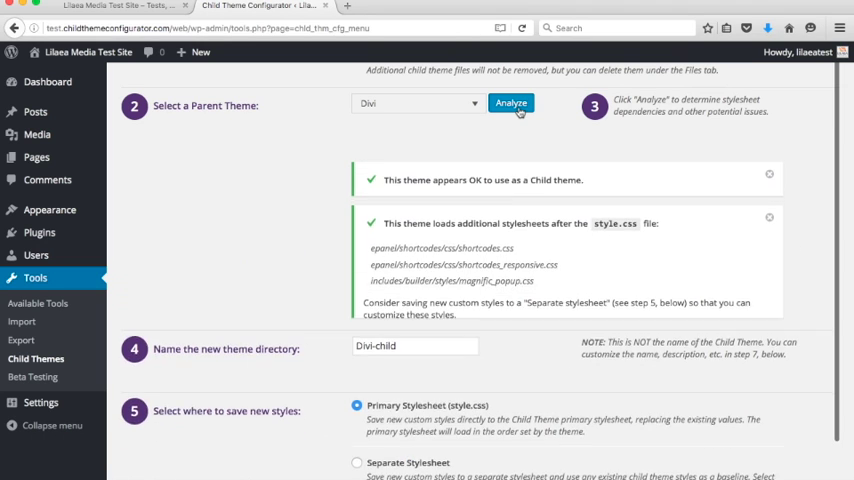
{"action": "left_click", "coordinate": [512, 102]}
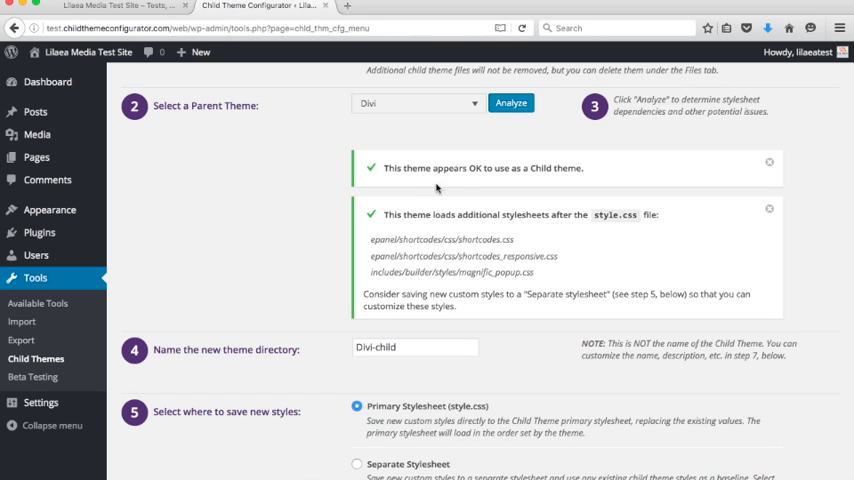
{"action": "mouse_move", "coordinate": [388, 232]}
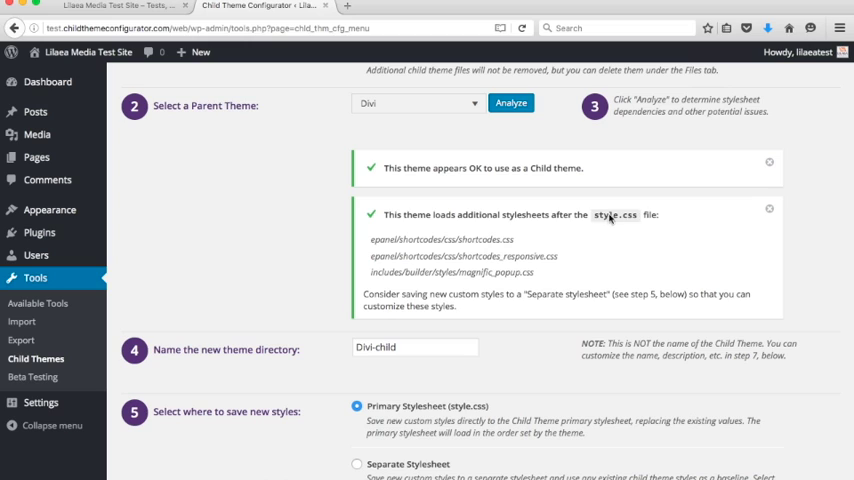
{"action": "mouse_move", "coordinate": [578, 232]}
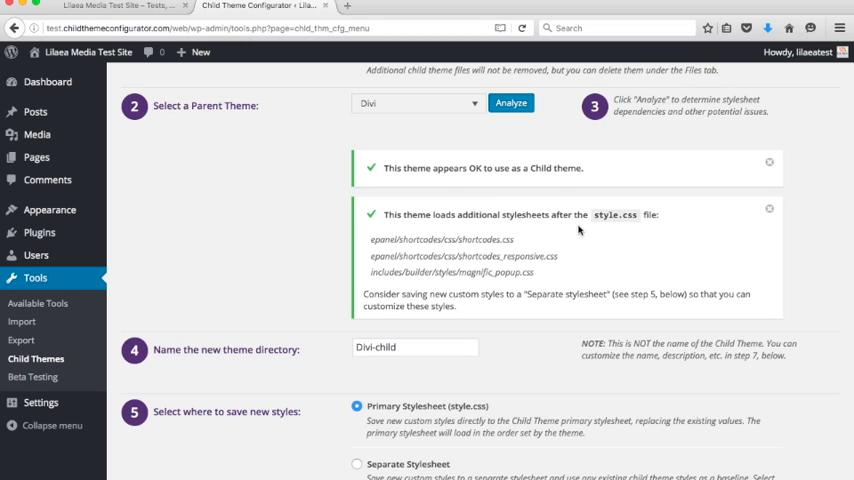
{"action": "mouse_move", "coordinate": [556, 220]}
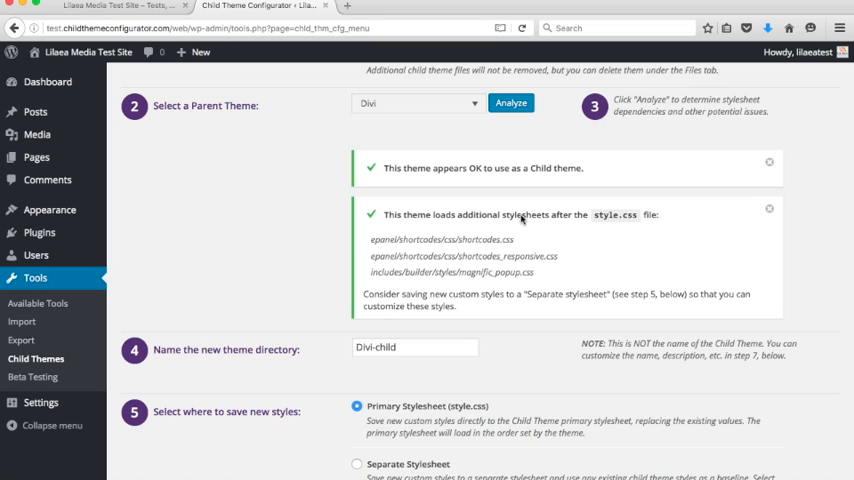
{"action": "mouse_move", "coordinate": [478, 252]}
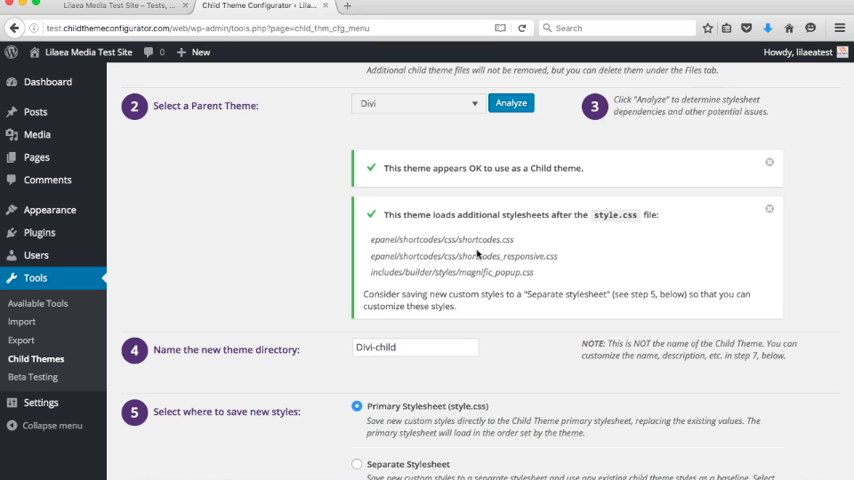
{"action": "mouse_move", "coordinate": [478, 252]}
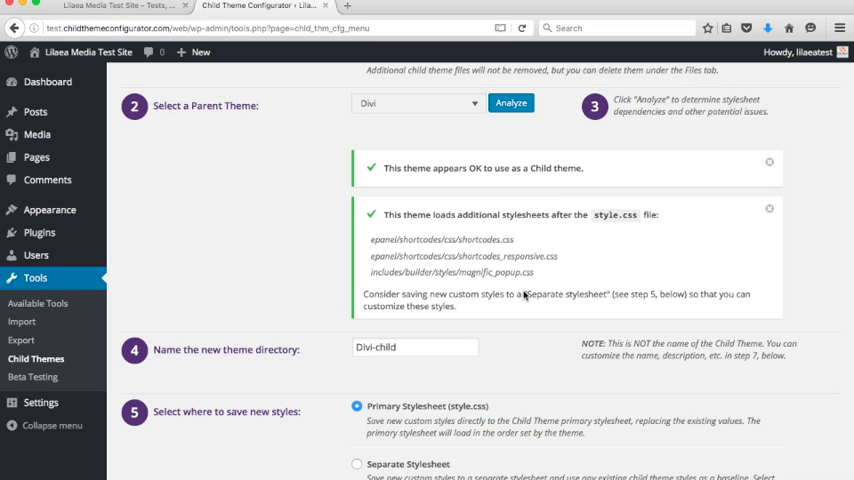
{"action": "scroll", "scroll_direction": "down", "scroll_amount": 3}
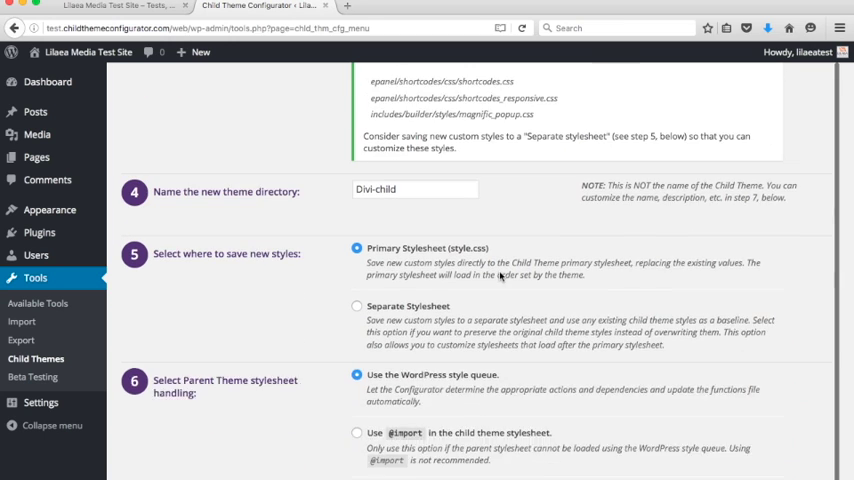
{"action": "scroll", "scroll_direction": "down", "scroll_amount": 3}
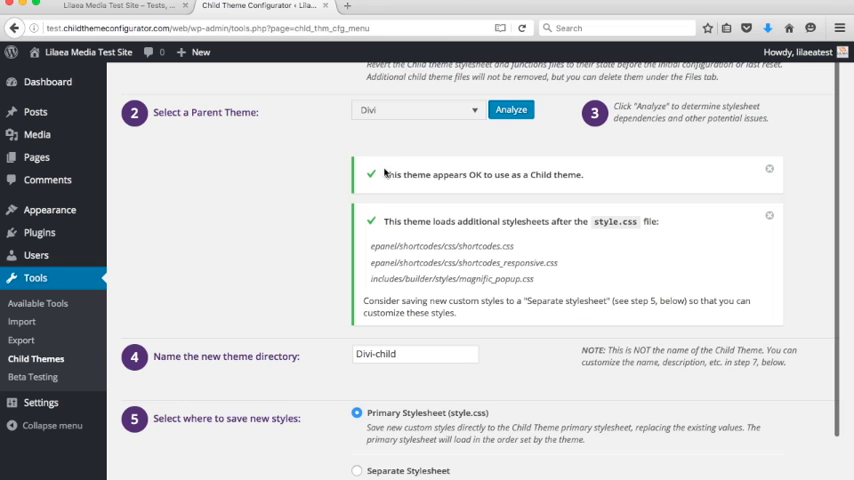
{"action": "scroll", "scroll_direction": "down", "scroll_amount": 3}
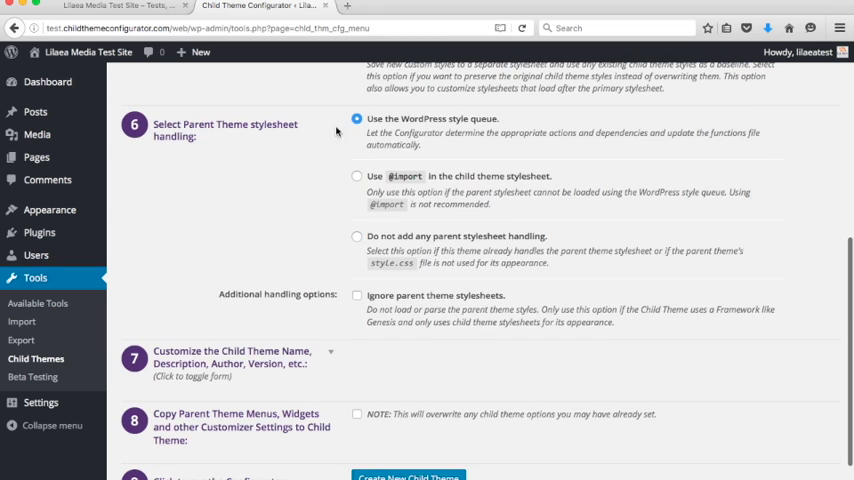
{"action": "scroll", "scroll_direction": "down", "scroll_amount": 3}
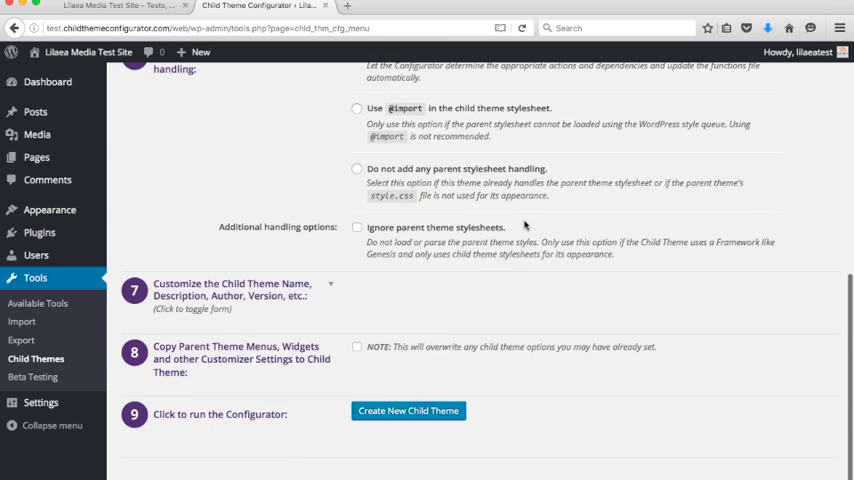
Generate the Divi Child theme and launch its live preview in the Customizer
{"action": "left_click", "coordinate": [408, 410]}
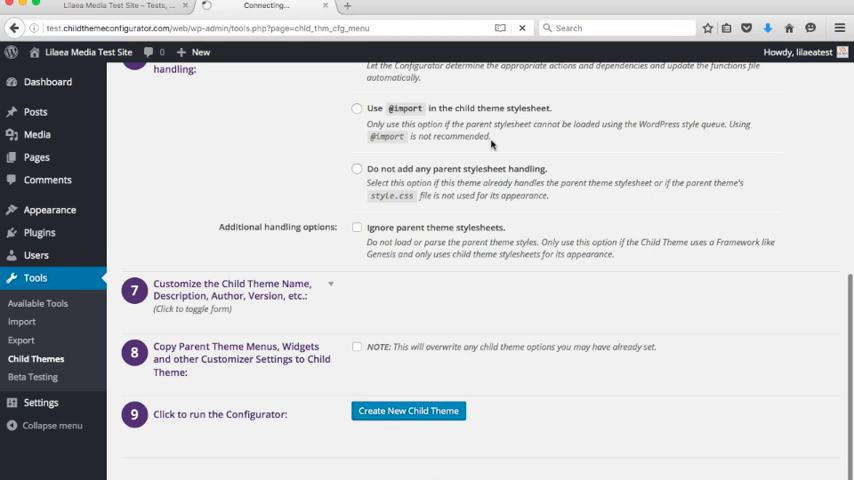
{"action": "left_click", "coordinate": [408, 412]}
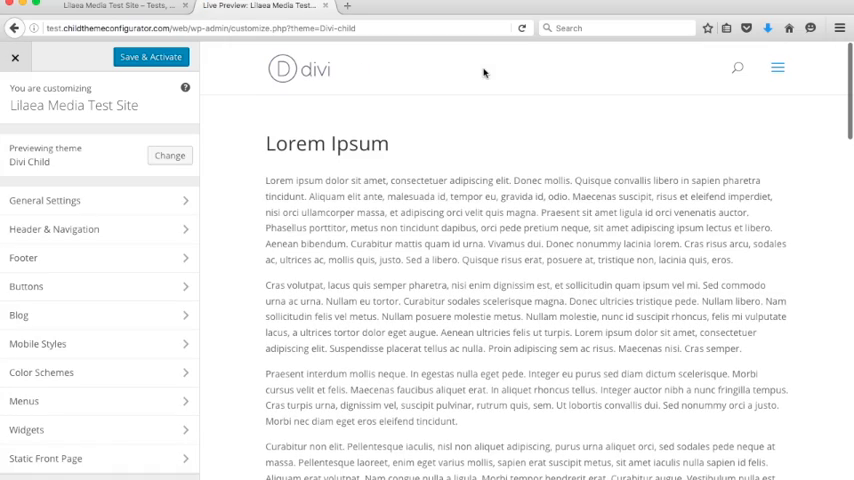
{"action": "scroll", "scroll_direction": "down", "scroll_amount": 3}
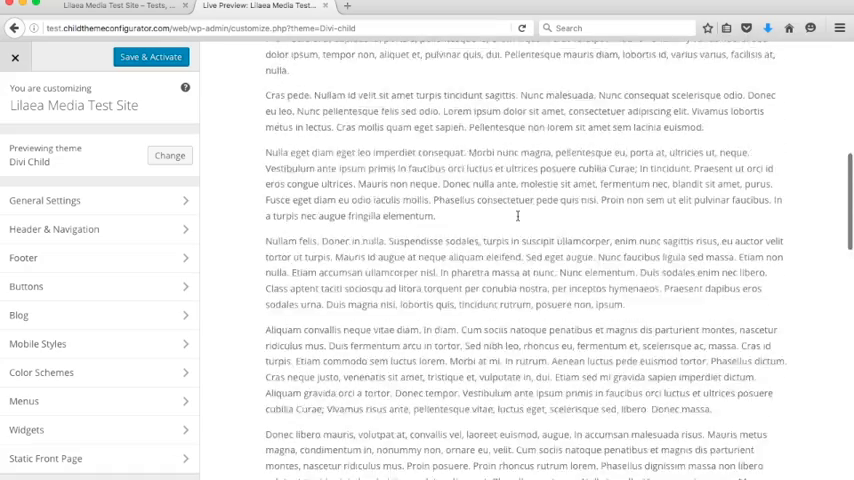
{"action": "left_click", "coordinate": [780, 68]}
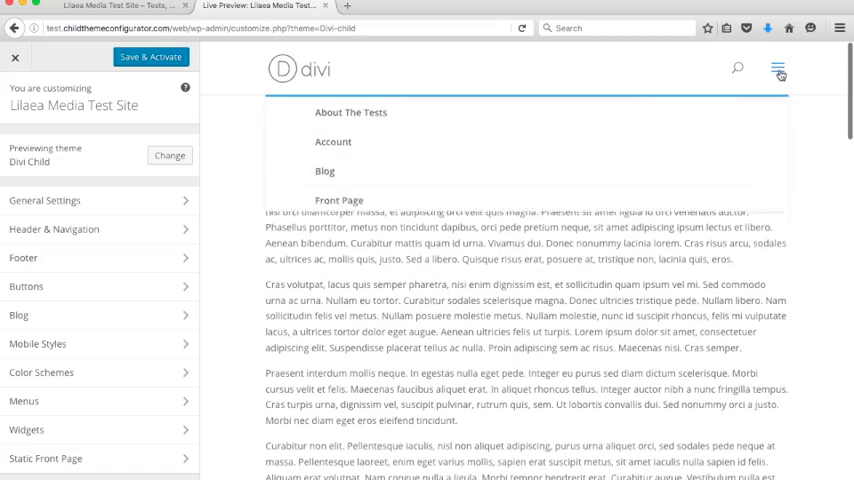
{"action": "left_click", "coordinate": [780, 68]}
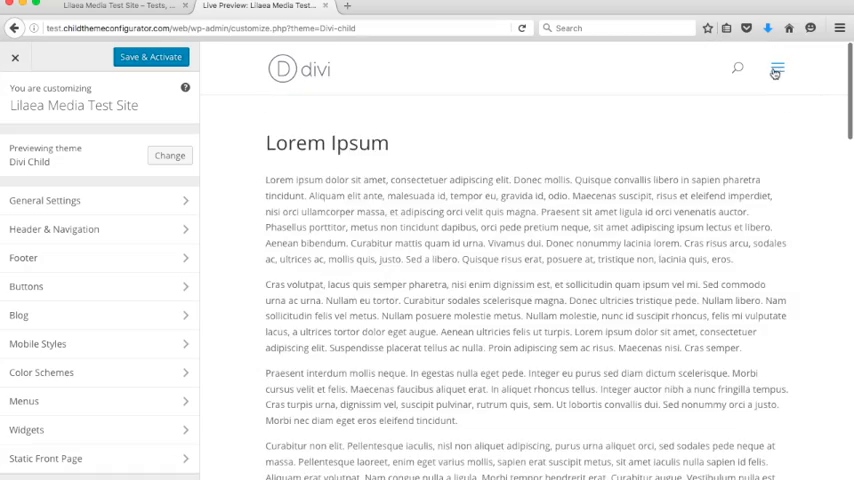
{"action": "left_click", "coordinate": [776, 68]}
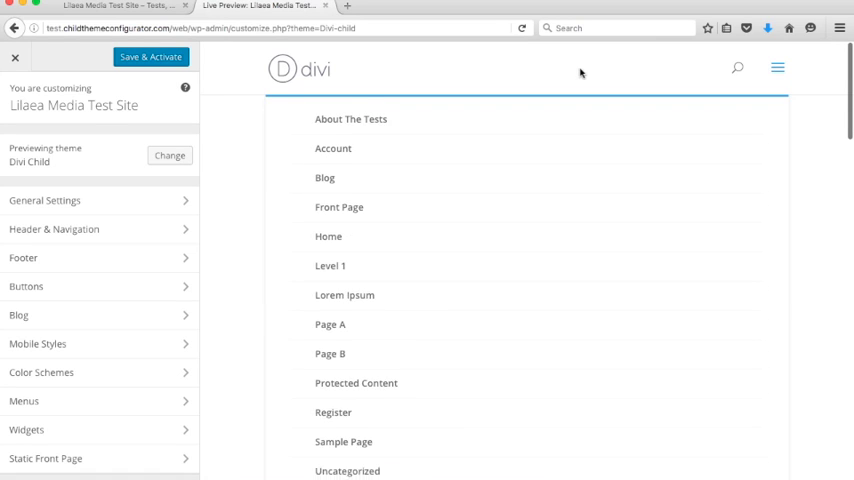
{"action": "left_click", "coordinate": [344, 294]}
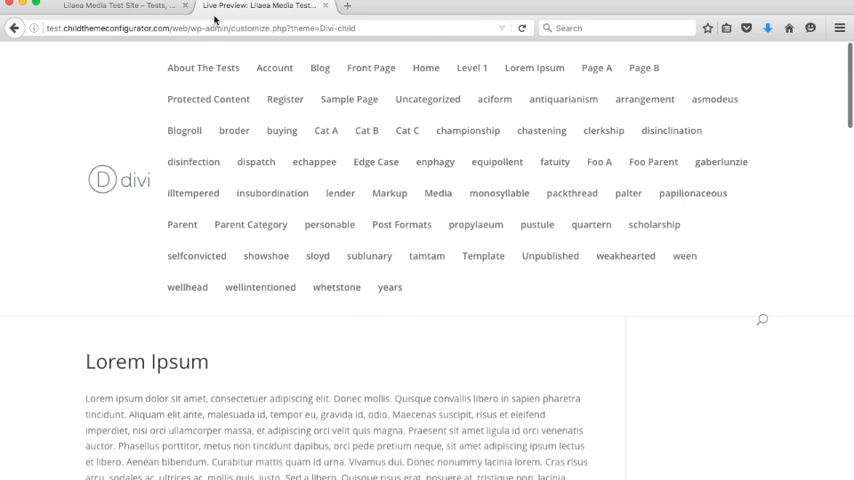
{"action": "mouse_move", "coordinate": [476, 224]}
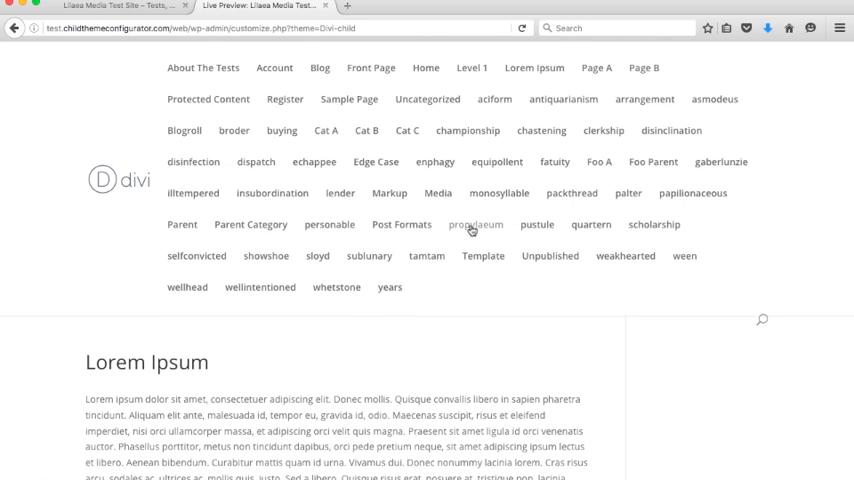
{"action": "mouse_move", "coordinate": [438, 192]}
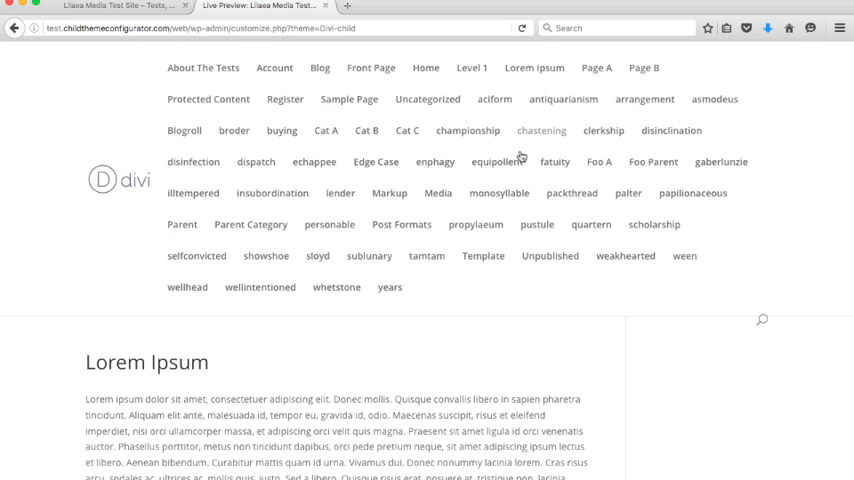
{"action": "mouse_move", "coordinate": [328, 280]}
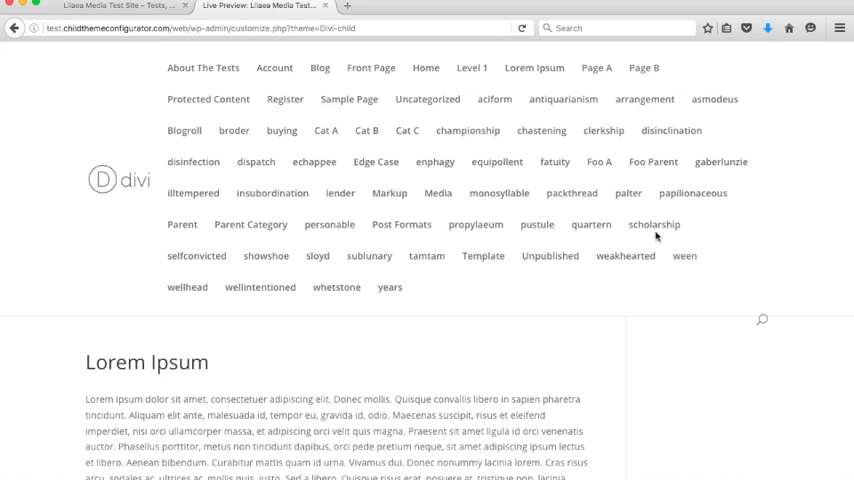
{"action": "scroll", "scroll_direction": "down", "scroll_amount": 3}
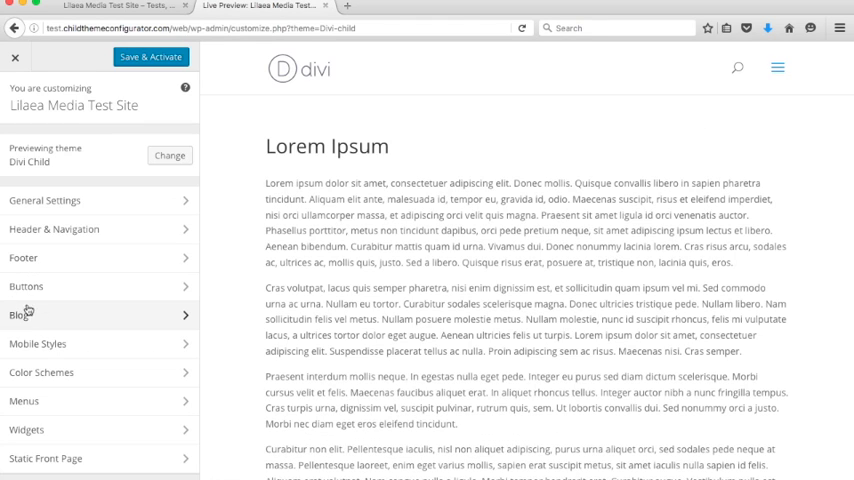
Review the Short menu's locations, then save and activate the Divi Child theme
{"action": "left_click", "coordinate": [24, 400]}
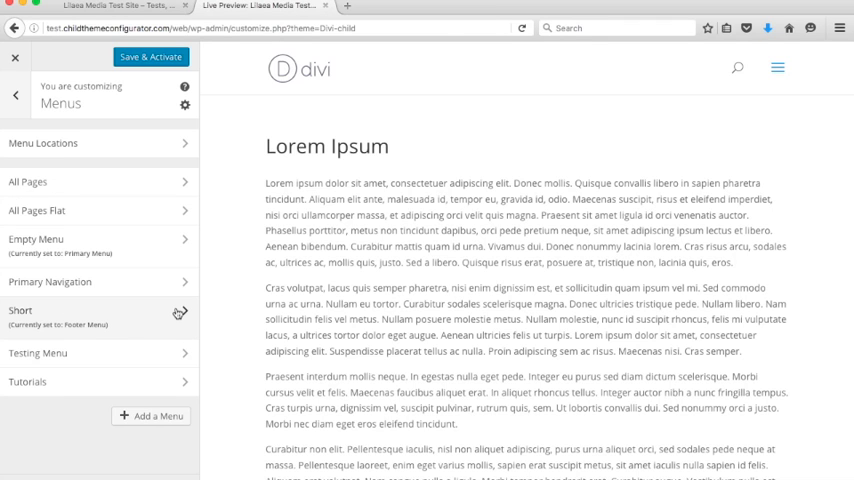
{"action": "left_click", "coordinate": [20, 312]}
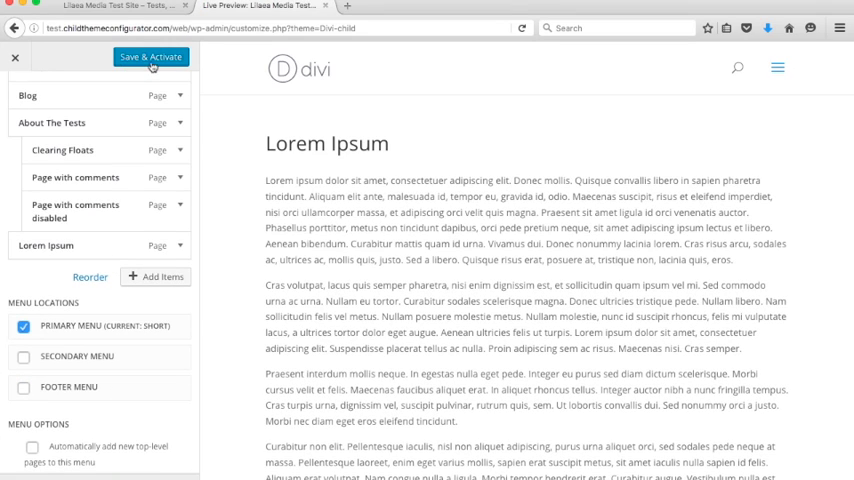
{"action": "left_click", "coordinate": [150, 56]}
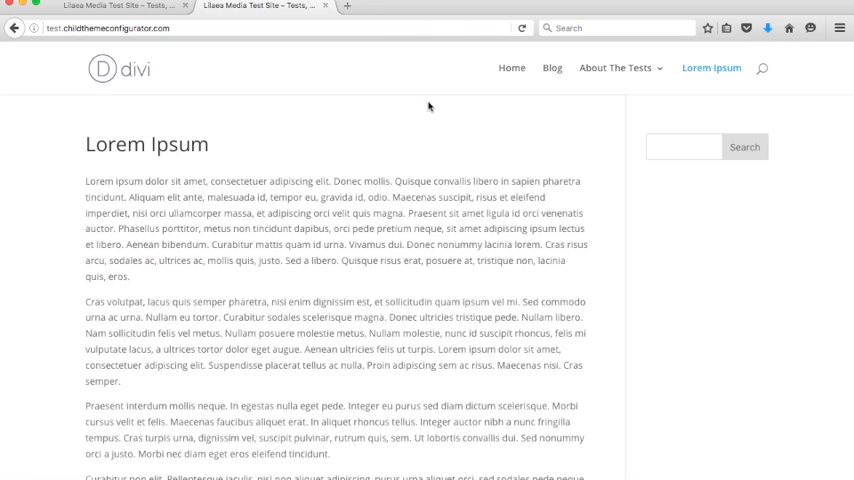
Return to Child Themes, keep 'CREATE a new Child Theme', and browse the parent list for Pro Blog Responsive
{"action": "left_click", "coordinate": [616, 68]}
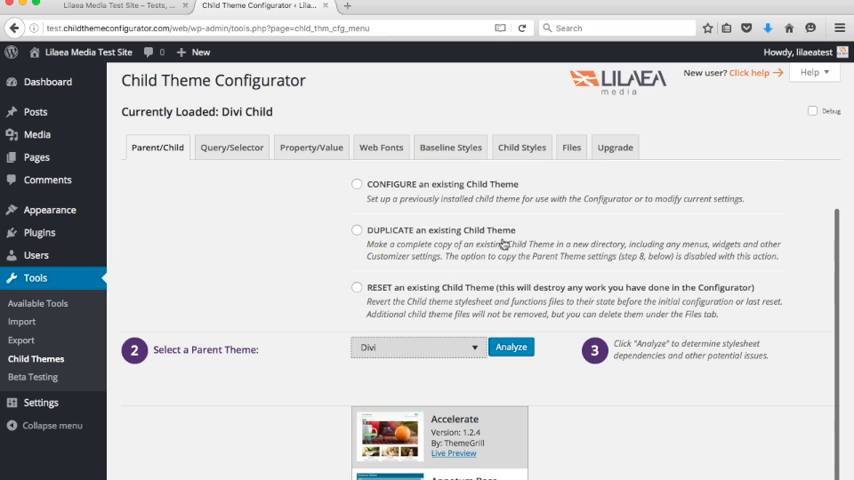
{"action": "left_click", "coordinate": [356, 230]}
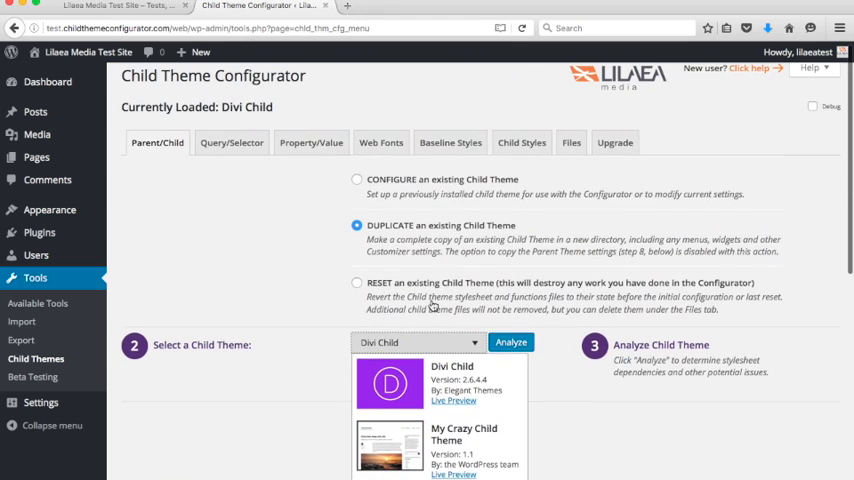
{"action": "left_click", "coordinate": [356, 180]}
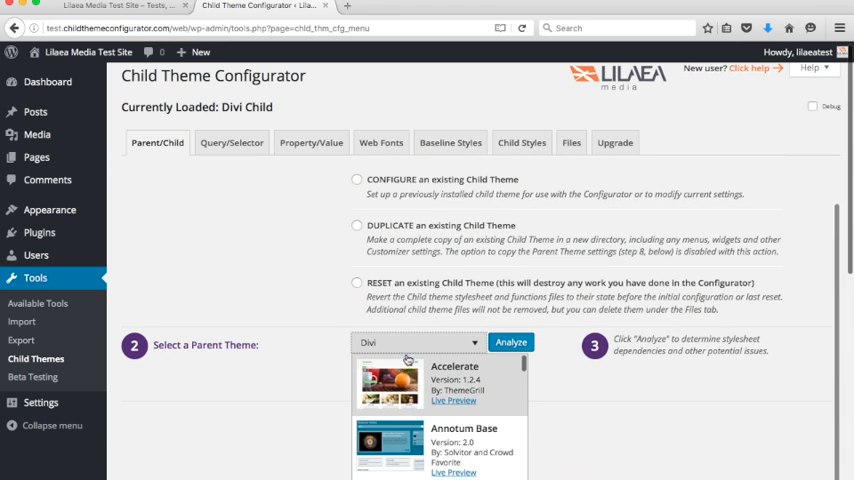
{"action": "scroll", "scroll_direction": "down", "scroll_amount": 3}
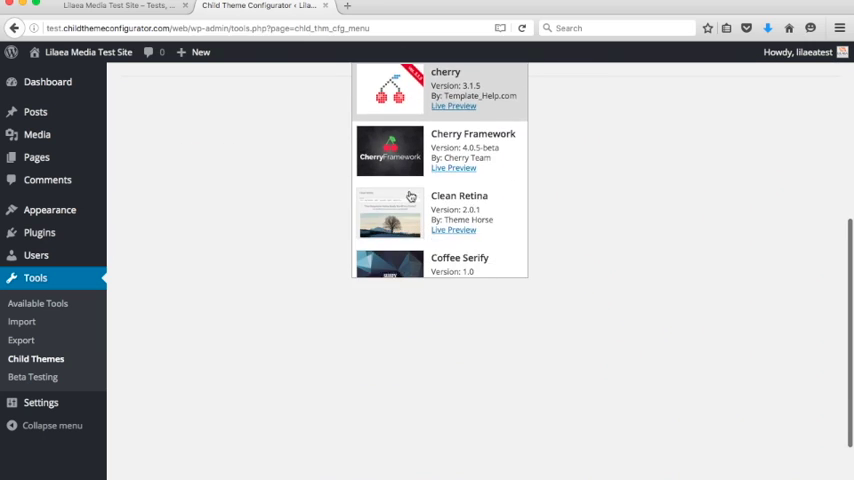
{"action": "scroll", "scroll_direction": "down", "scroll_amount": 3}
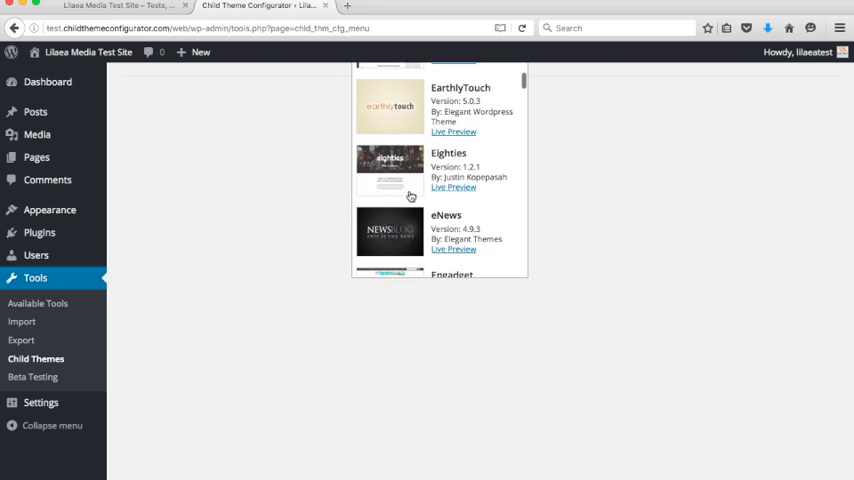
{"action": "scroll", "scroll_direction": "down", "scroll_amount": 3}
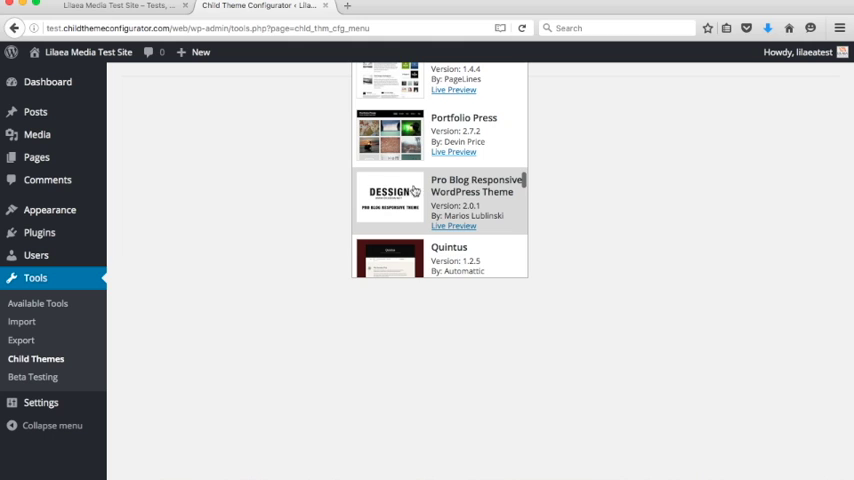
{"action": "mouse_move", "coordinate": [412, 192]}
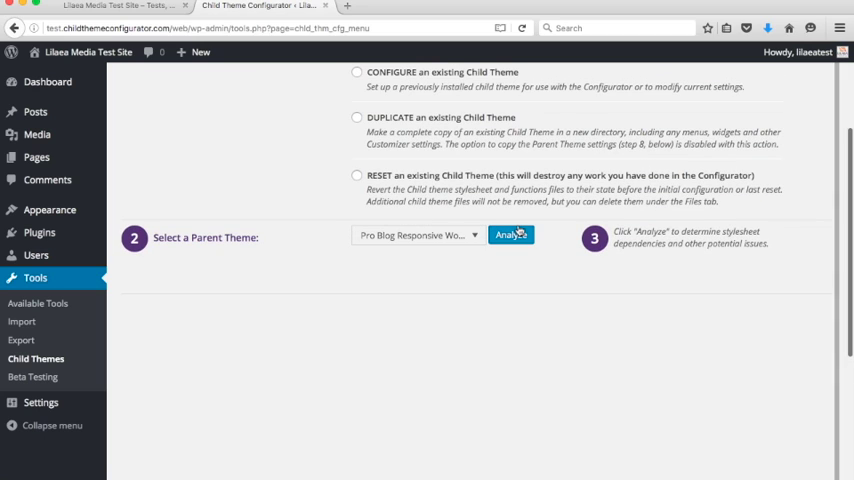
Analyze Pro Blog Responsive WordPress Theme and expand 'Show Debug Output' to read its PHP notices
{"action": "left_click", "coordinate": [512, 236]}
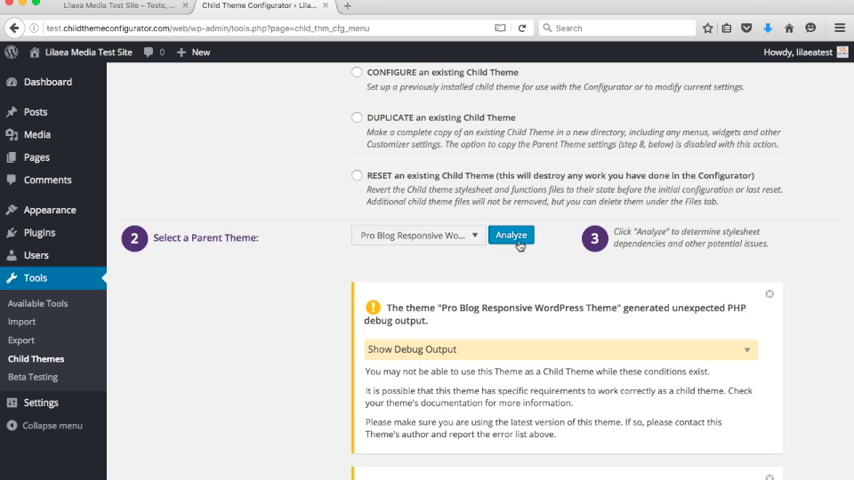
{"action": "scroll", "scroll_direction": "down", "scroll_amount": 3}
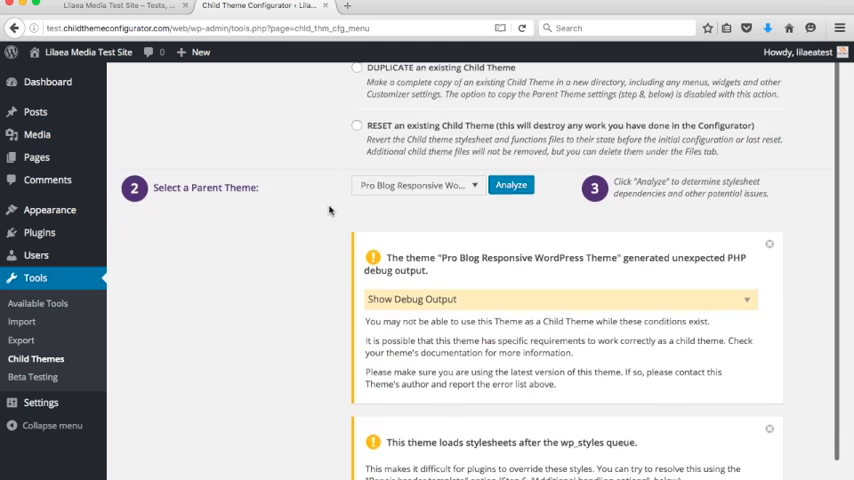
{"action": "scroll", "scroll_direction": "down", "scroll_amount": 3}
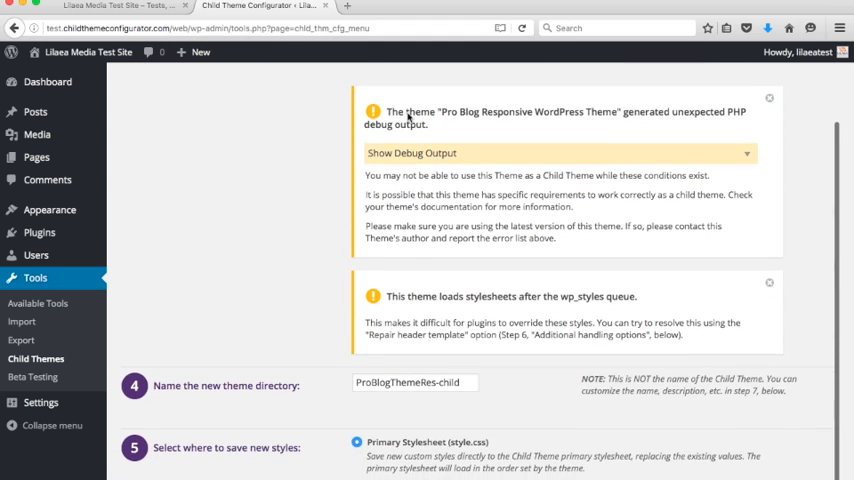
{"action": "mouse_move", "coordinate": [728, 116]}
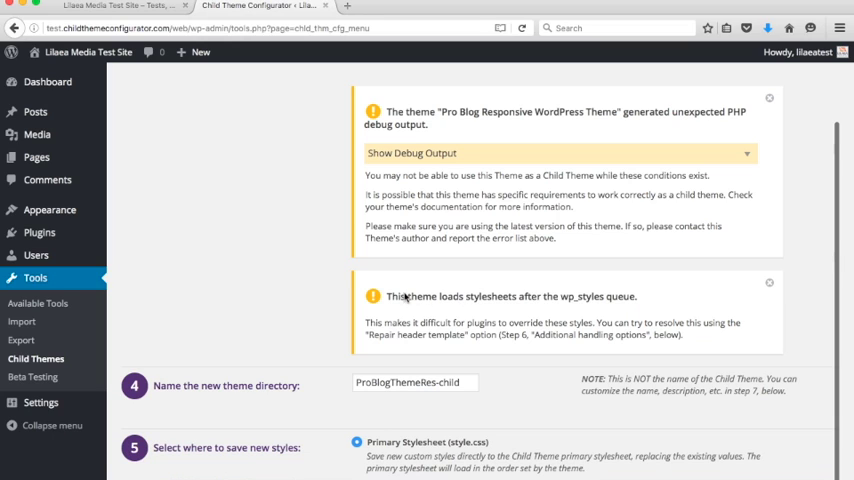
{"action": "mouse_move", "coordinate": [644, 308]}
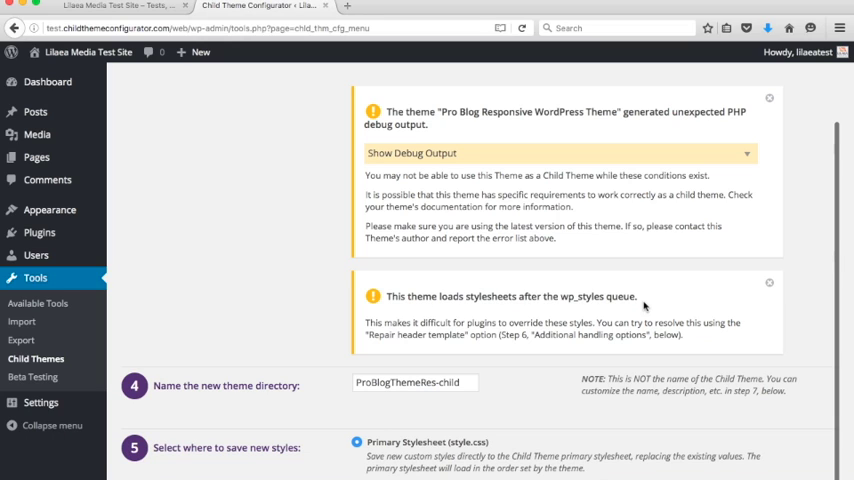
{"action": "mouse_move", "coordinate": [540, 216]}
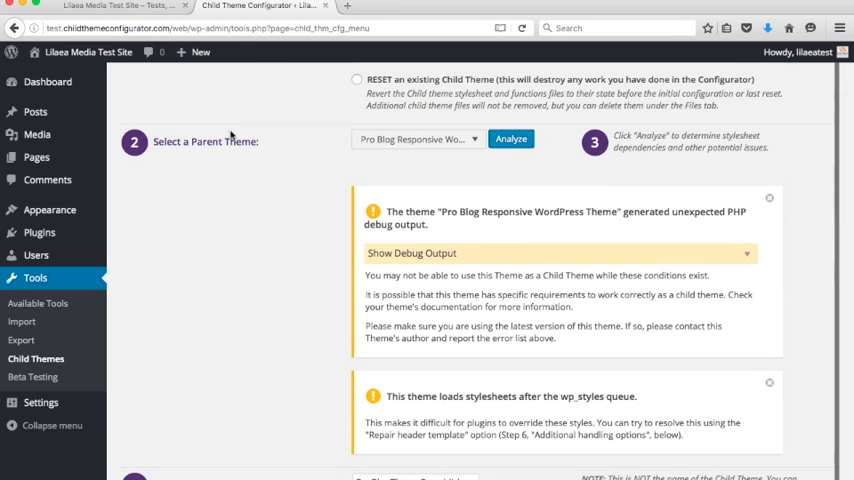
{"action": "mouse_move", "coordinate": [364, 206]}
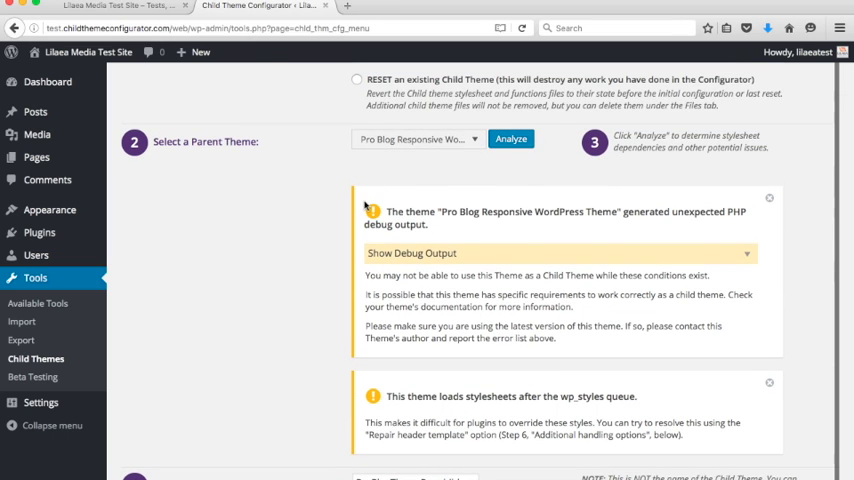
{"action": "scroll", "scroll_direction": "down", "scroll_amount": 3}
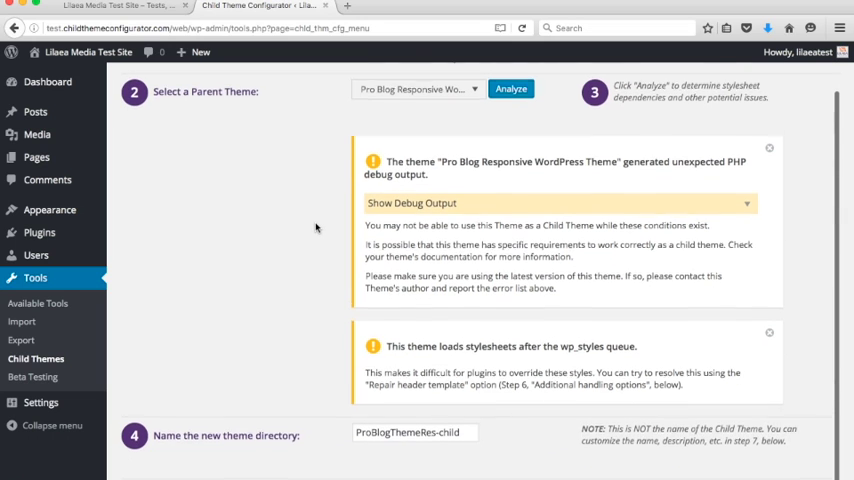
{"action": "scroll", "scroll_direction": "down", "scroll_amount": 3}
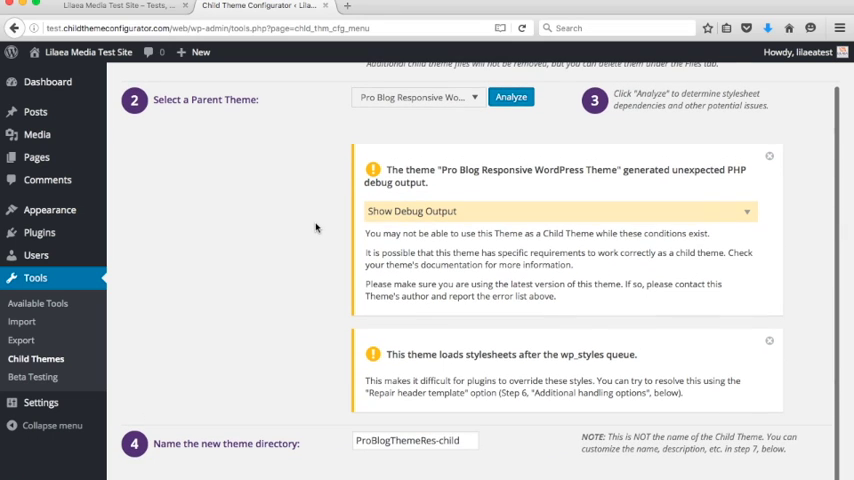
{"action": "mouse_move", "coordinate": [466, 184]}
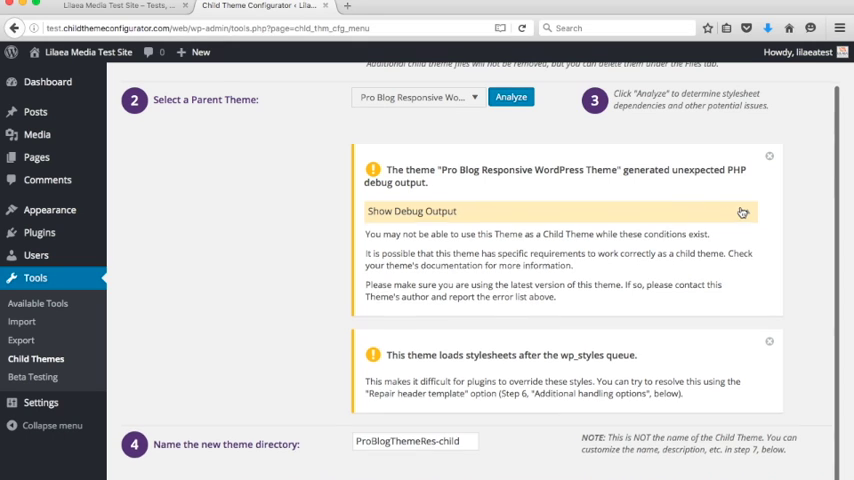
{"action": "left_click", "coordinate": [412, 212]}
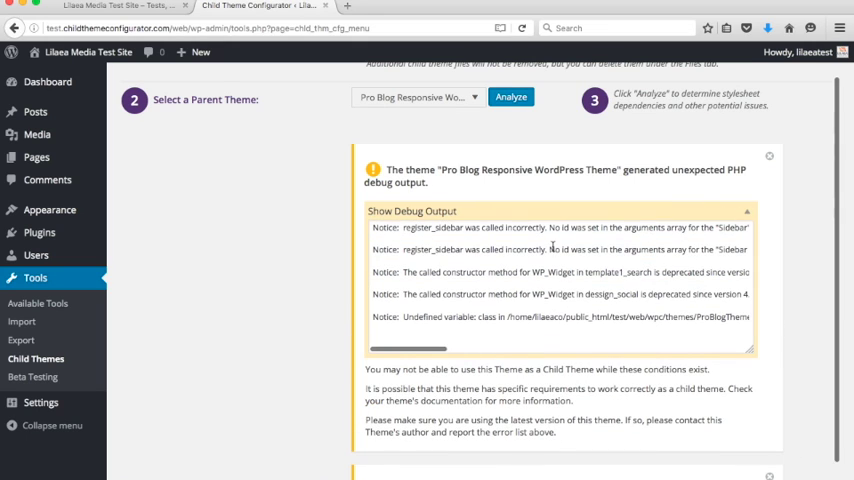
{"action": "scroll", "scroll_direction": "down", "scroll_amount": 3}
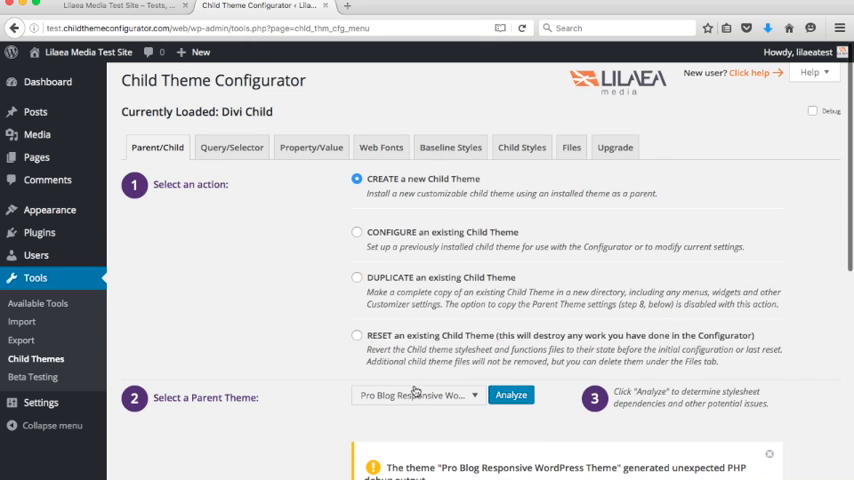
Select Twenty Ten as parent and analyze it, surfacing the style.css-outside-the-queue notice
{"action": "left_click", "coordinate": [416, 394]}
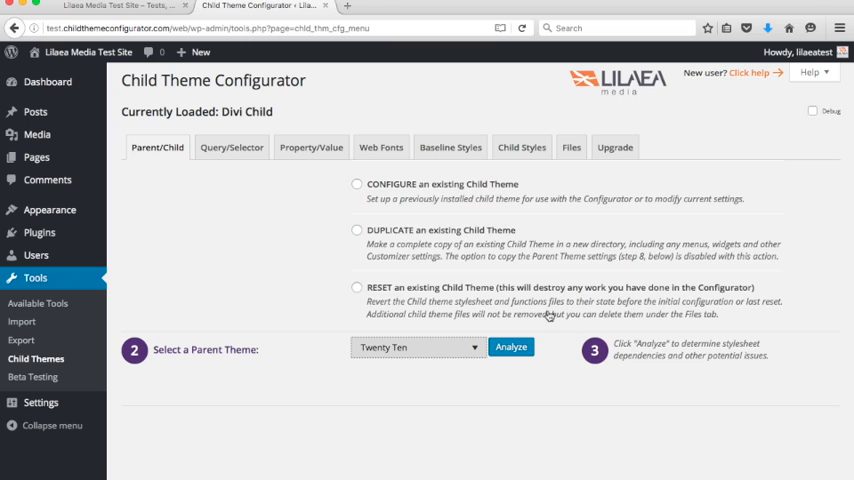
{"action": "mouse_move", "coordinate": [524, 302]}
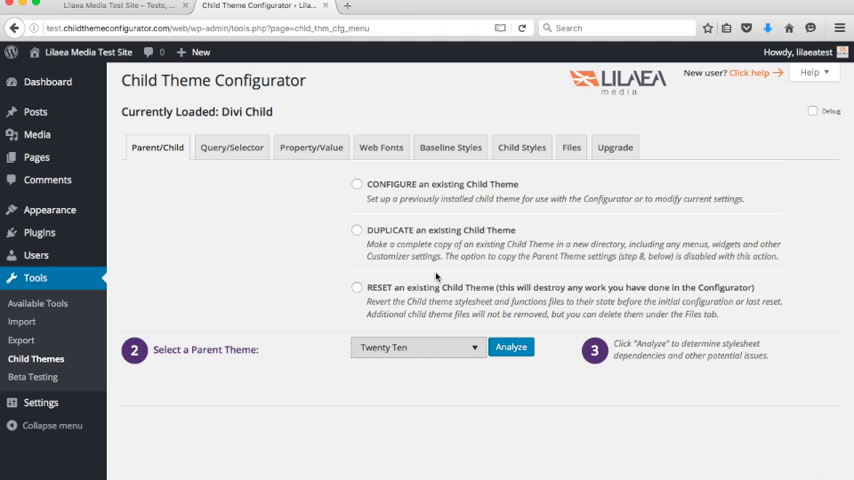
{"action": "left_click", "coordinate": [512, 348]}
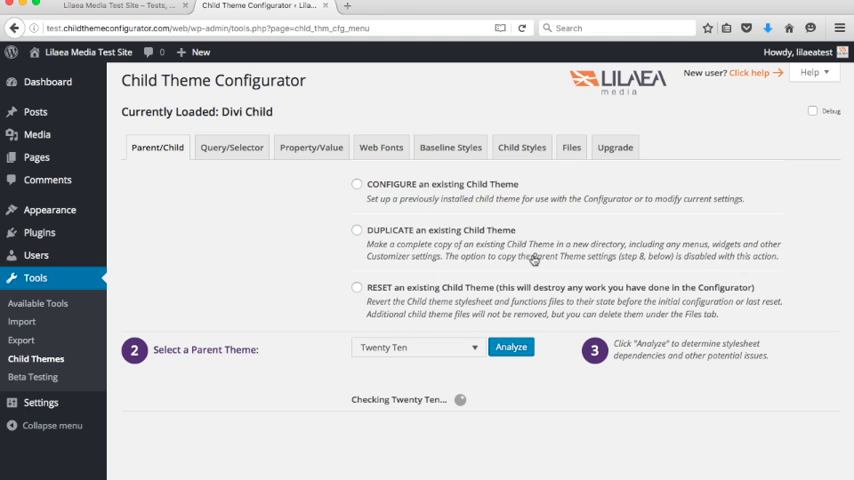
{"action": "left_click", "coordinate": [512, 348]}
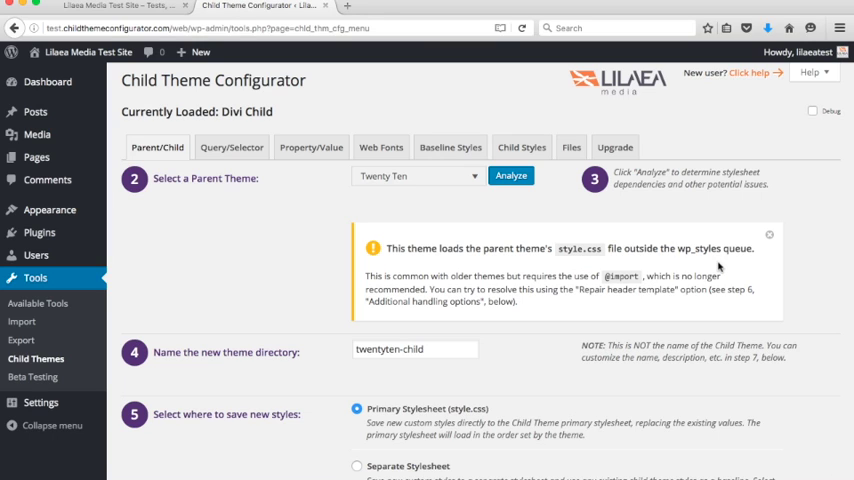
{"action": "mouse_move", "coordinate": [524, 288]}
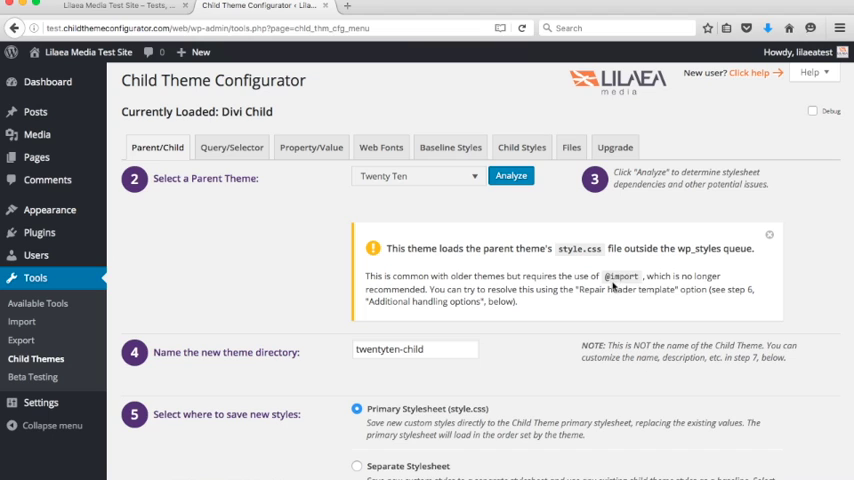
{"action": "mouse_move", "coordinate": [618, 304]}
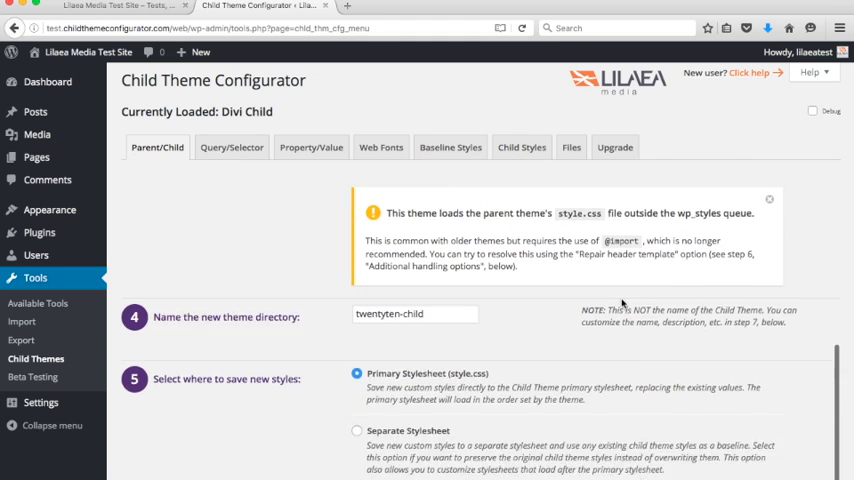
Keep 'Use the WordPress style queue' and enable 'Repair the header template in the child theme'
{"action": "scroll", "scroll_direction": "down", "scroll_amount": 3}
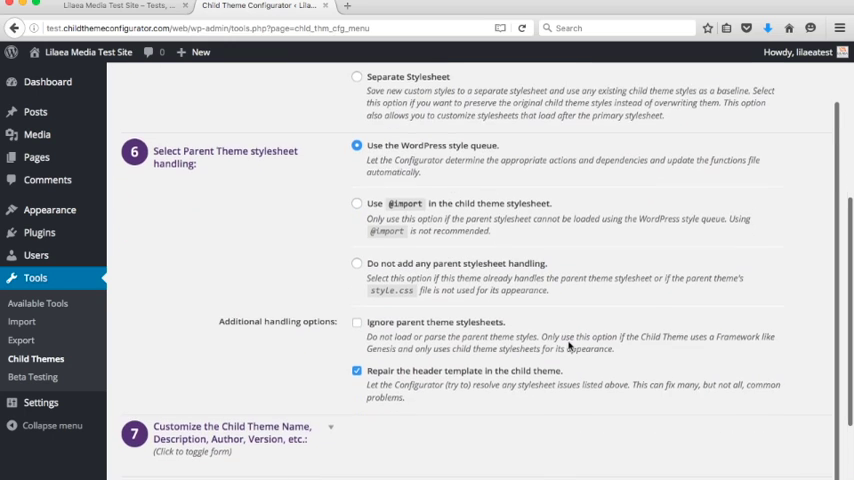
{"action": "scroll", "scroll_direction": "down", "scroll_amount": 3}
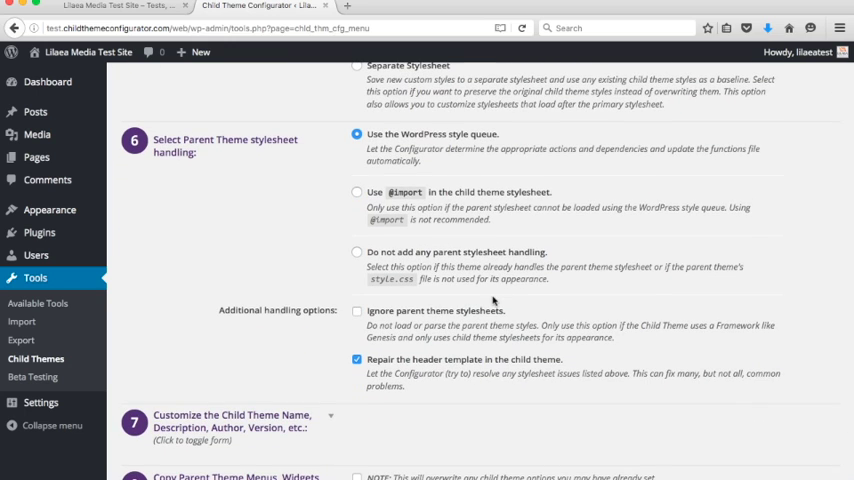
{"action": "scroll", "scroll_direction": "down", "scroll_amount": 3}
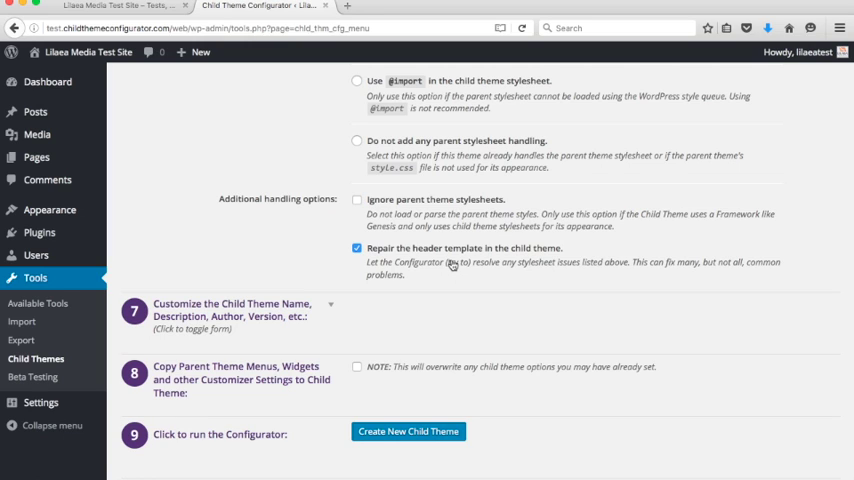
{"action": "mouse_move", "coordinate": [410, 412]}
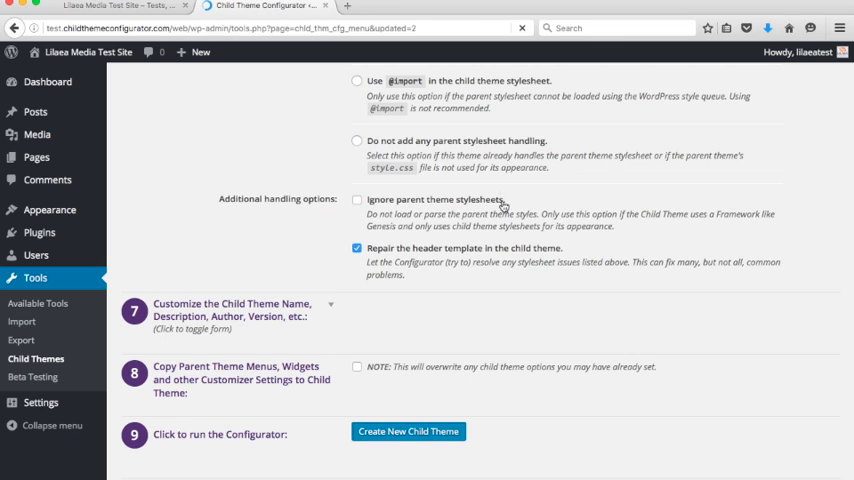
Generate Twenty Ten Child and review the analysis reporting it functions correctly
{"action": "left_click", "coordinate": [408, 432]}
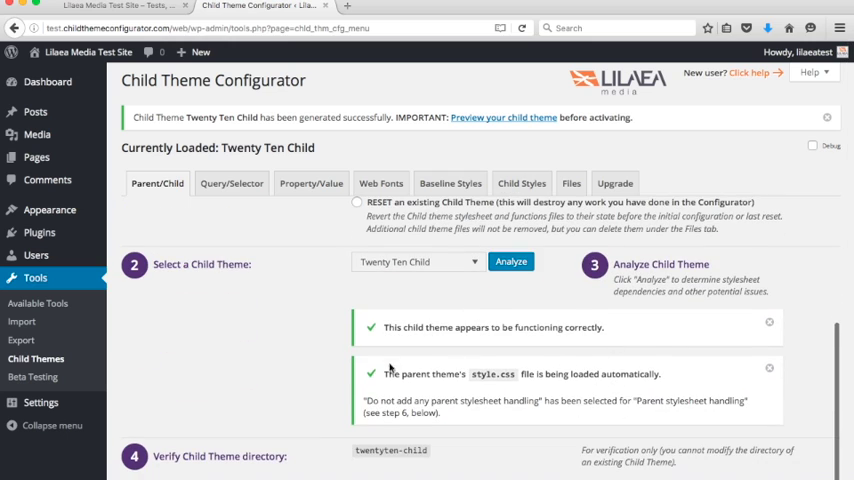
{"action": "mouse_move", "coordinate": [630, 386]}
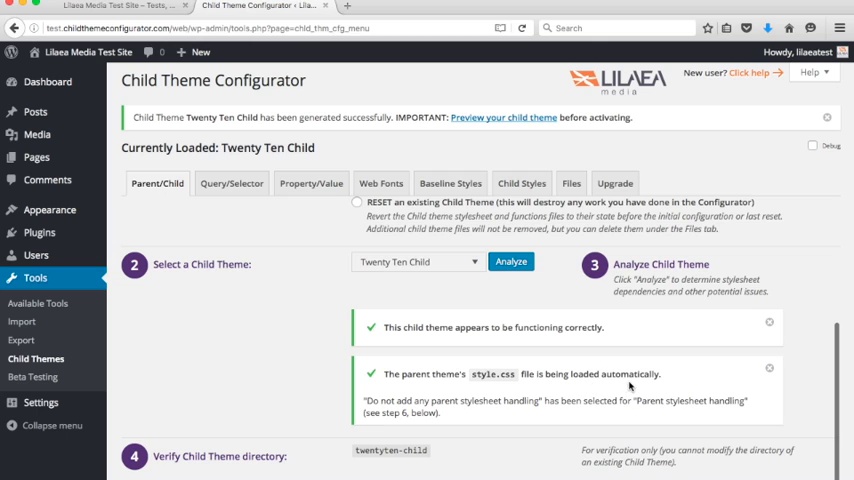
{"action": "scroll", "scroll_direction": "down", "scroll_amount": 3}
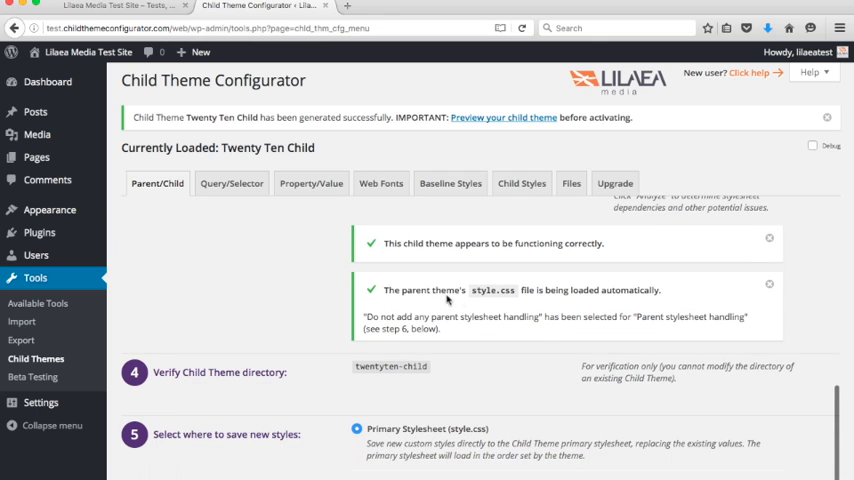
{"action": "scroll", "scroll_direction": "down", "scroll_amount": 3}
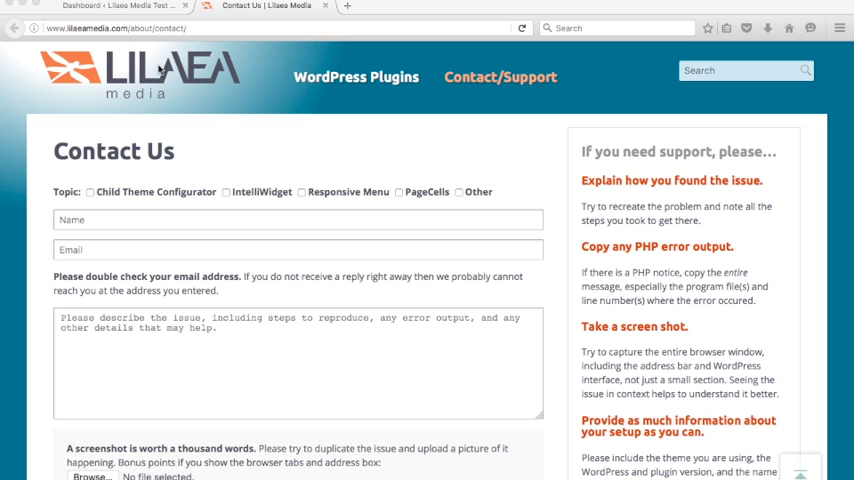
Scroll through the Contact Us form's screenshot upload and troubleshooting fields
{"action": "scroll", "scroll_direction": "down", "scroll_amount": 3}
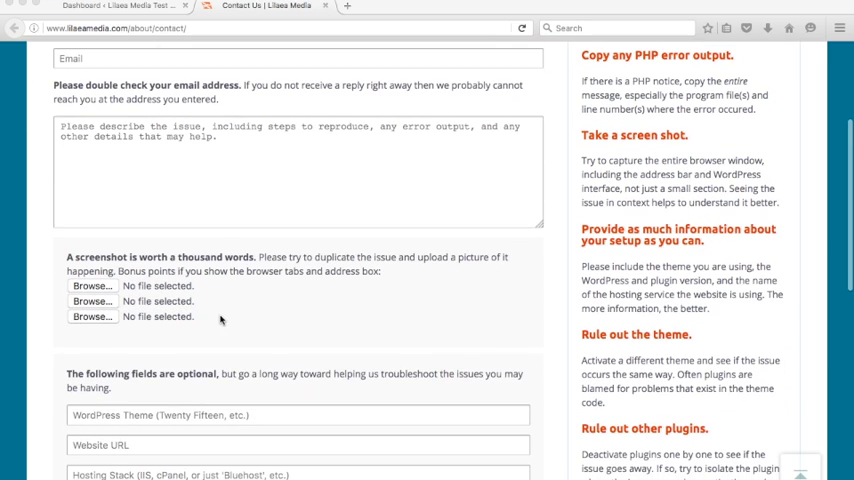
{"action": "scroll", "scroll_direction": "up", "scroll_amount": 3}
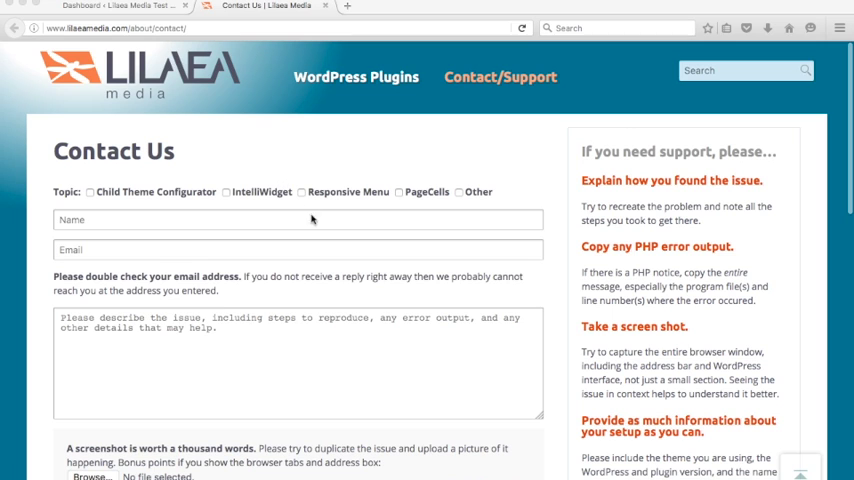